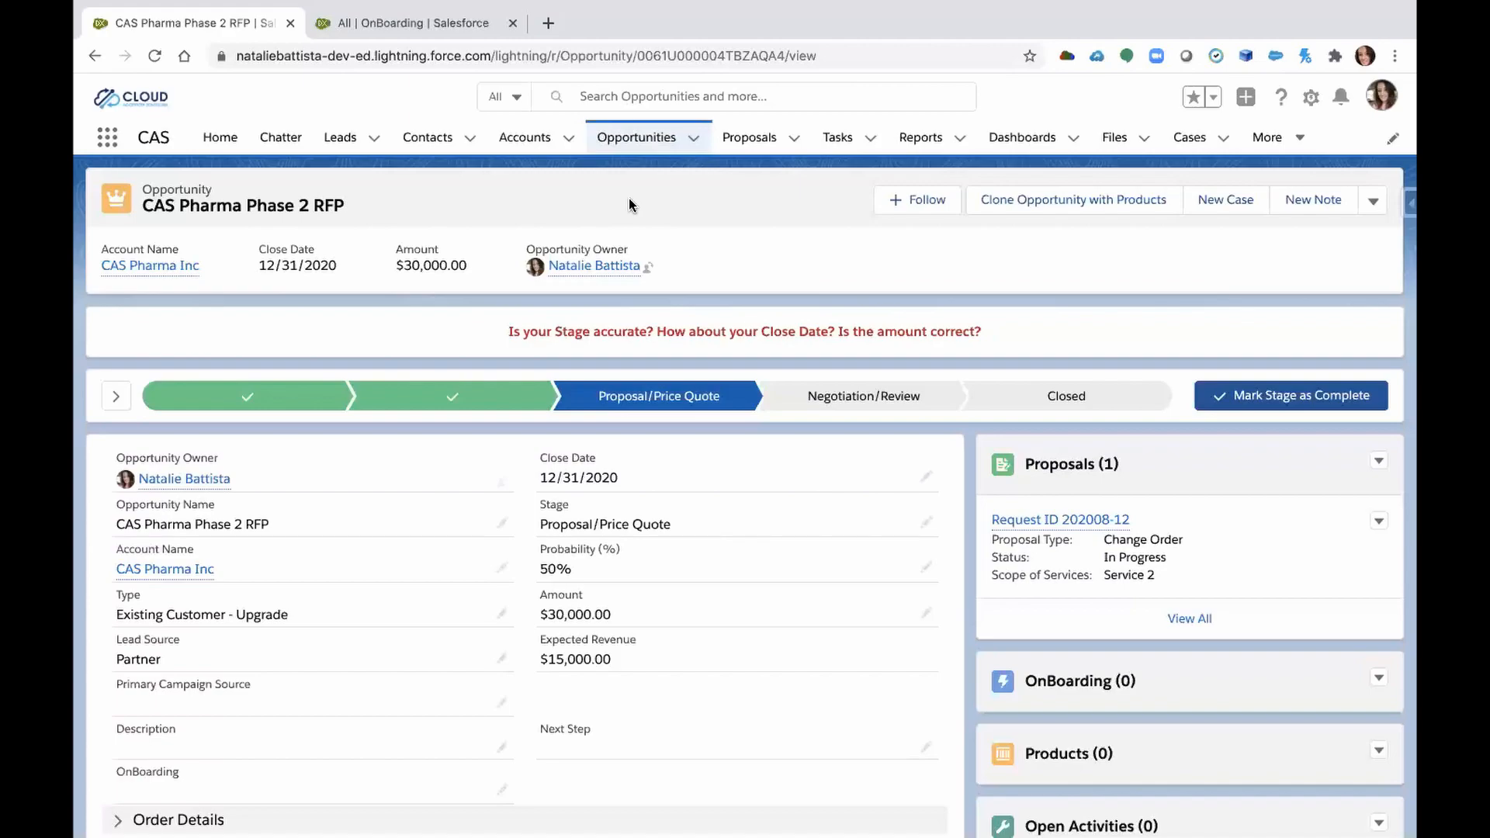
mouse_move(1038, 401)
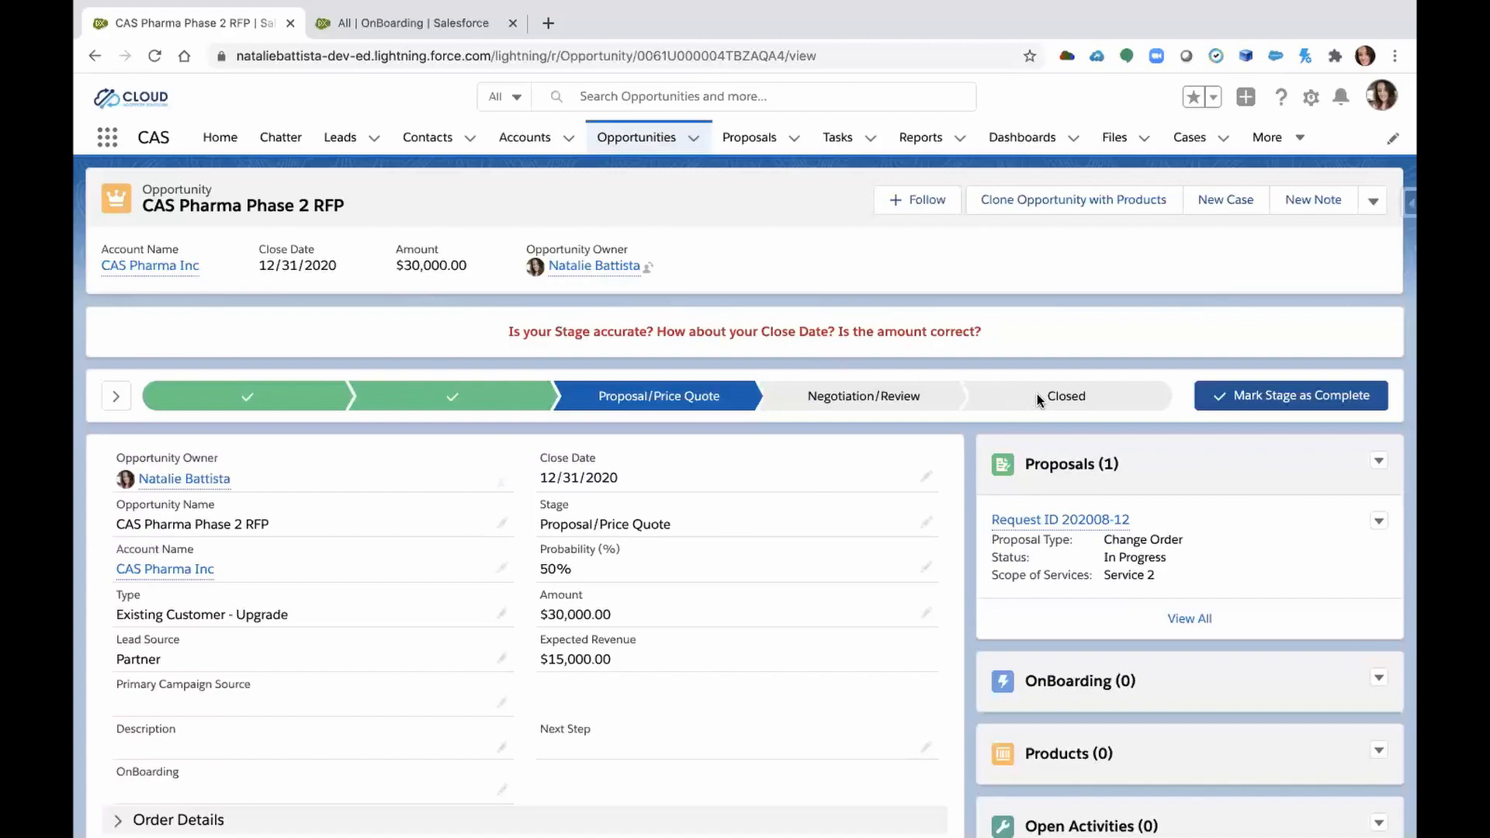
Close the CAS Pharma Phase 2 RFP opportunity as Closed Won and dismiss the confirmation.
click(1066, 395)
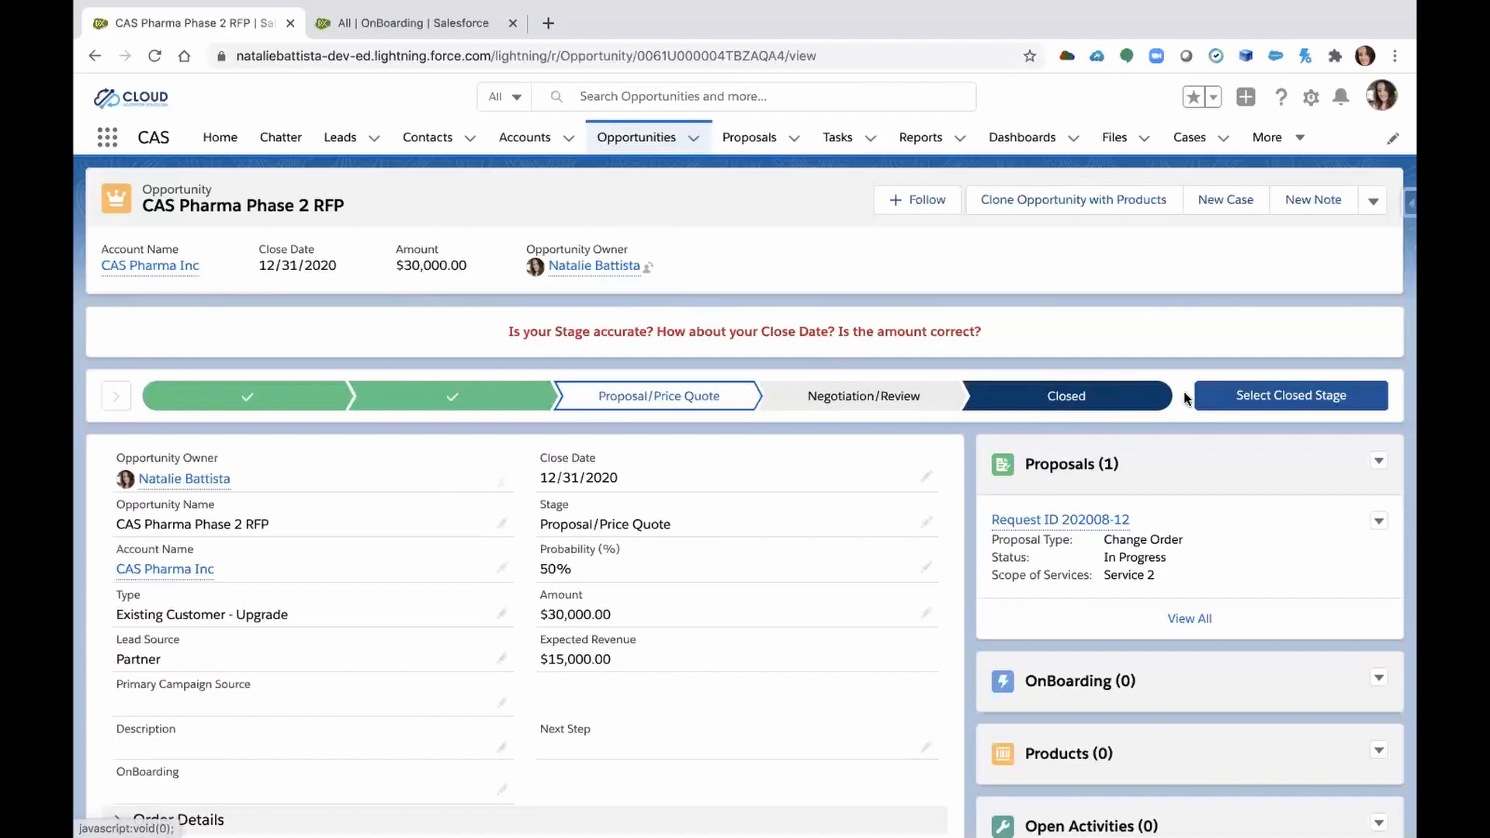
click(1290, 396)
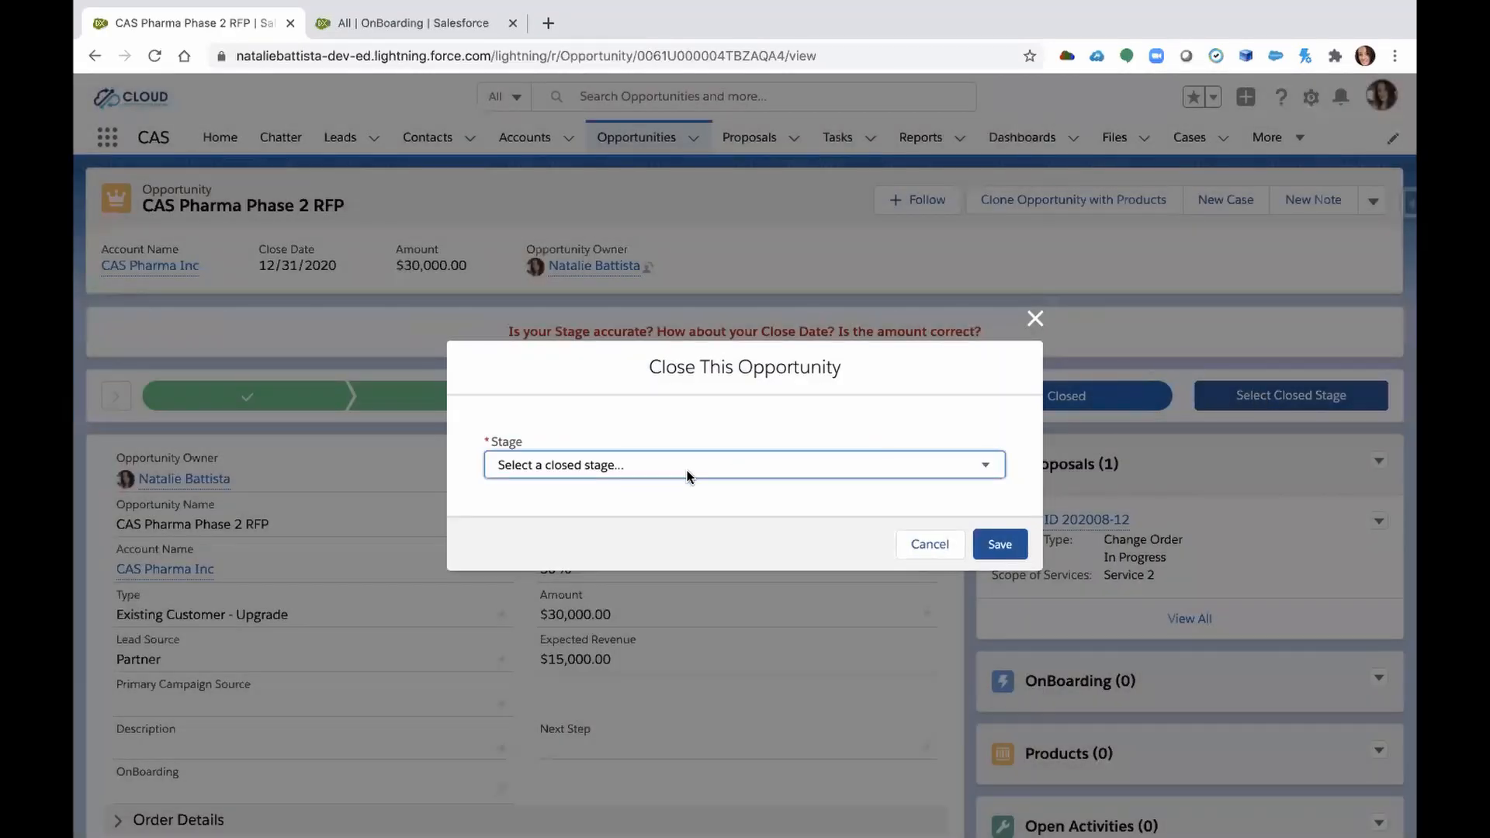
click(745, 465)
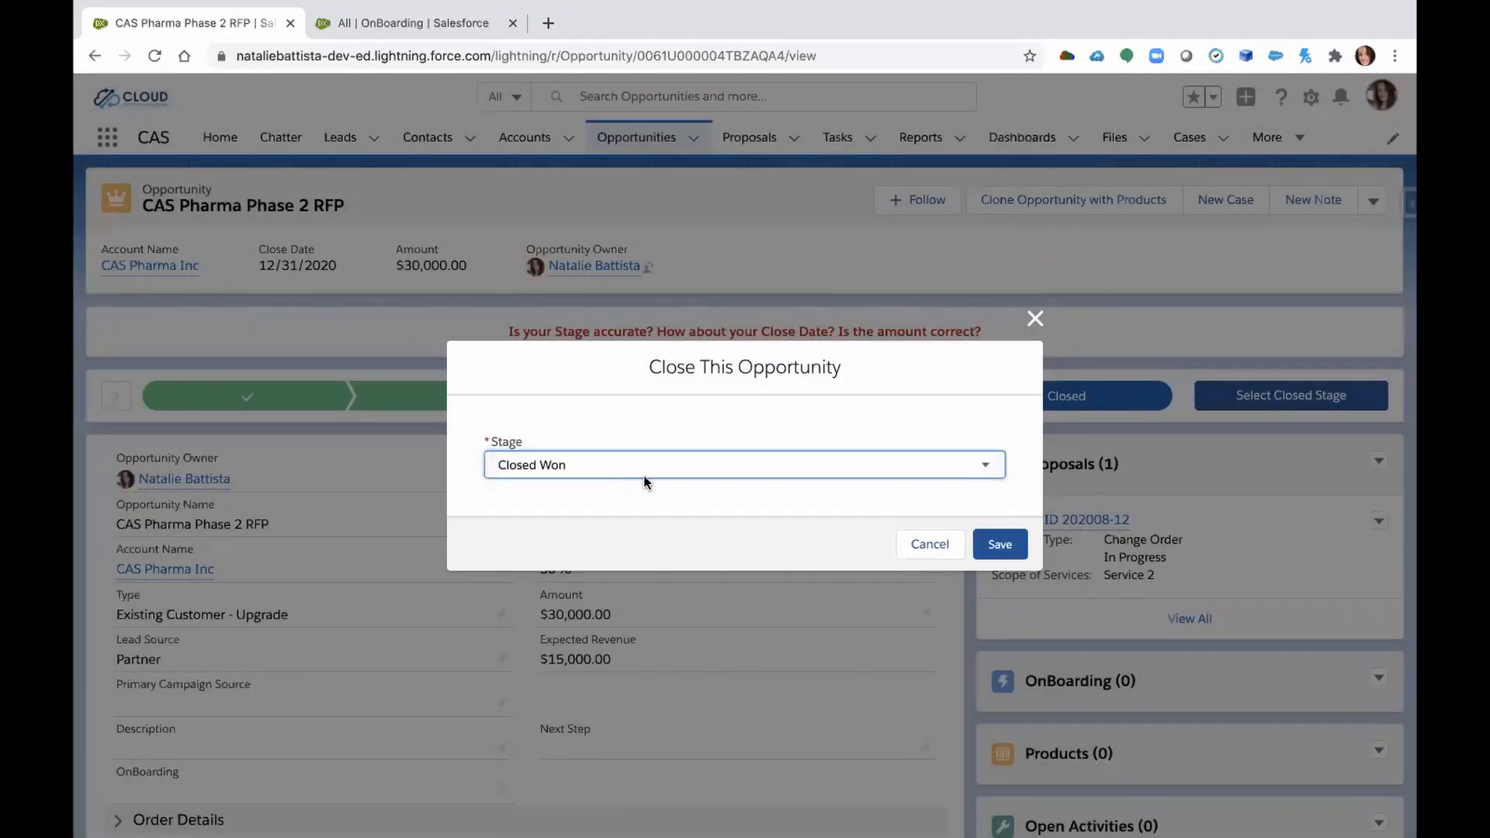
click(999, 544)
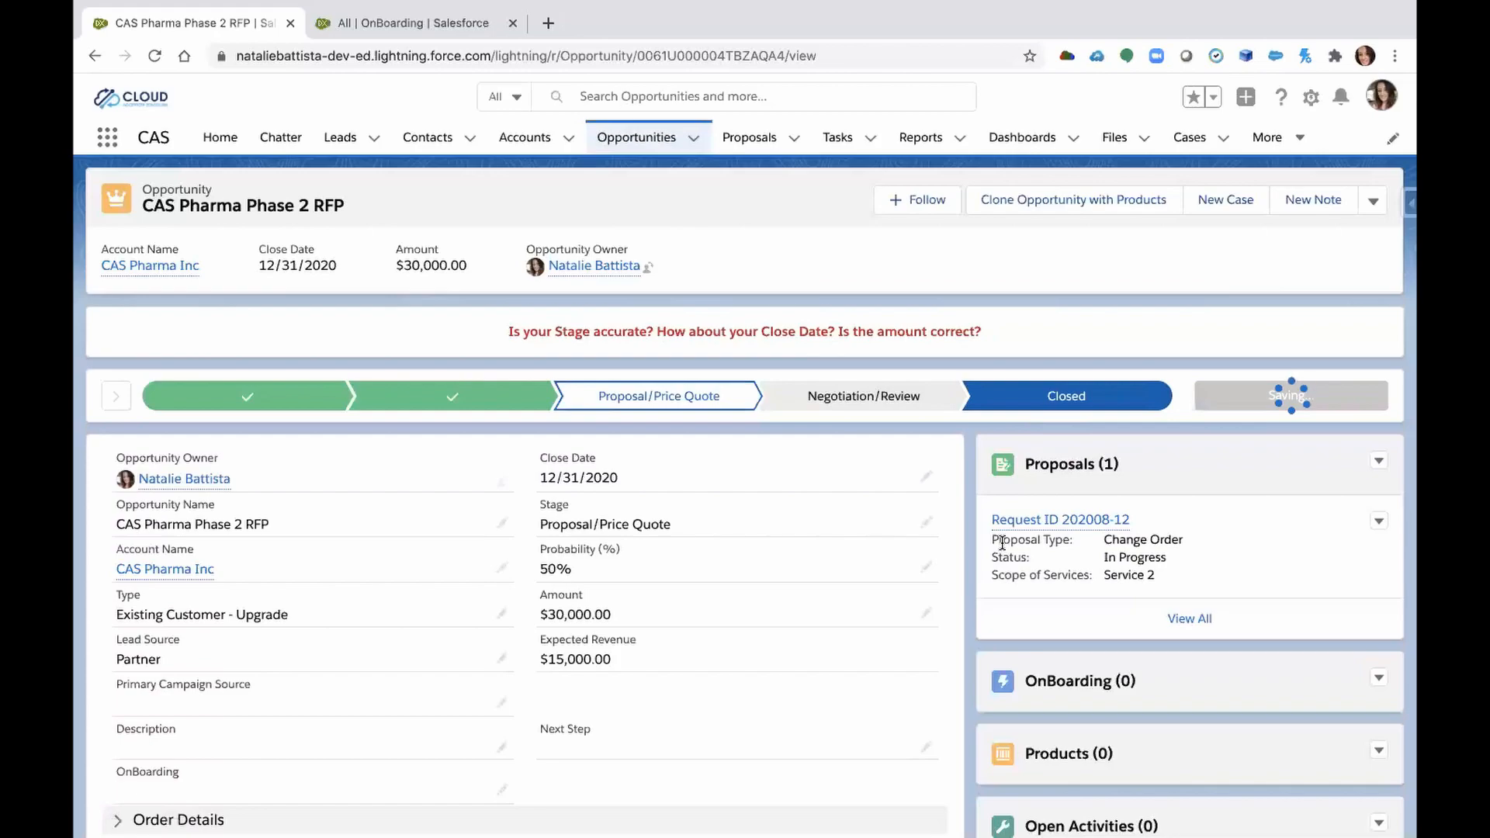
click(1066, 395)
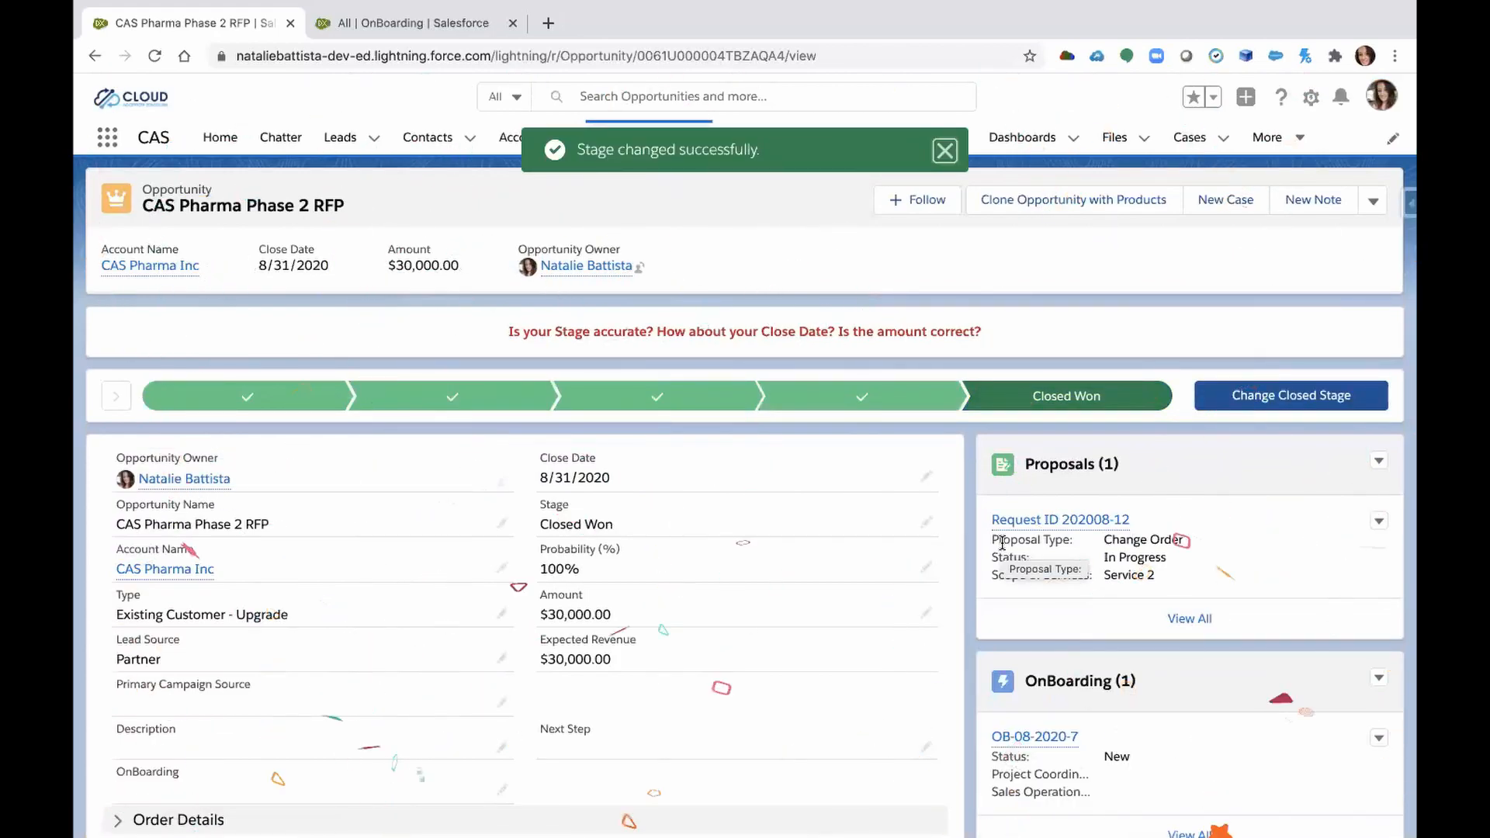
click(945, 149)
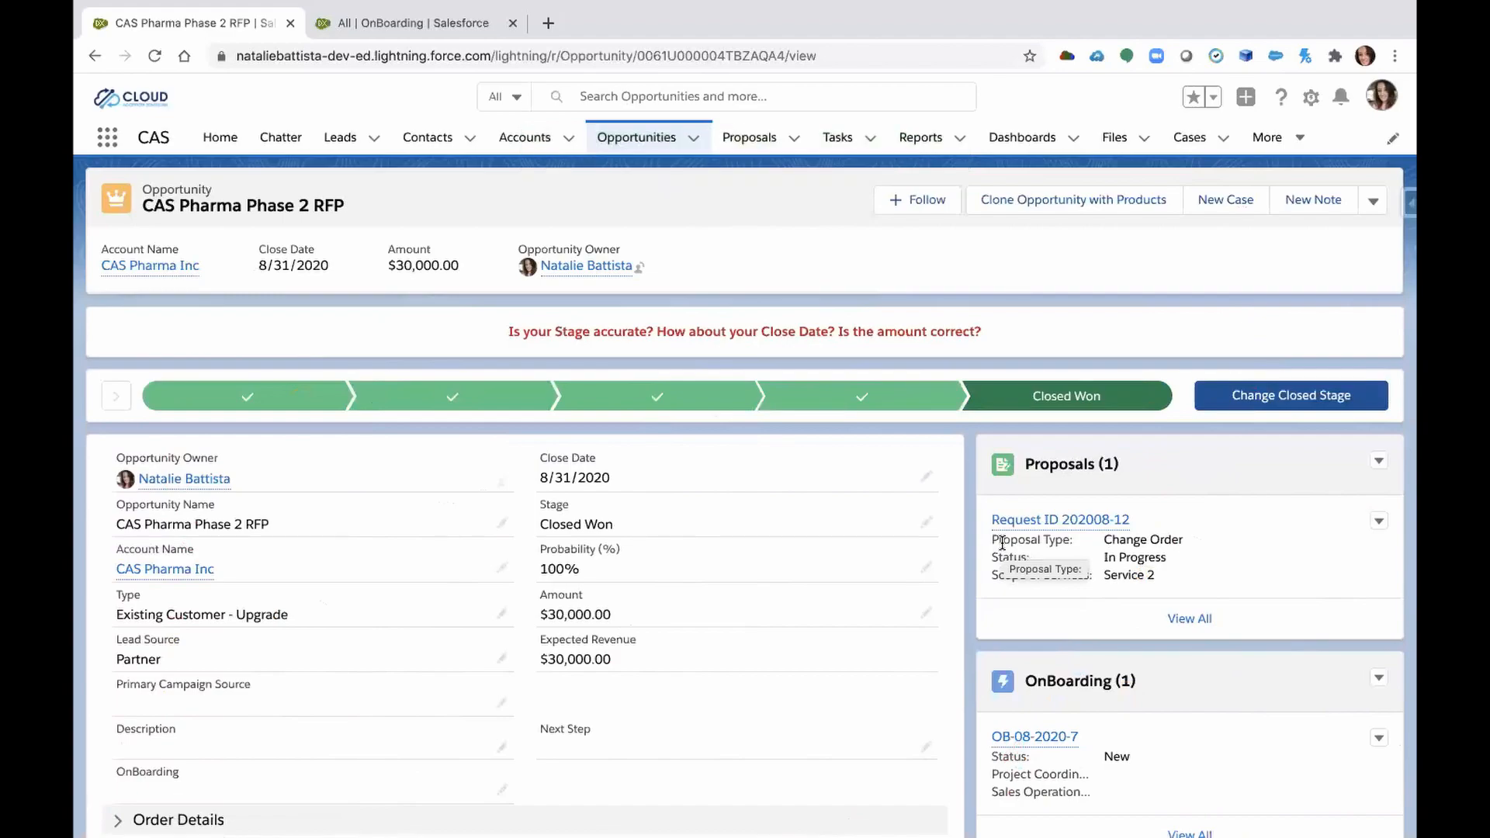
mouse_move(1068, 707)
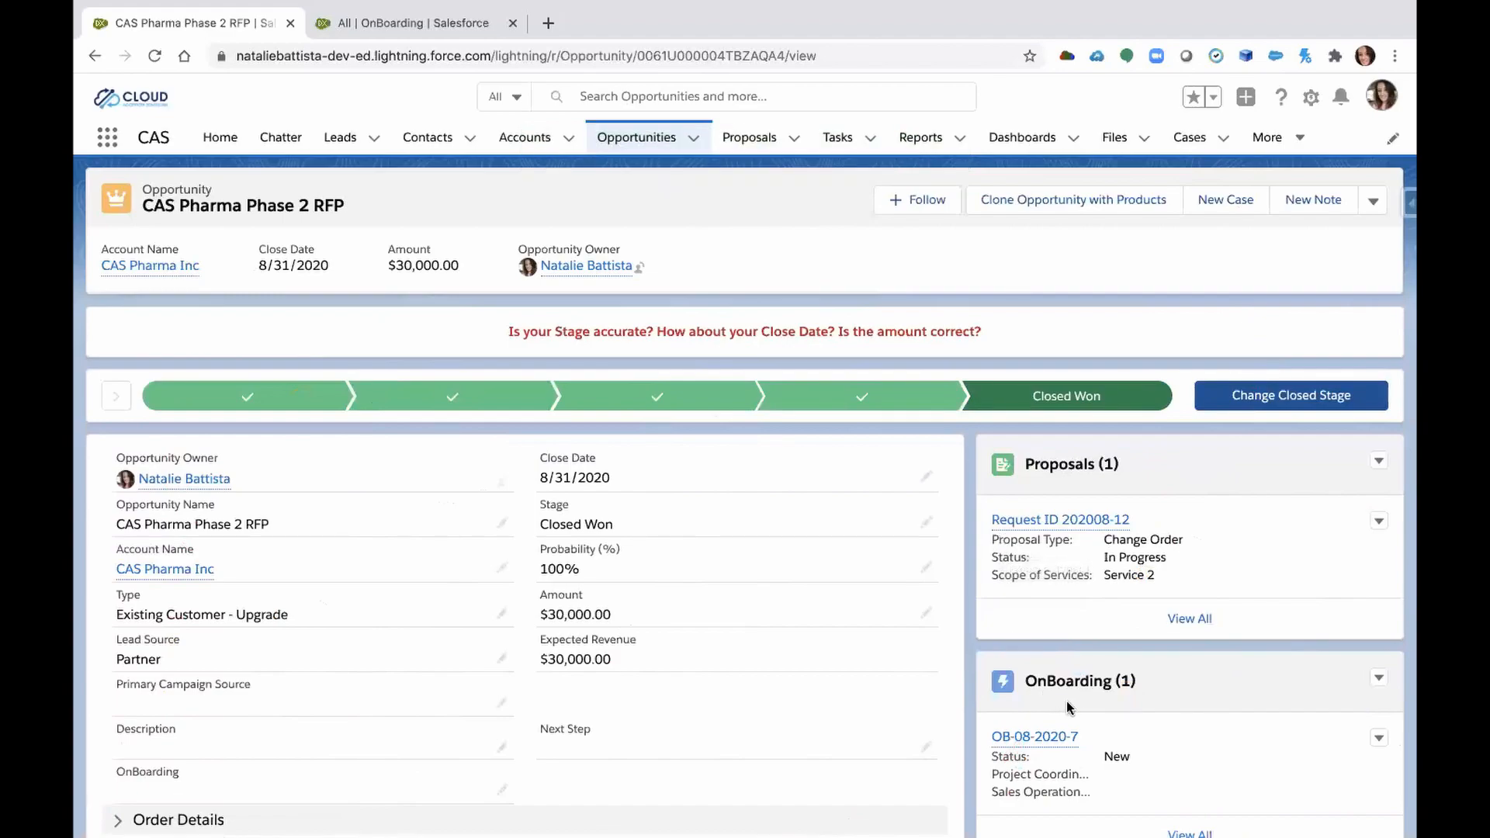
mouse_move(1082, 707)
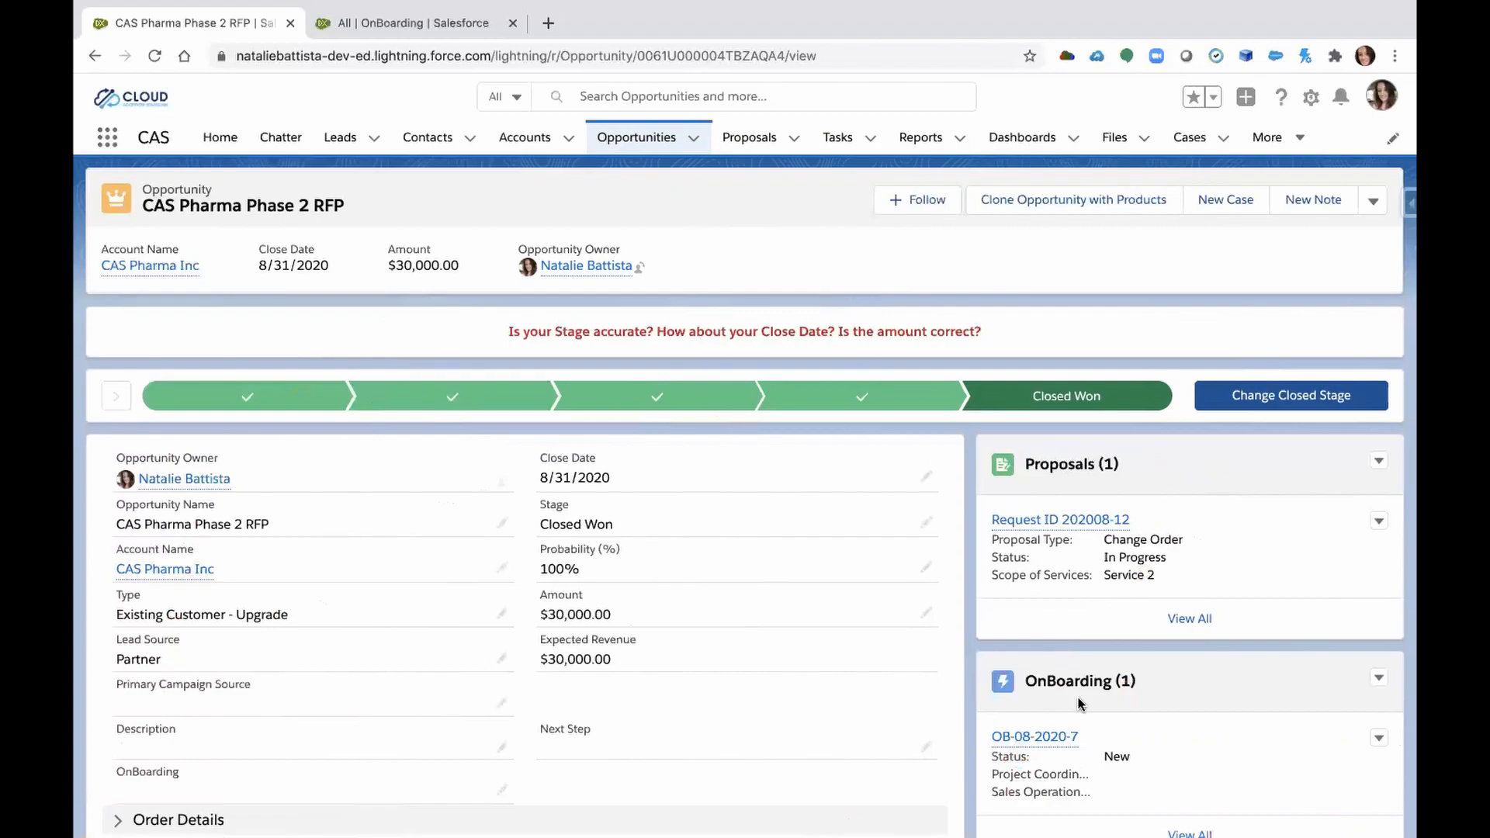
mouse_move(1036, 737)
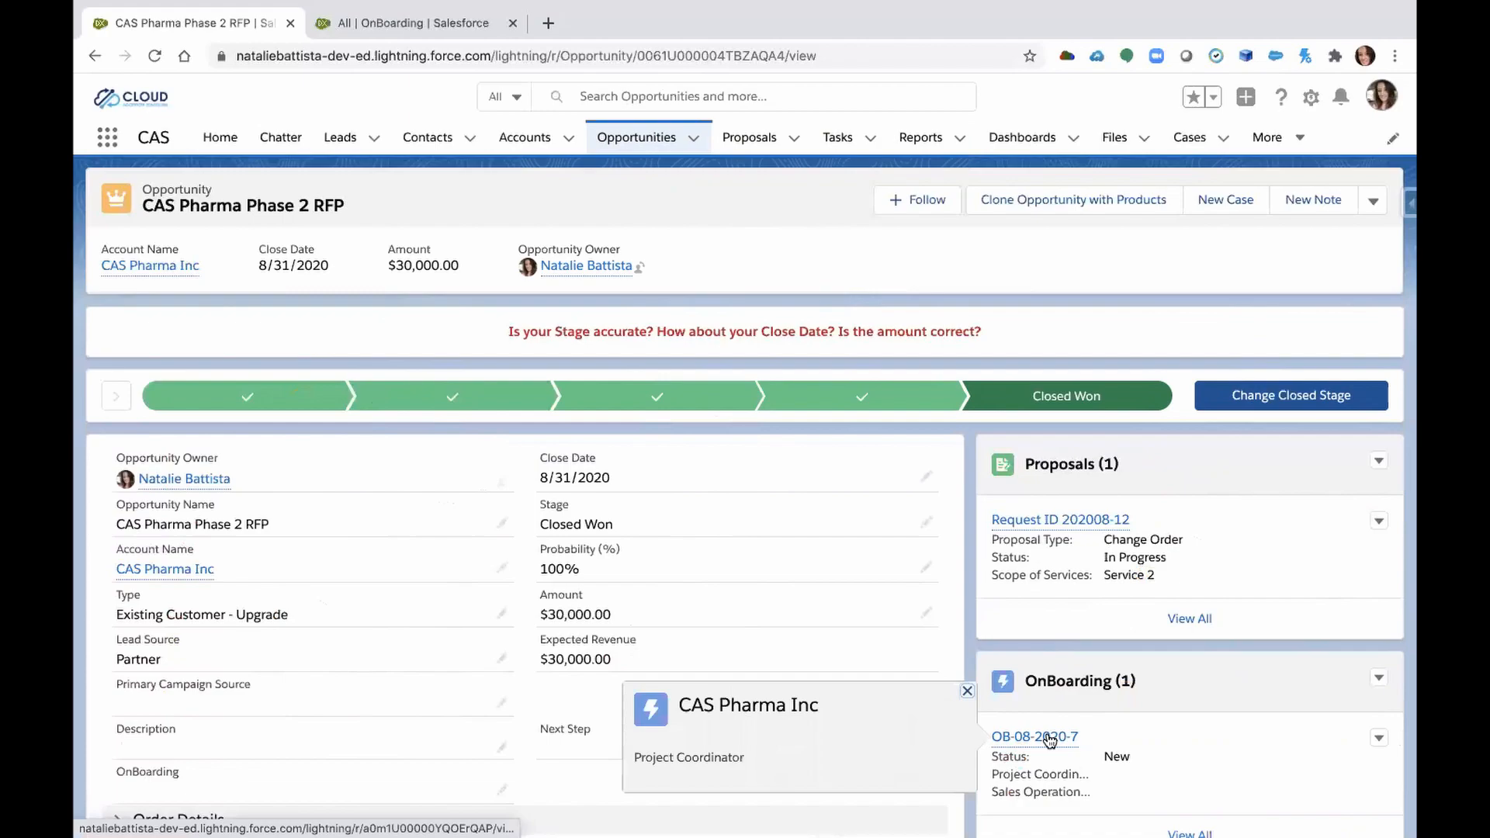
mouse_move(1035, 737)
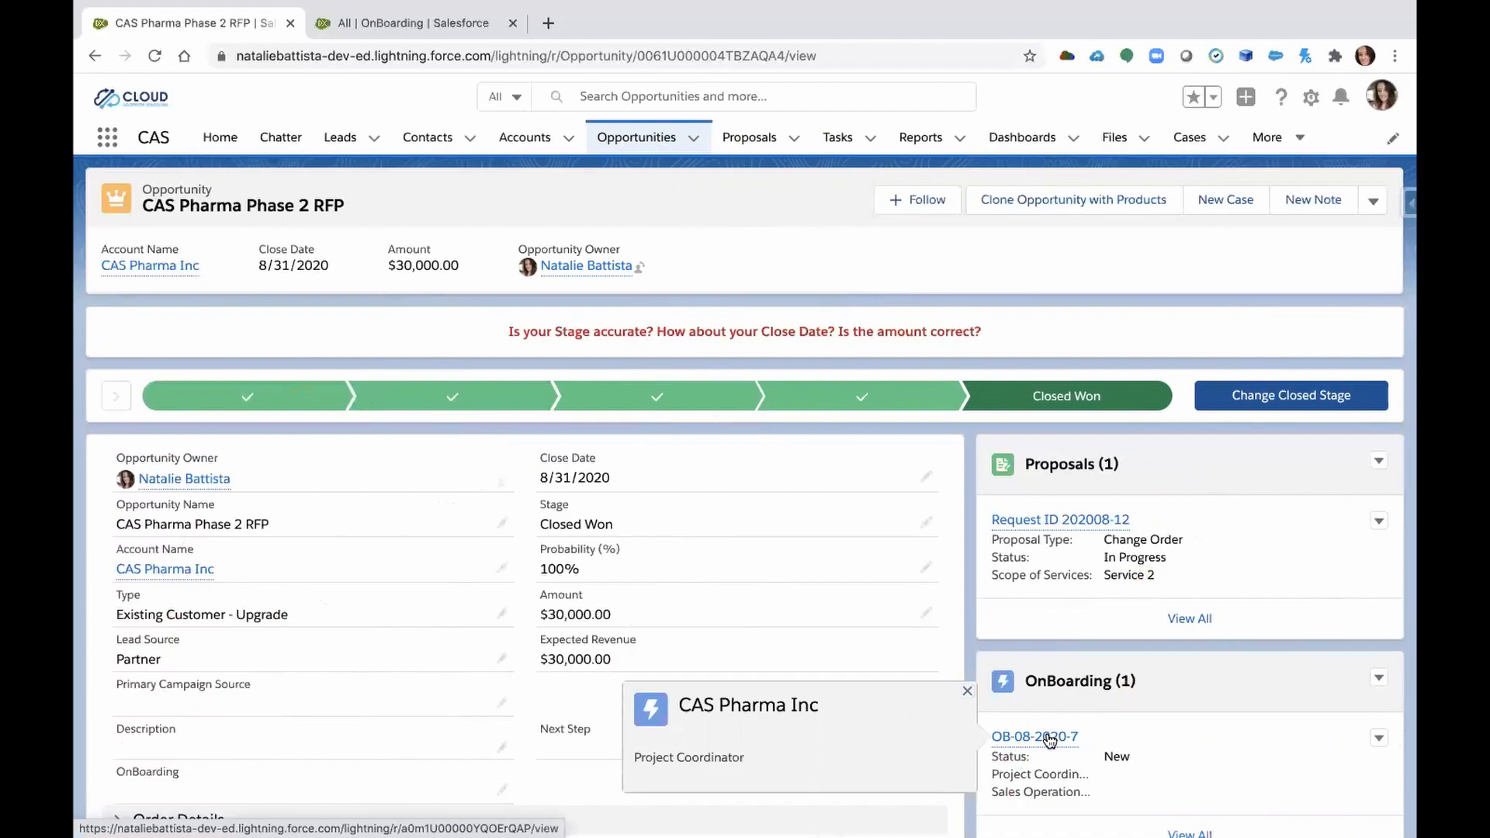
Open onboarding record OB-08-2020-7 and scroll through its Sales and Sales Operations sections.
click(1035, 737)
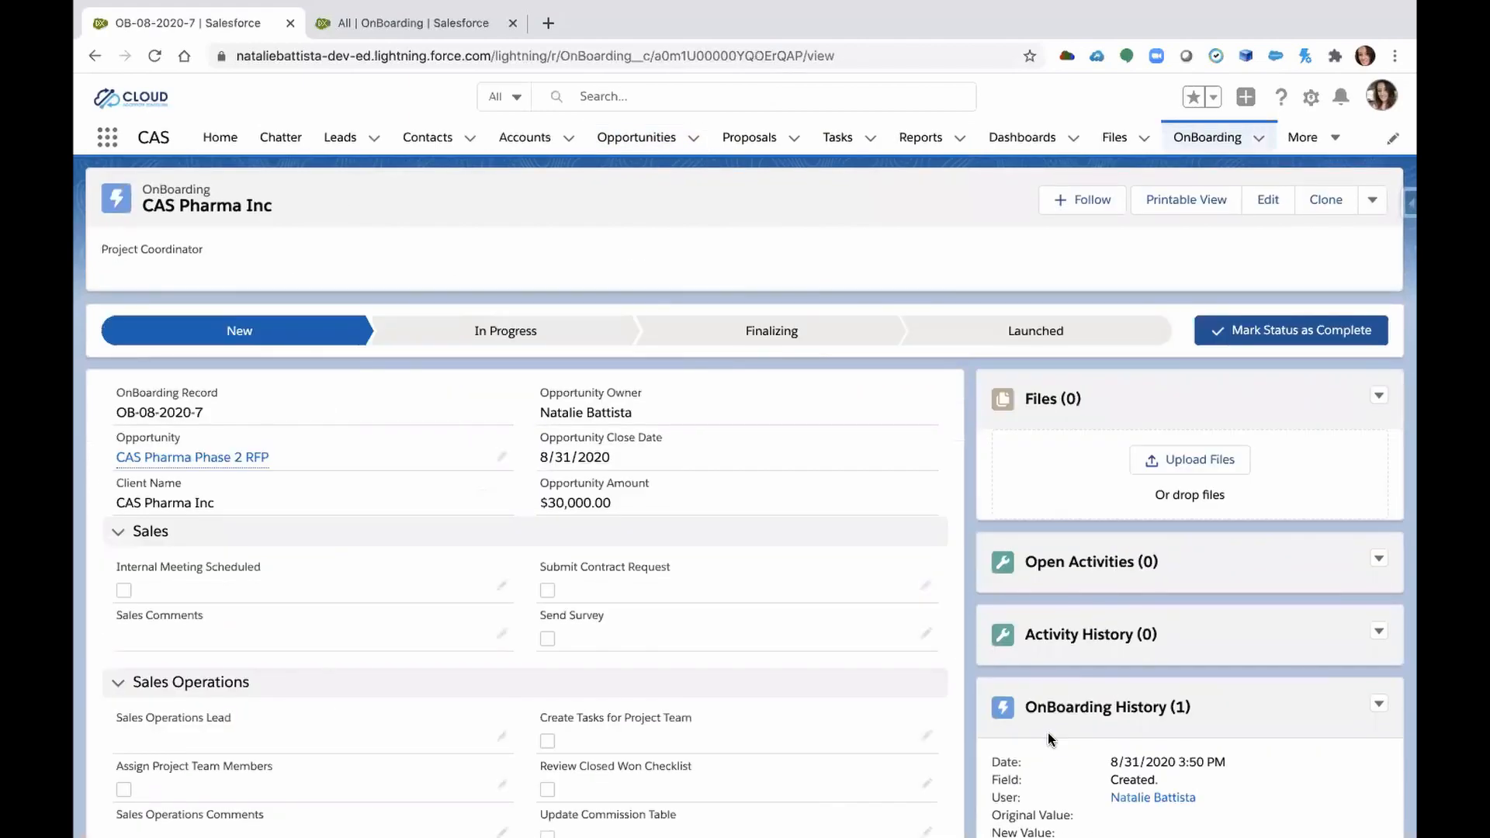
mouse_move(437, 211)
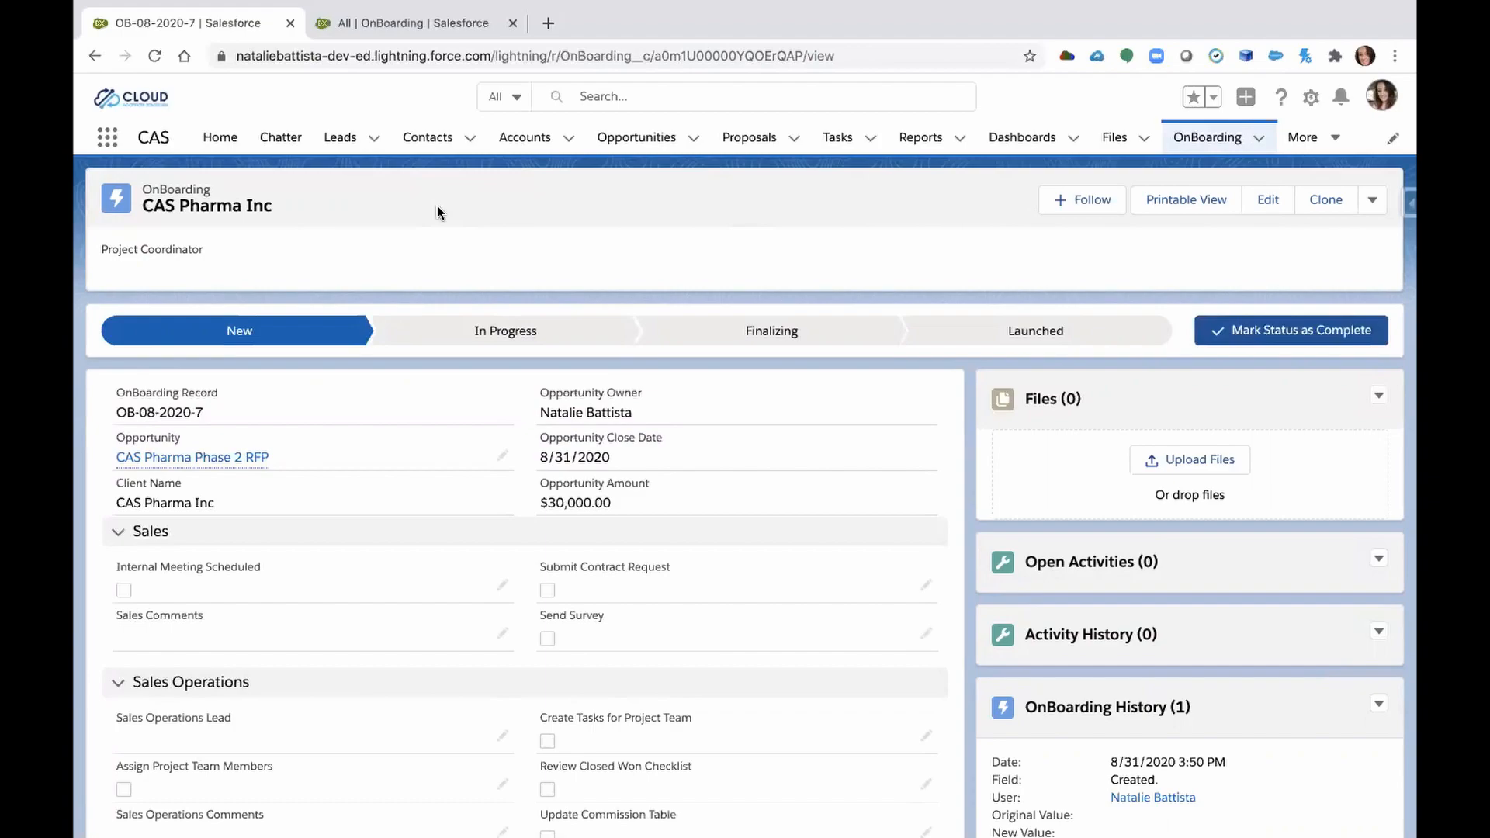
scroll(down, 3)
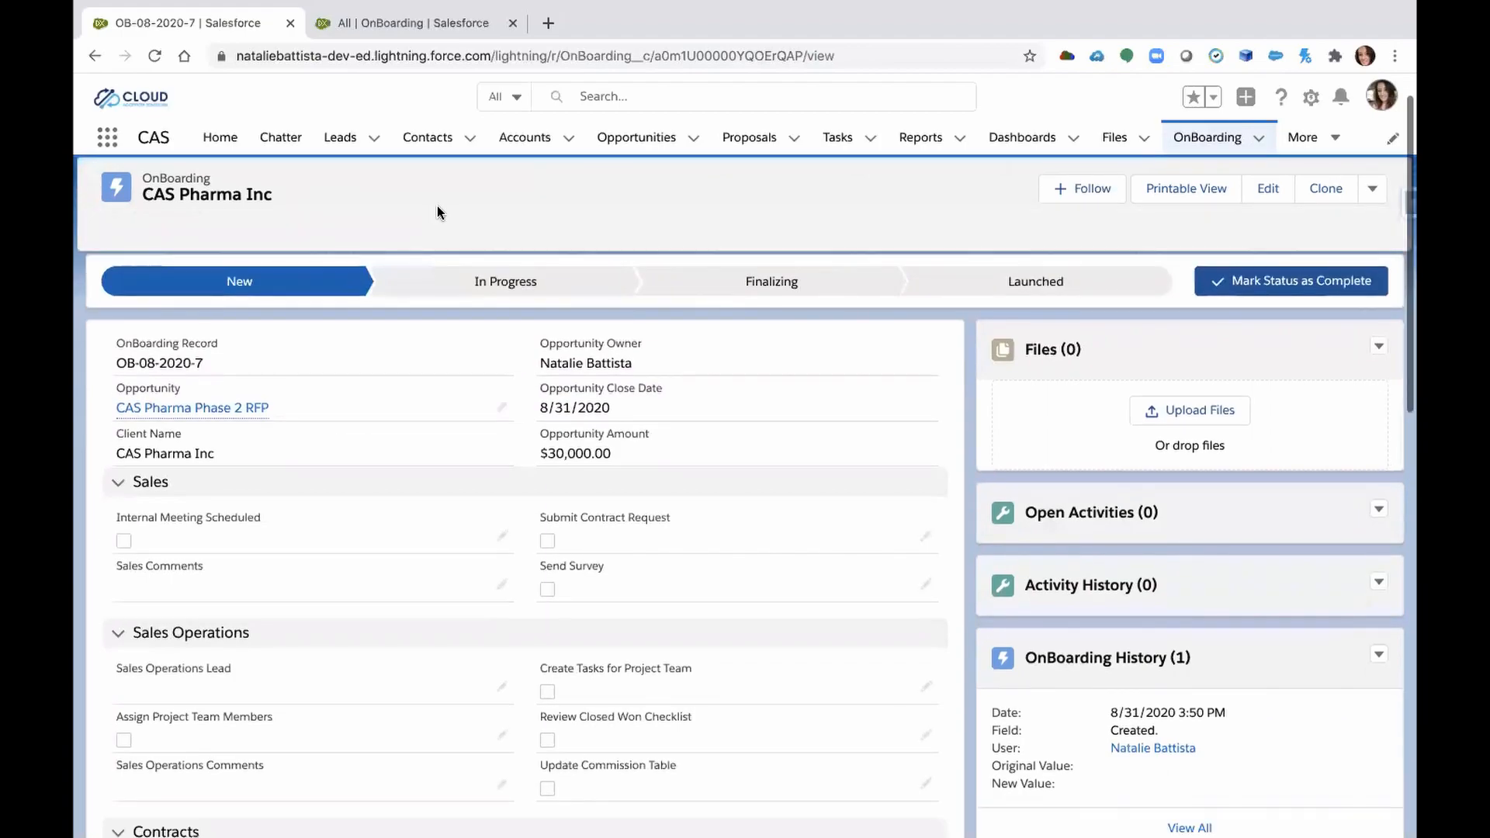
scroll(down, 3)
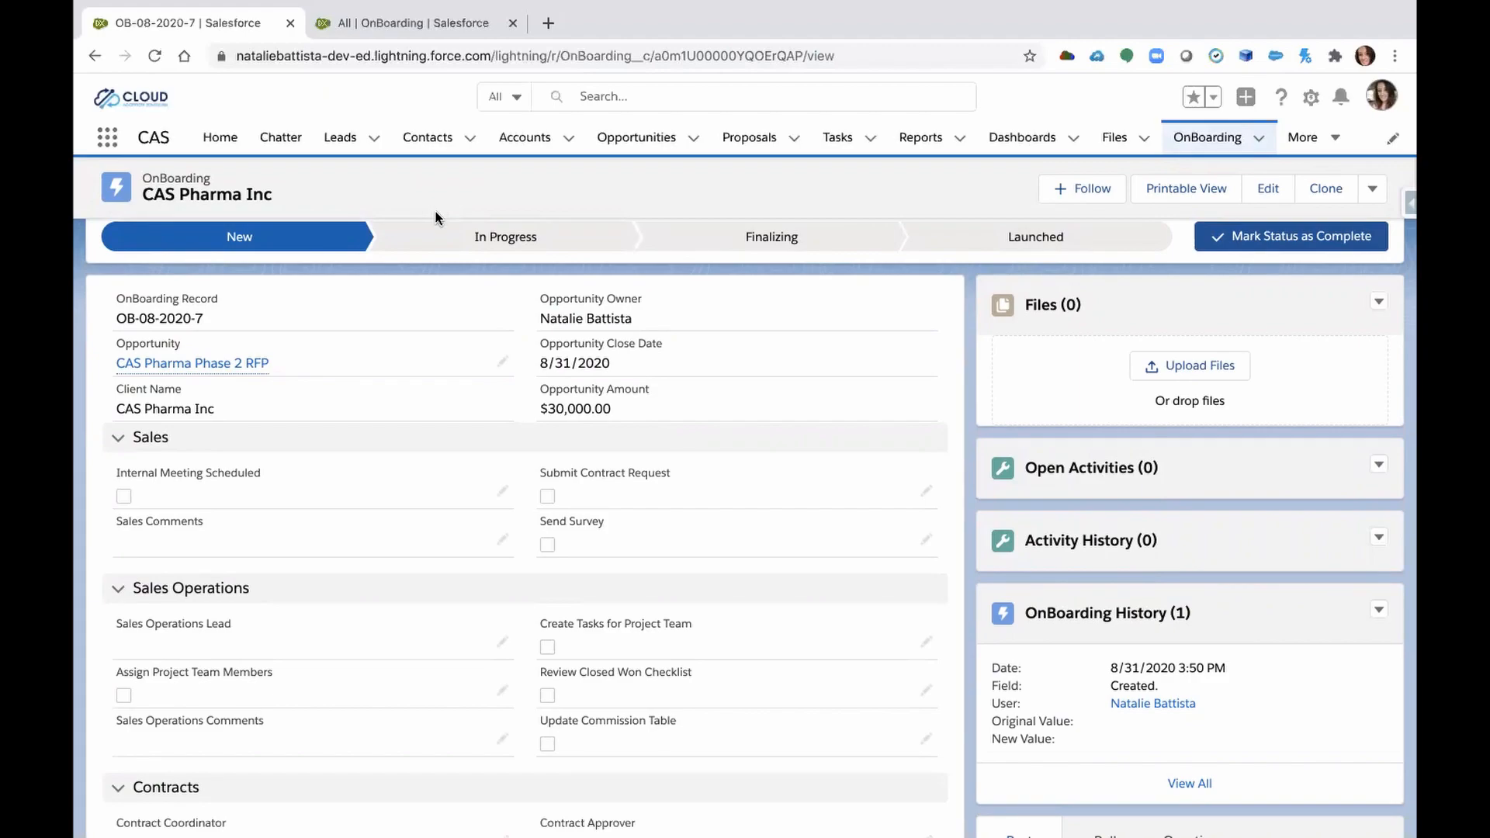
mouse_move(309, 402)
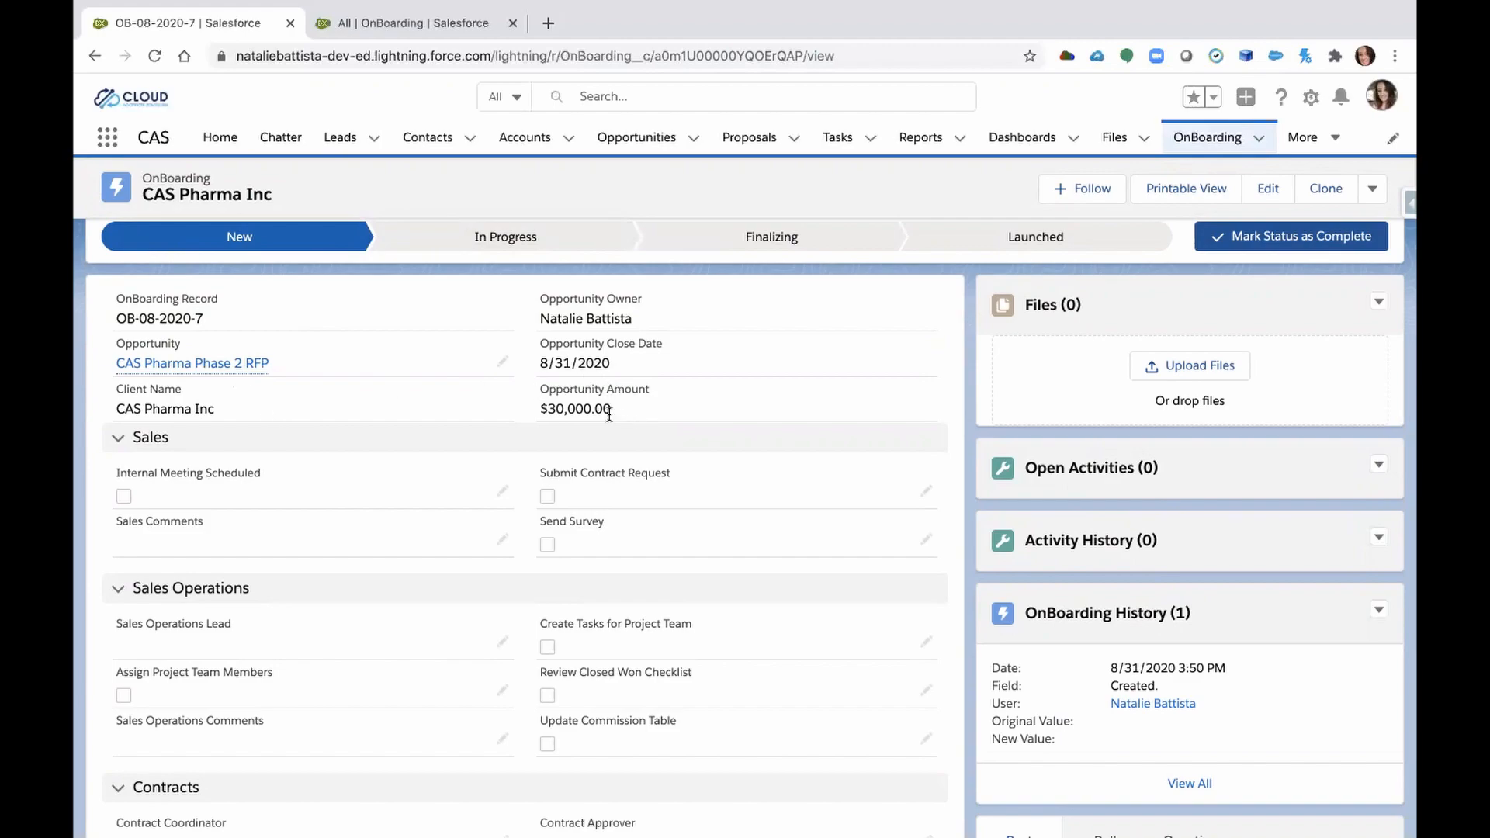
mouse_move(580, 411)
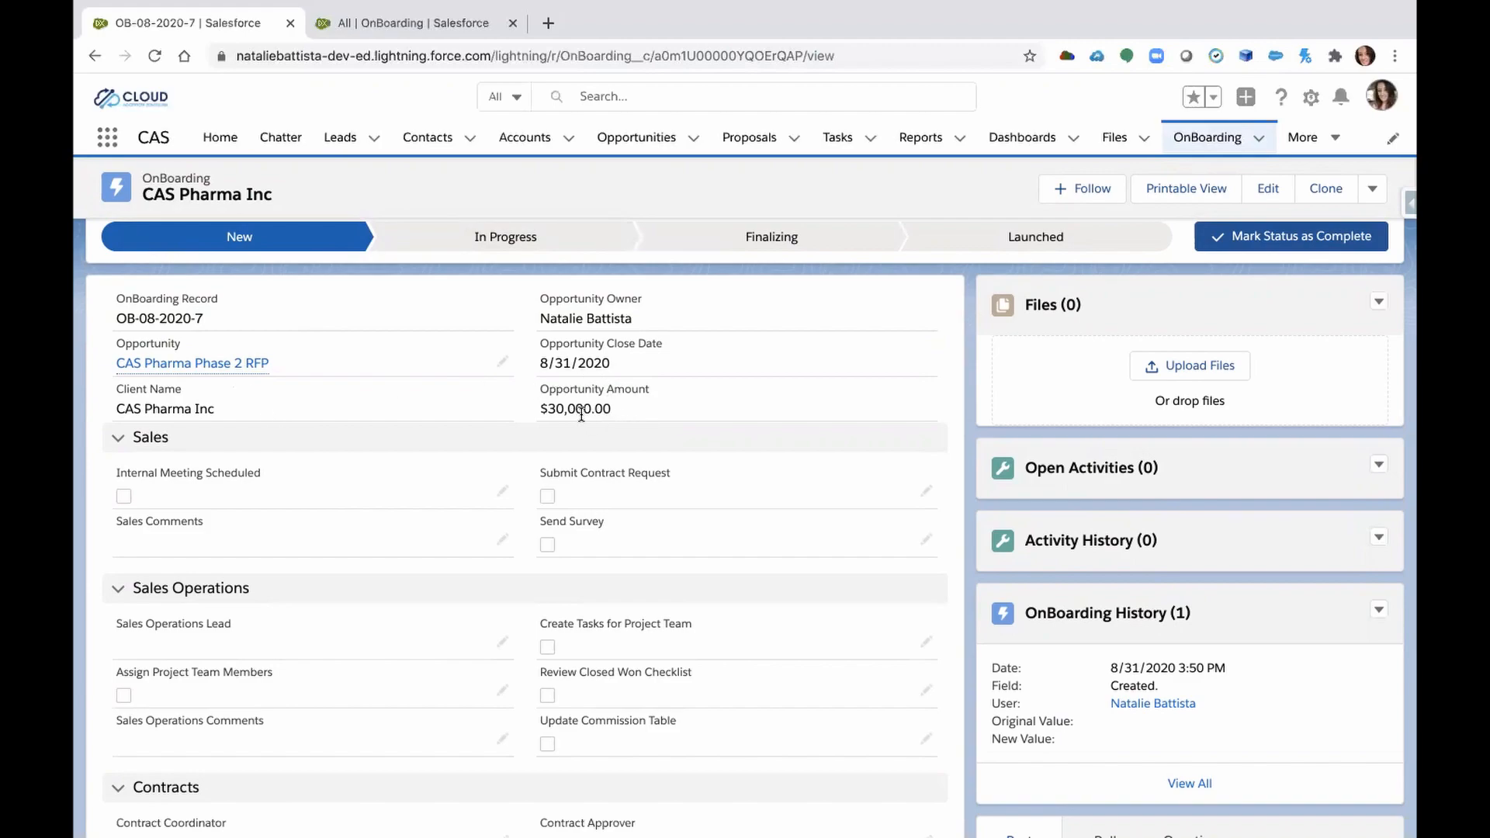
scroll(up, 3)
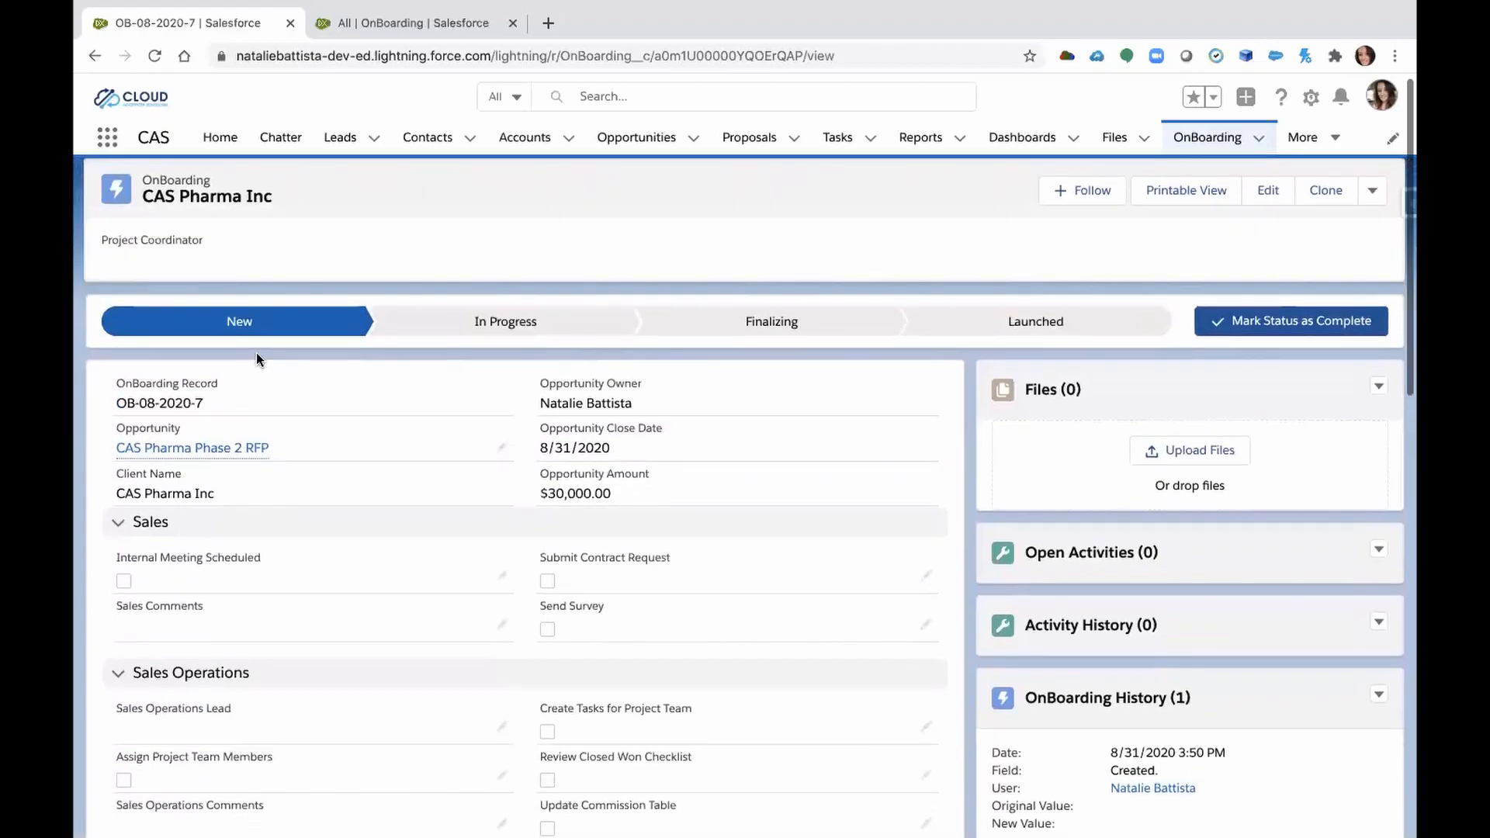
mouse_move(467, 343)
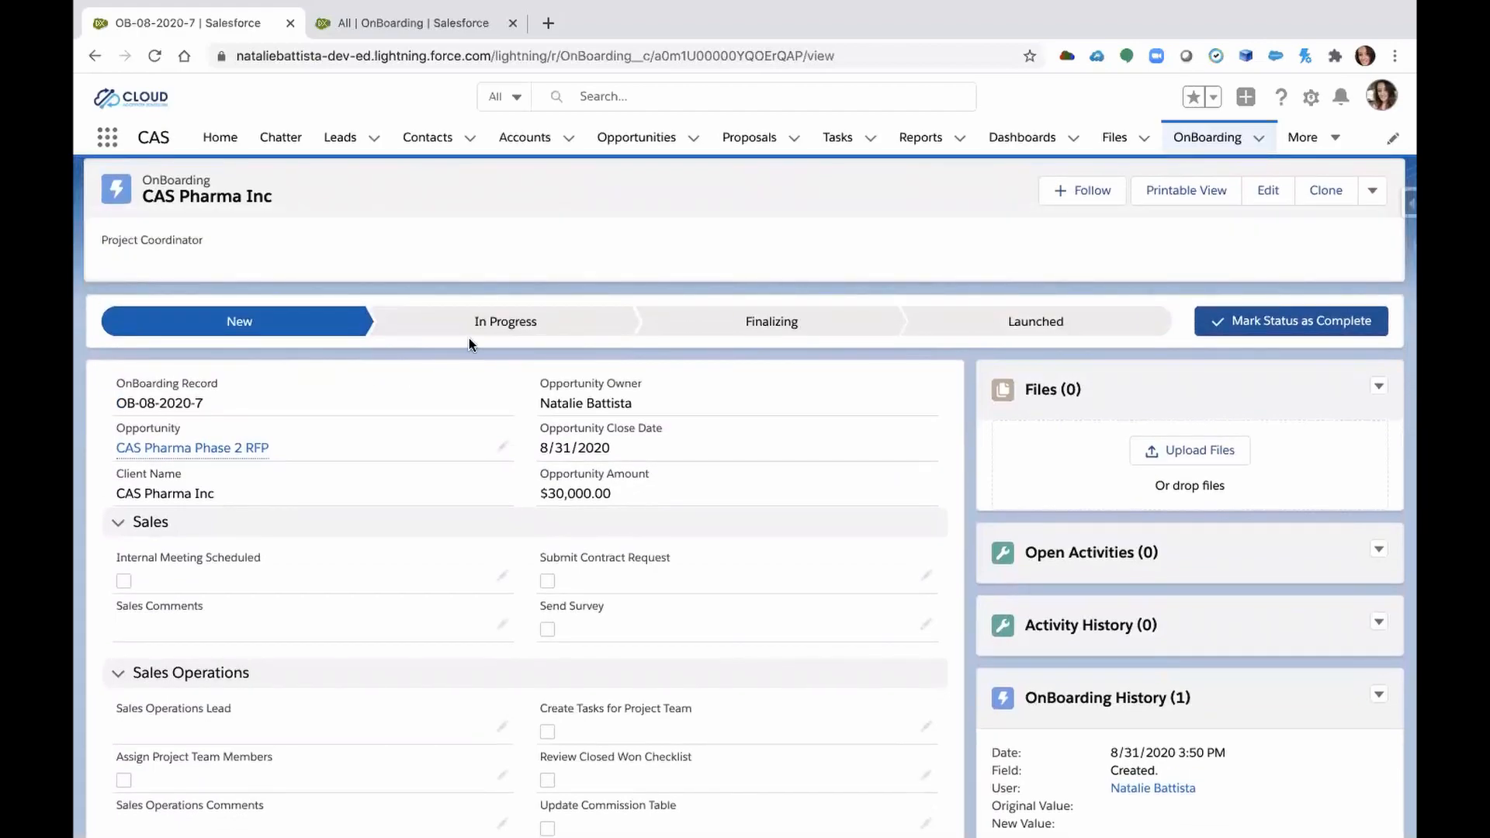
mouse_move(505, 322)
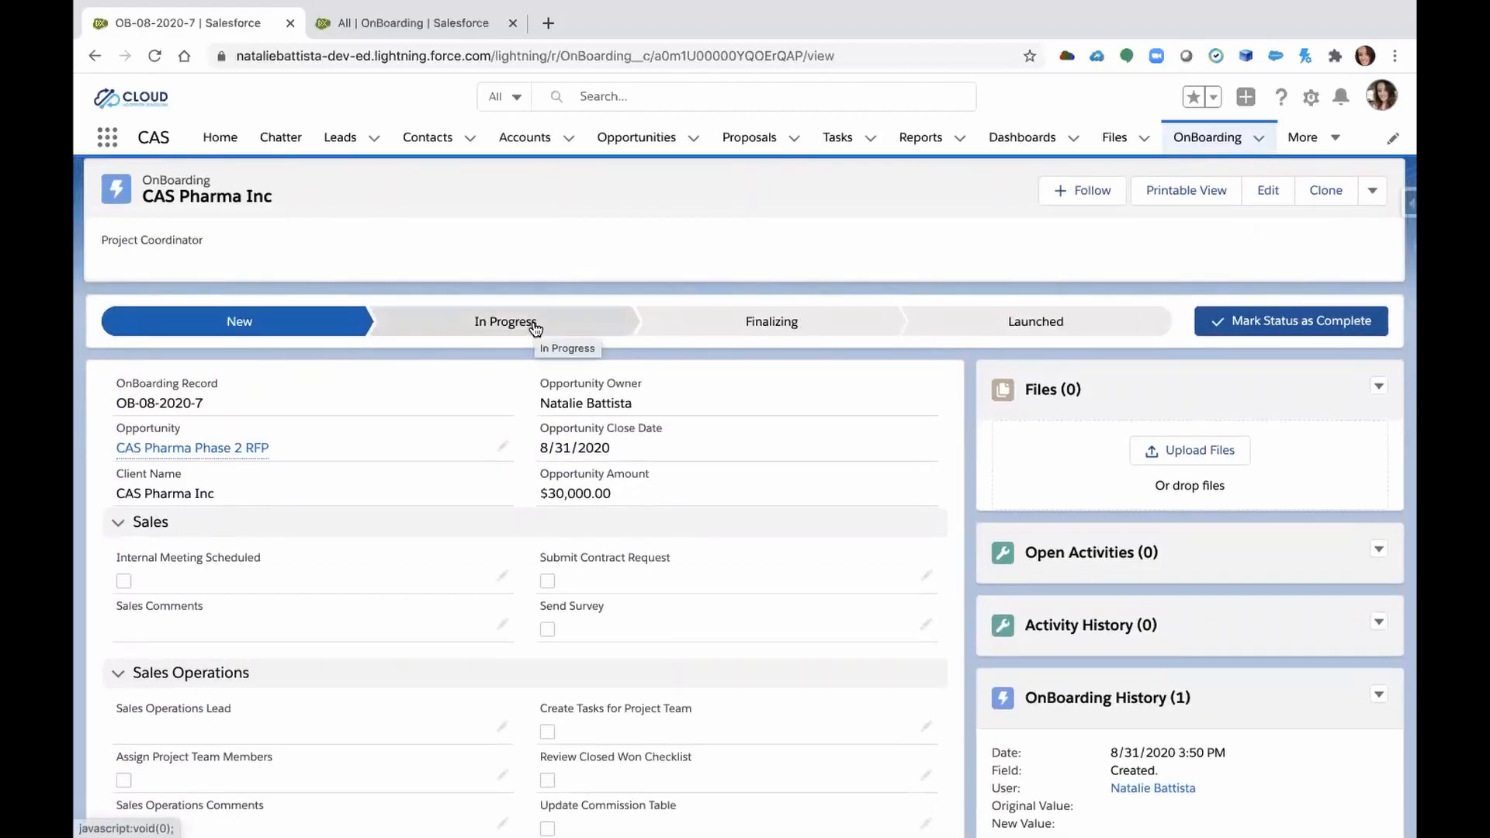
mouse_move(941, 327)
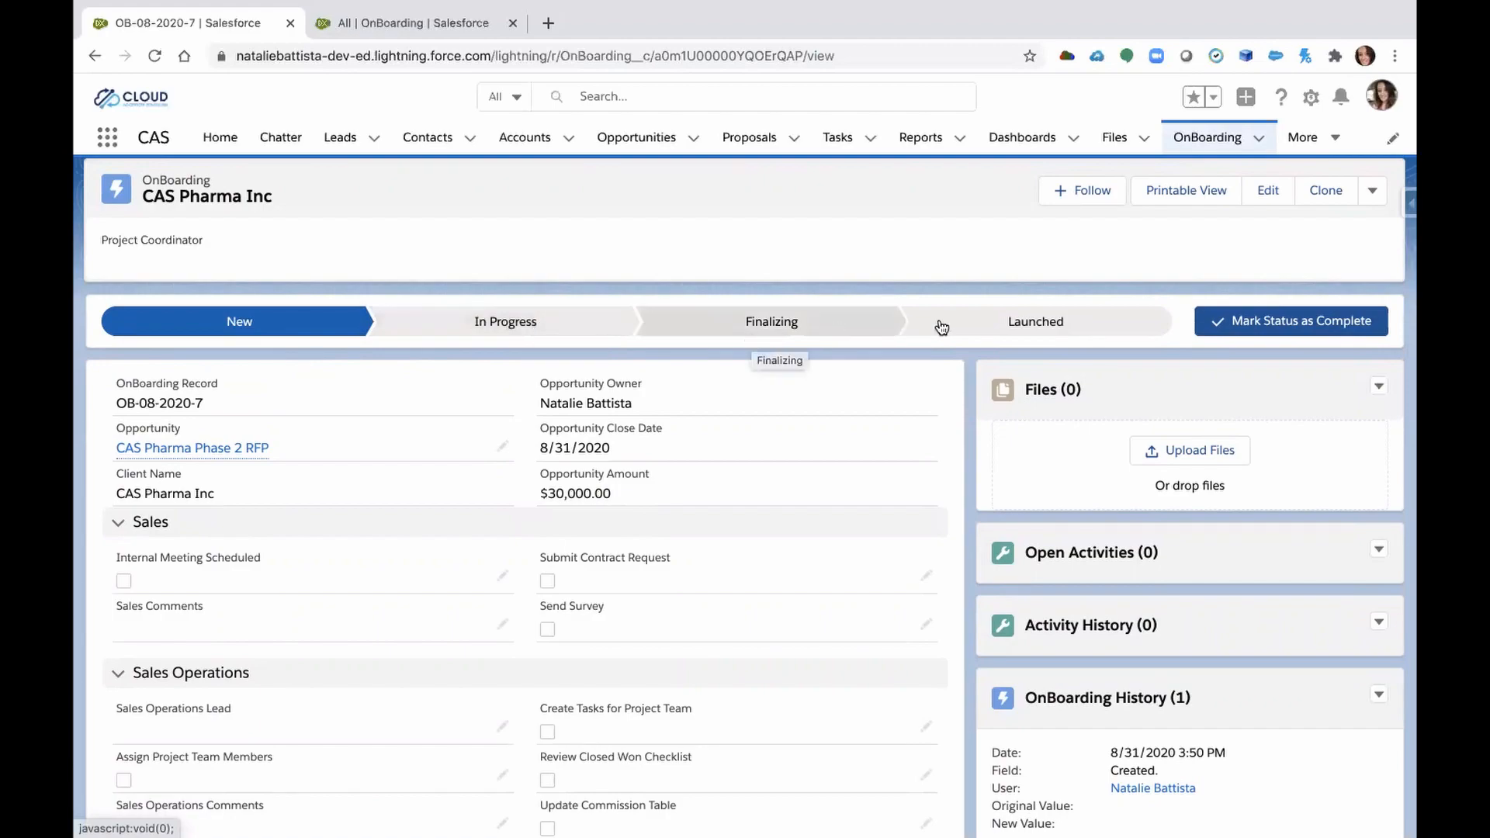
mouse_move(455, 508)
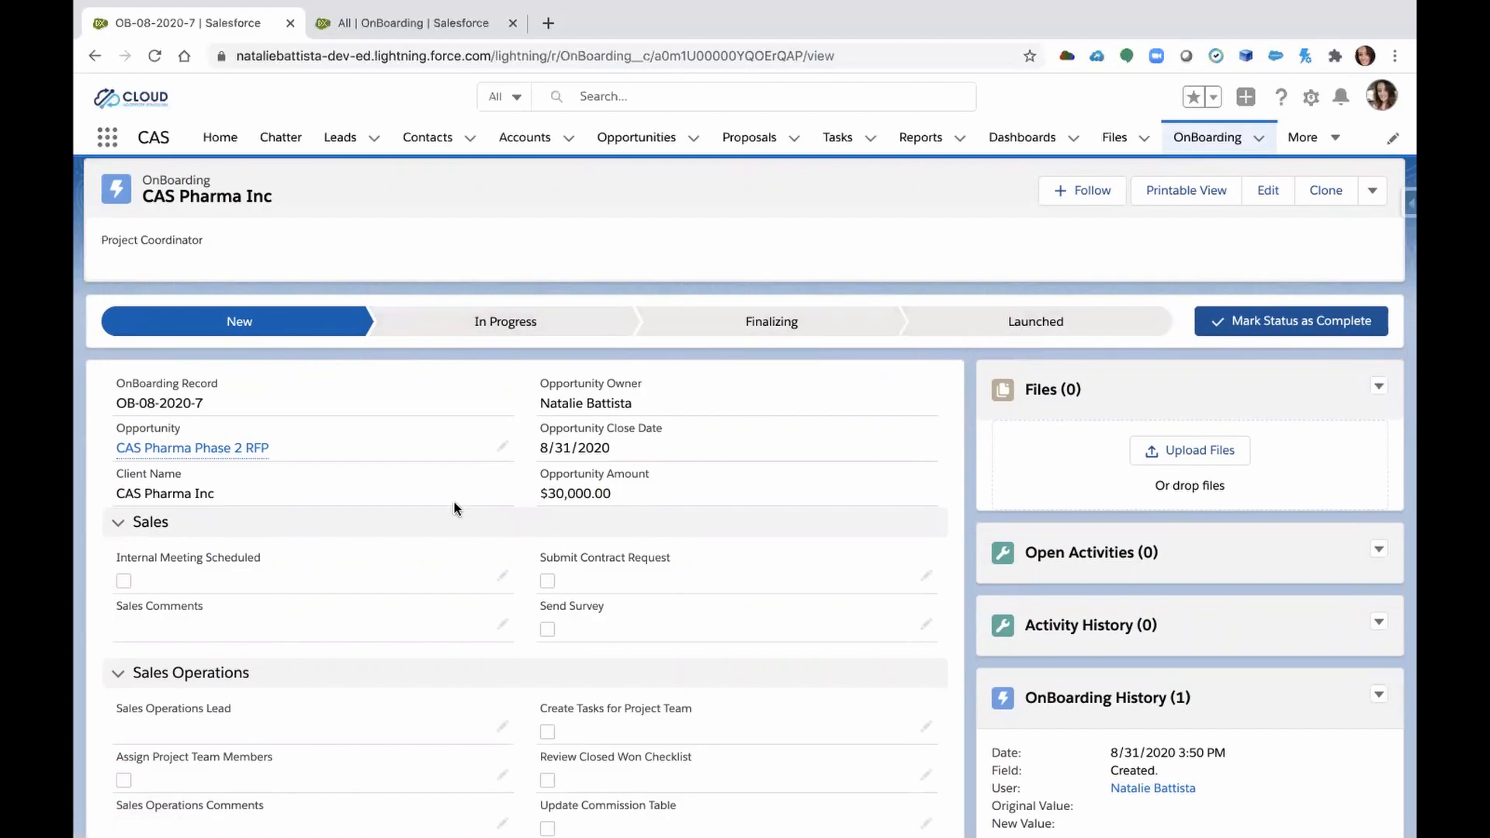
scroll(down, 3)
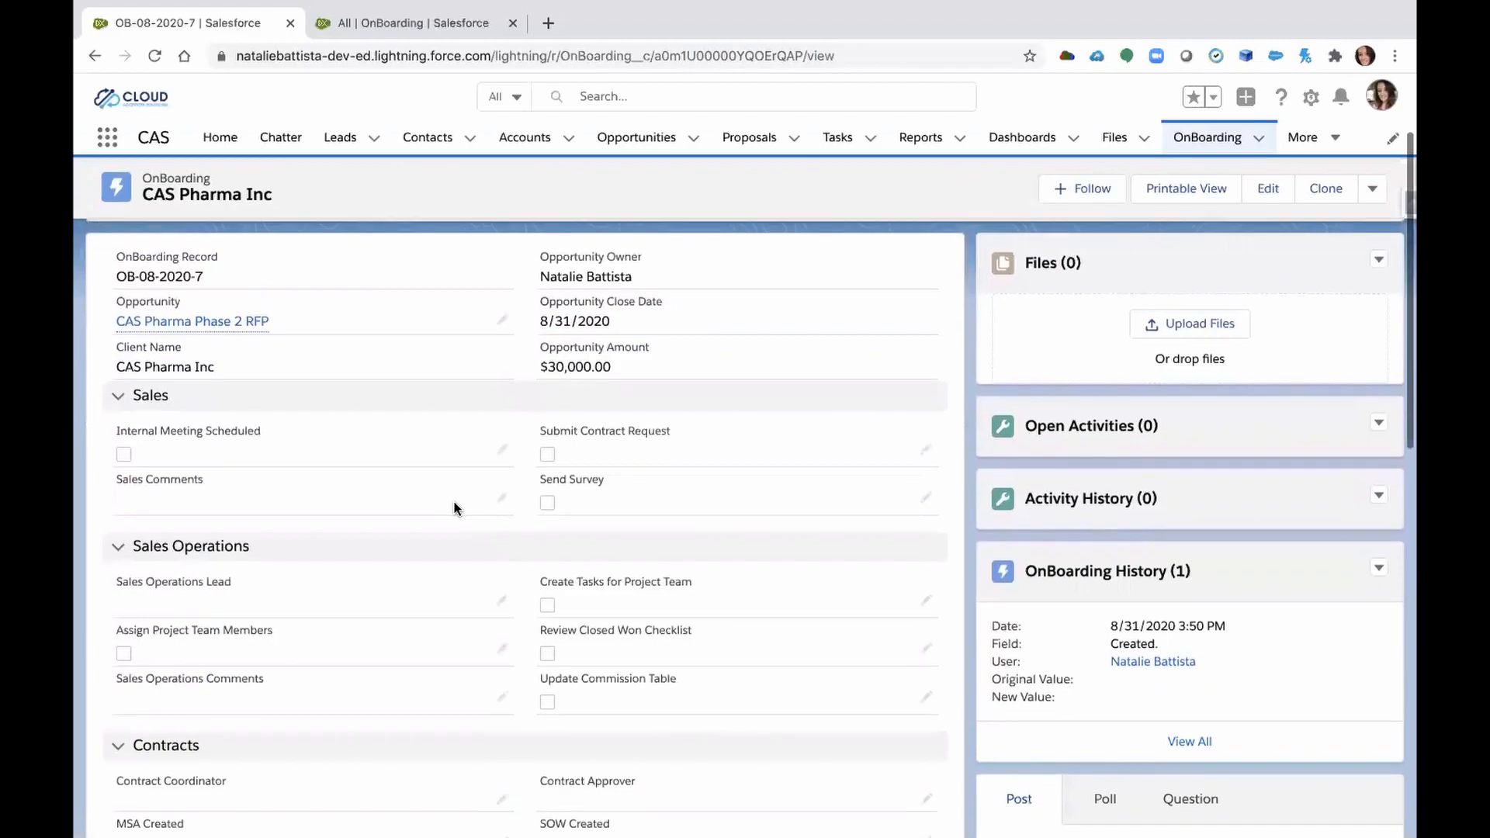
scroll(down, 3)
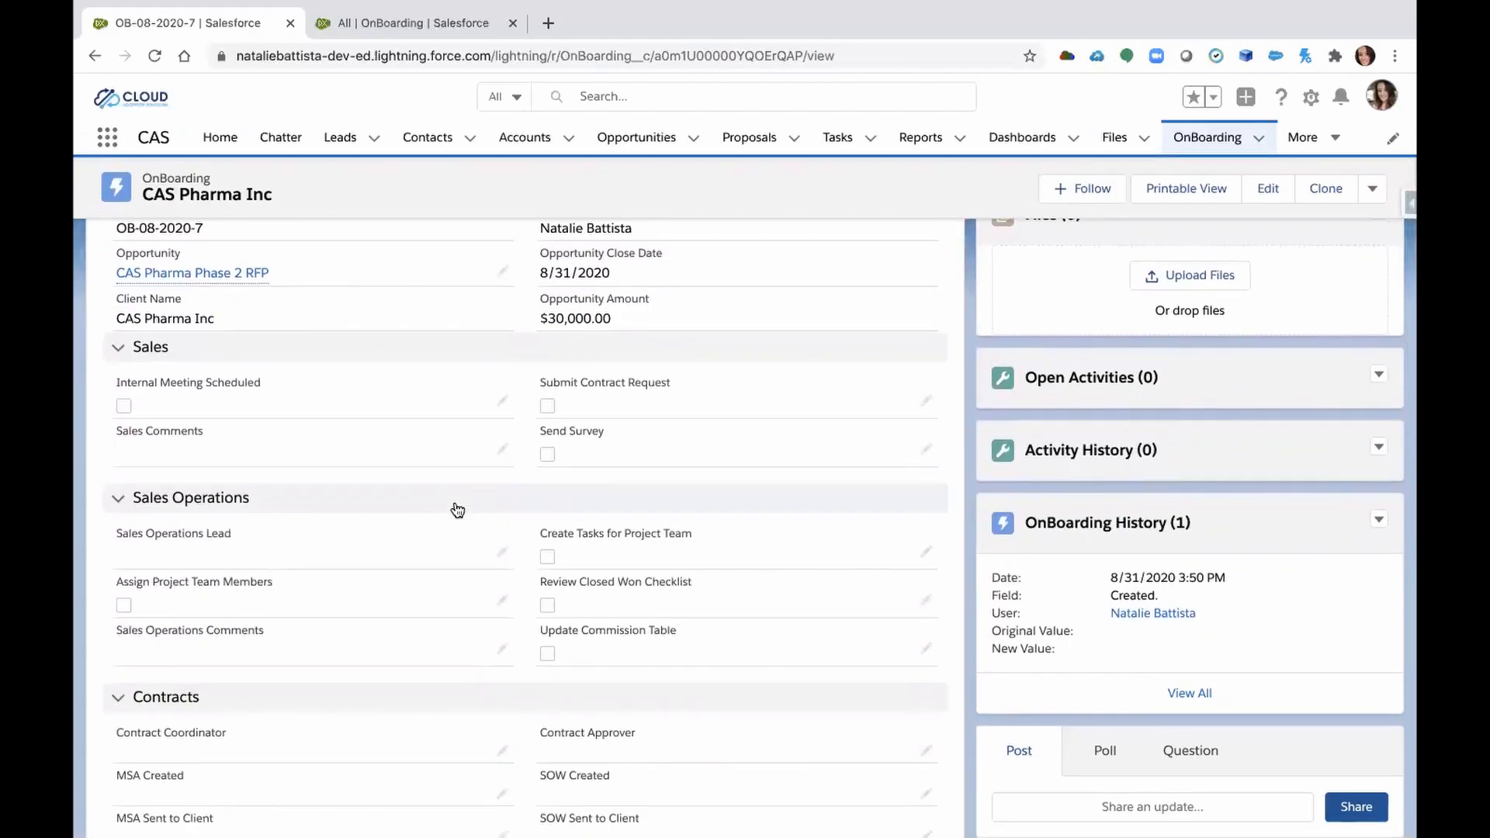
mouse_move(205, 386)
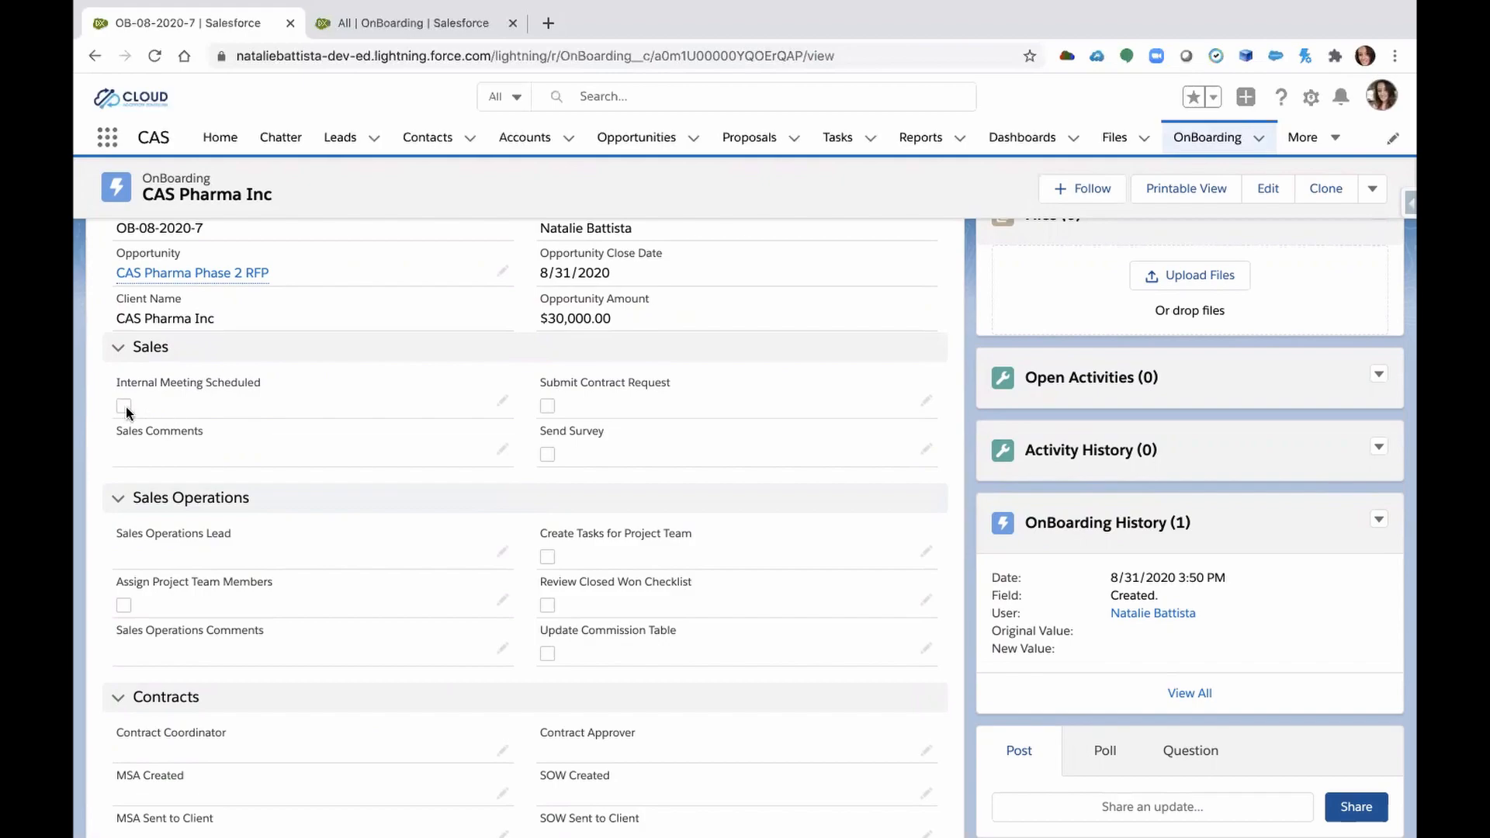
Tick Internal Meeting Scheduled, Submit Contract Request and Send Survey under Sales, then save.
click(1266, 188)
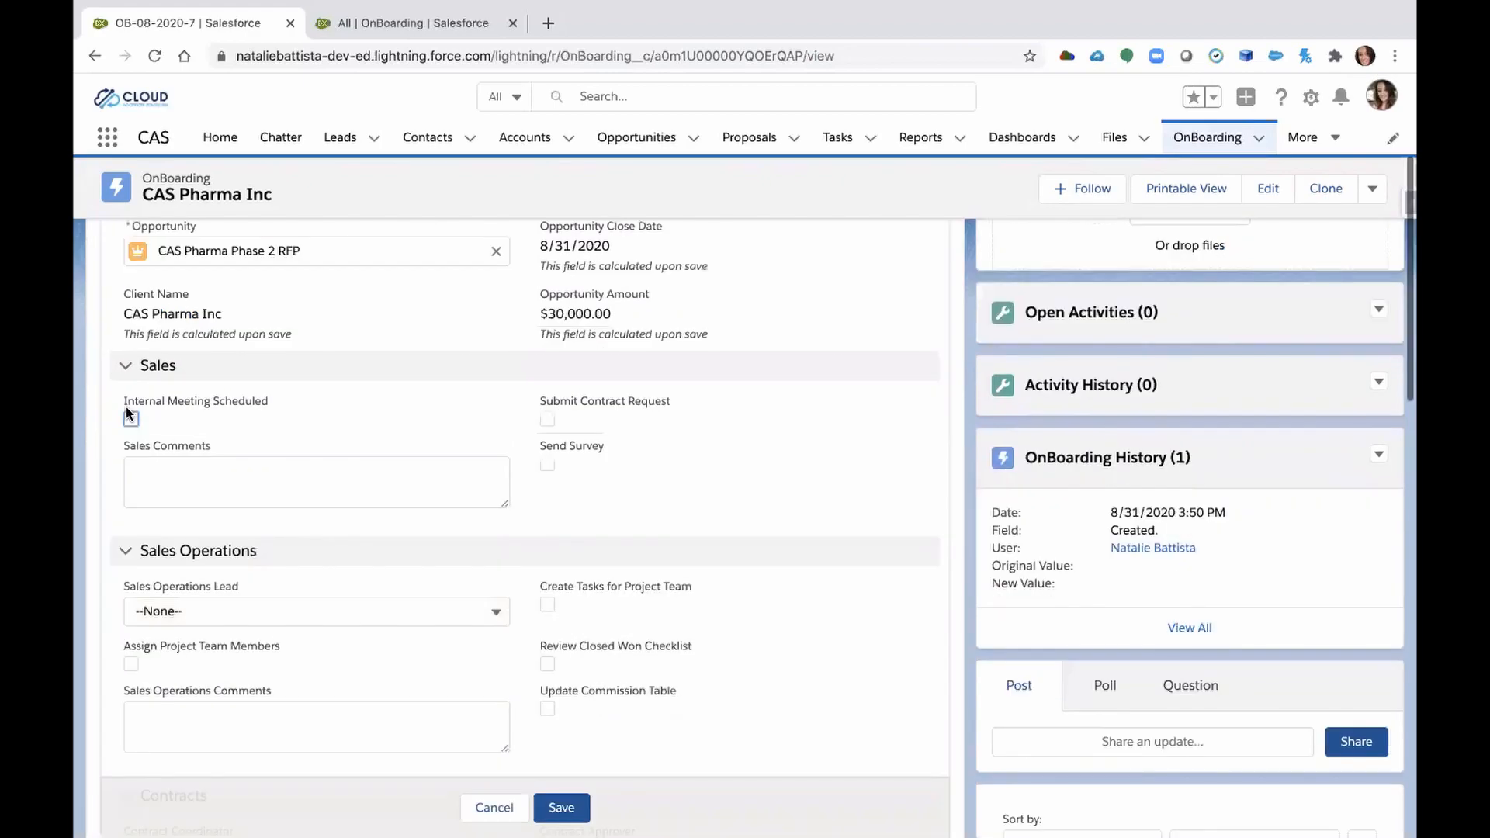
click(131, 420)
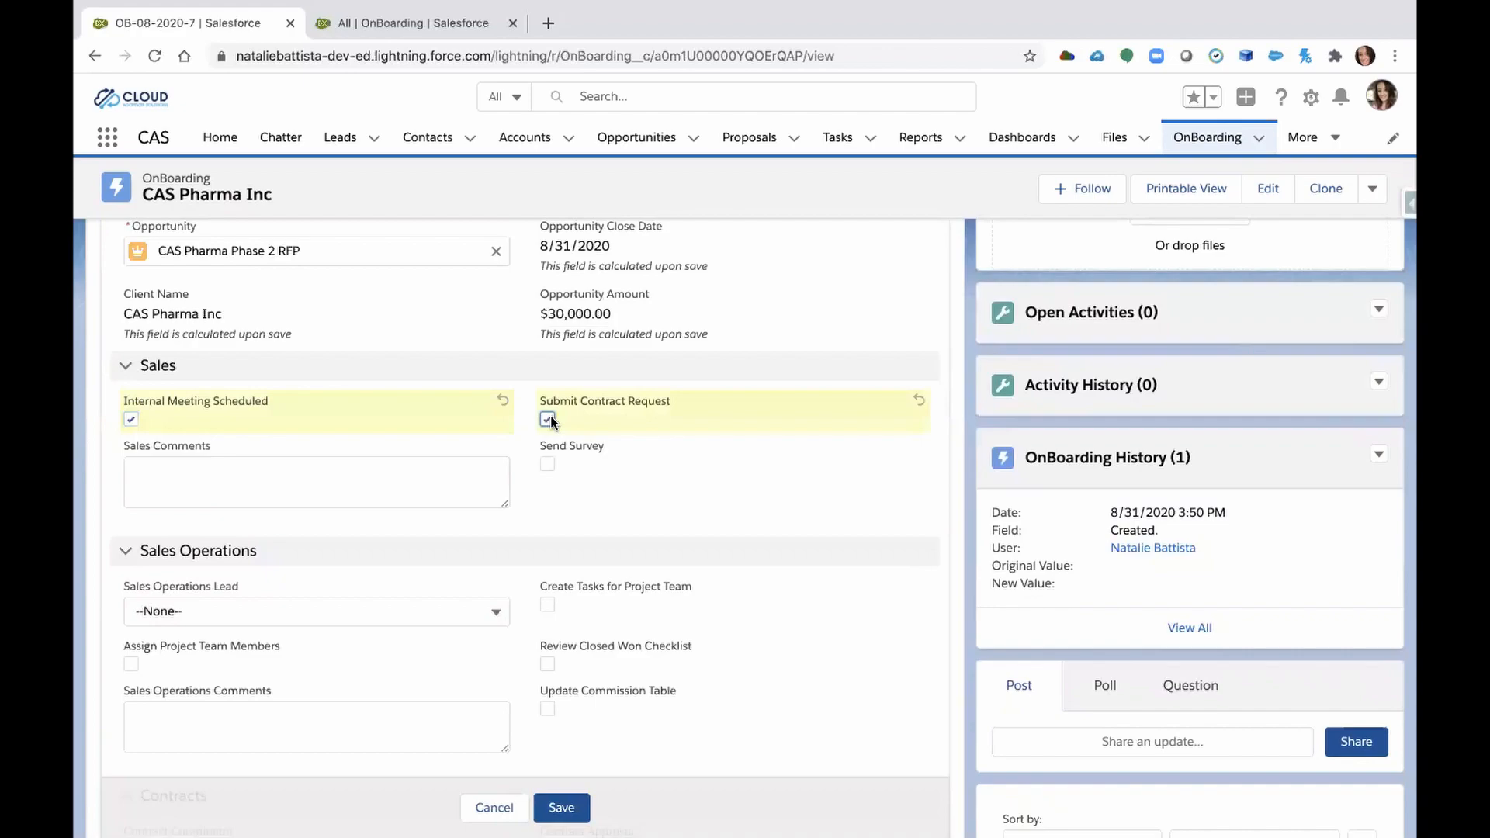
click(547, 419)
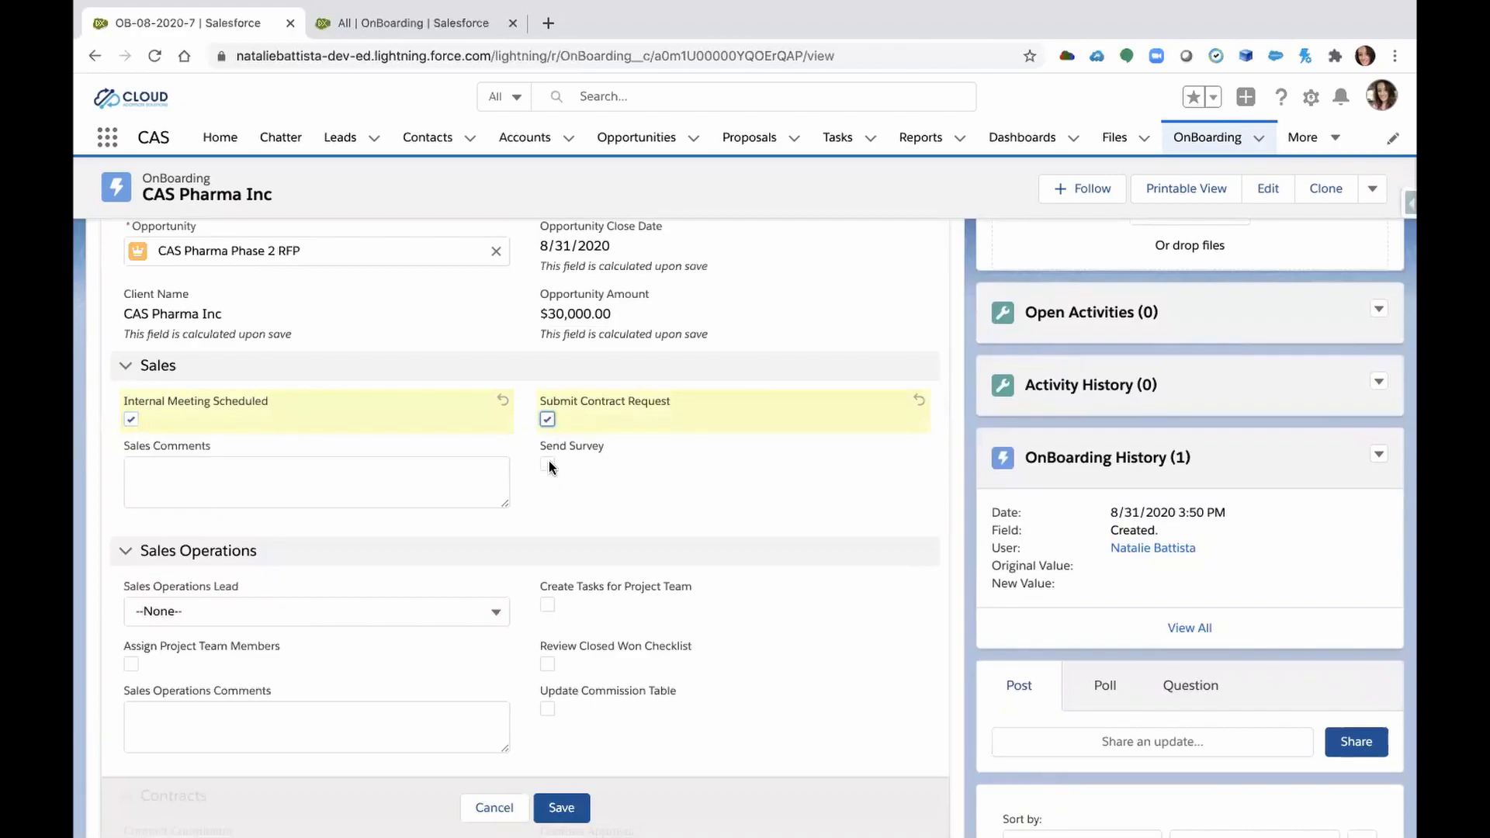
click(547, 465)
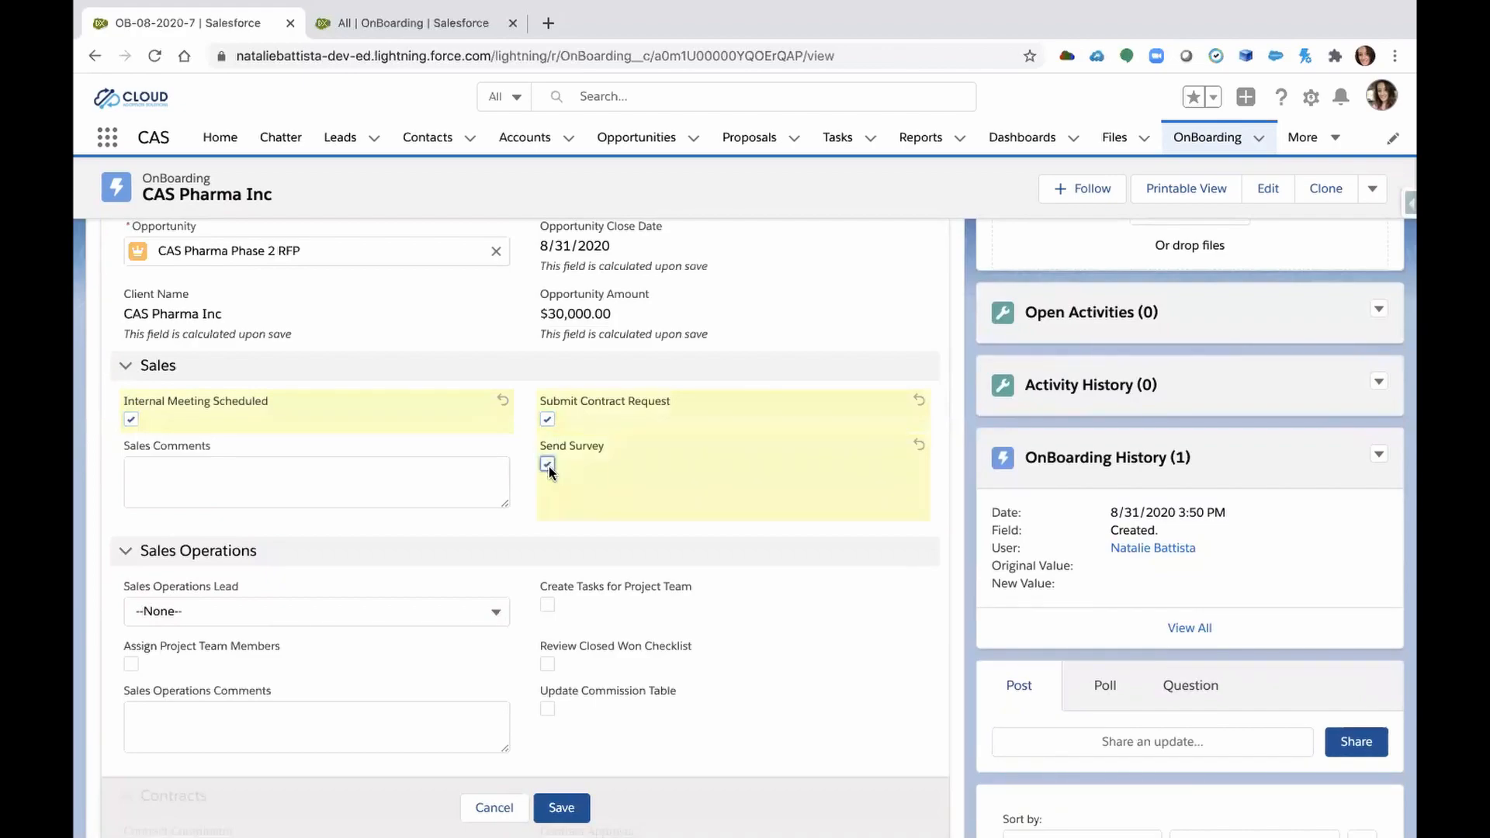
click(561, 808)
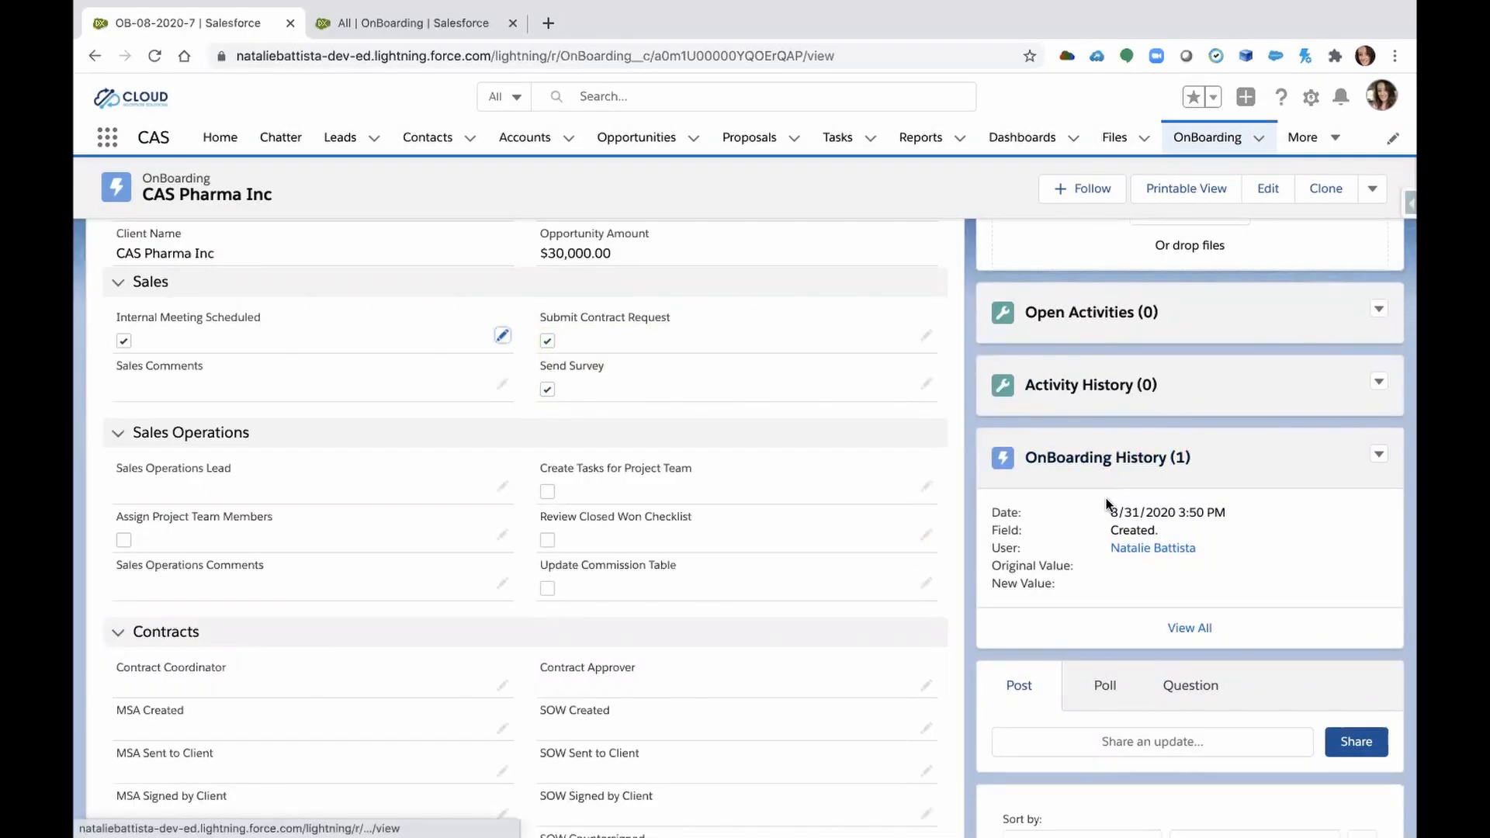
mouse_move(1054, 531)
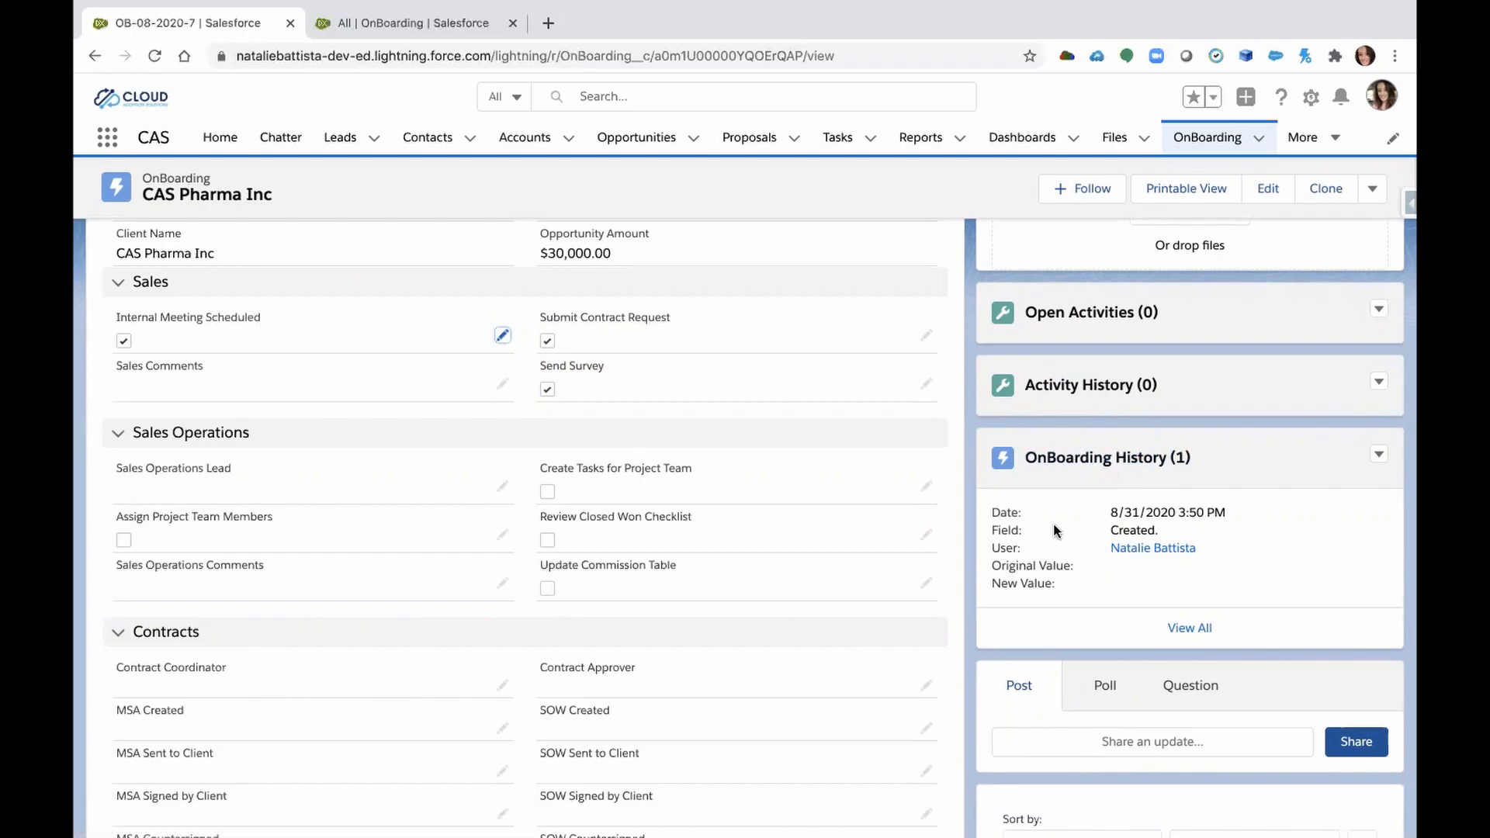
Set Sales Operations Lead to Doug, tick all four Sales Operations items, and save.
scroll(down, 3)
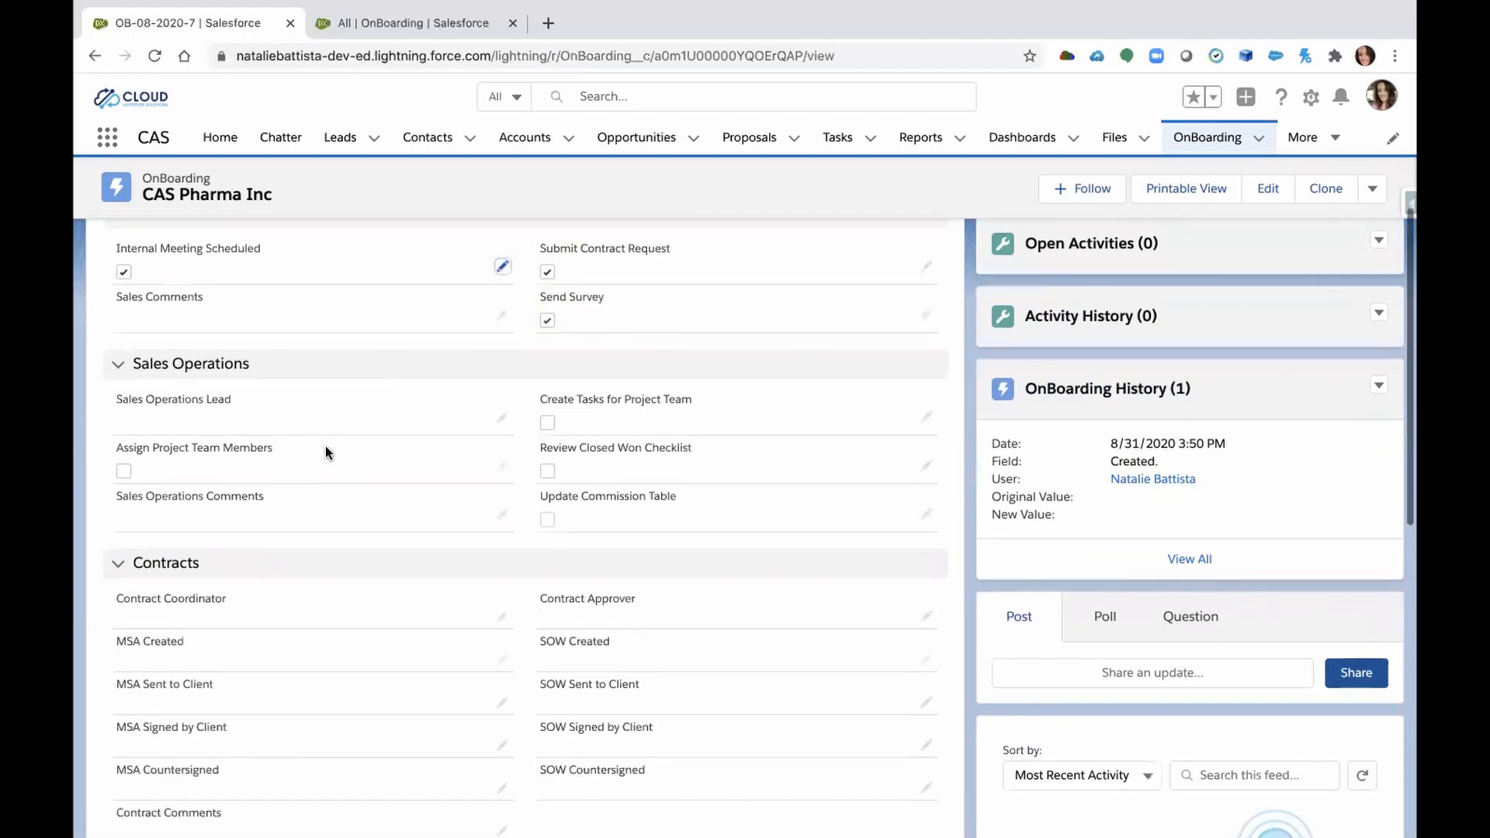
scroll(down, 3)
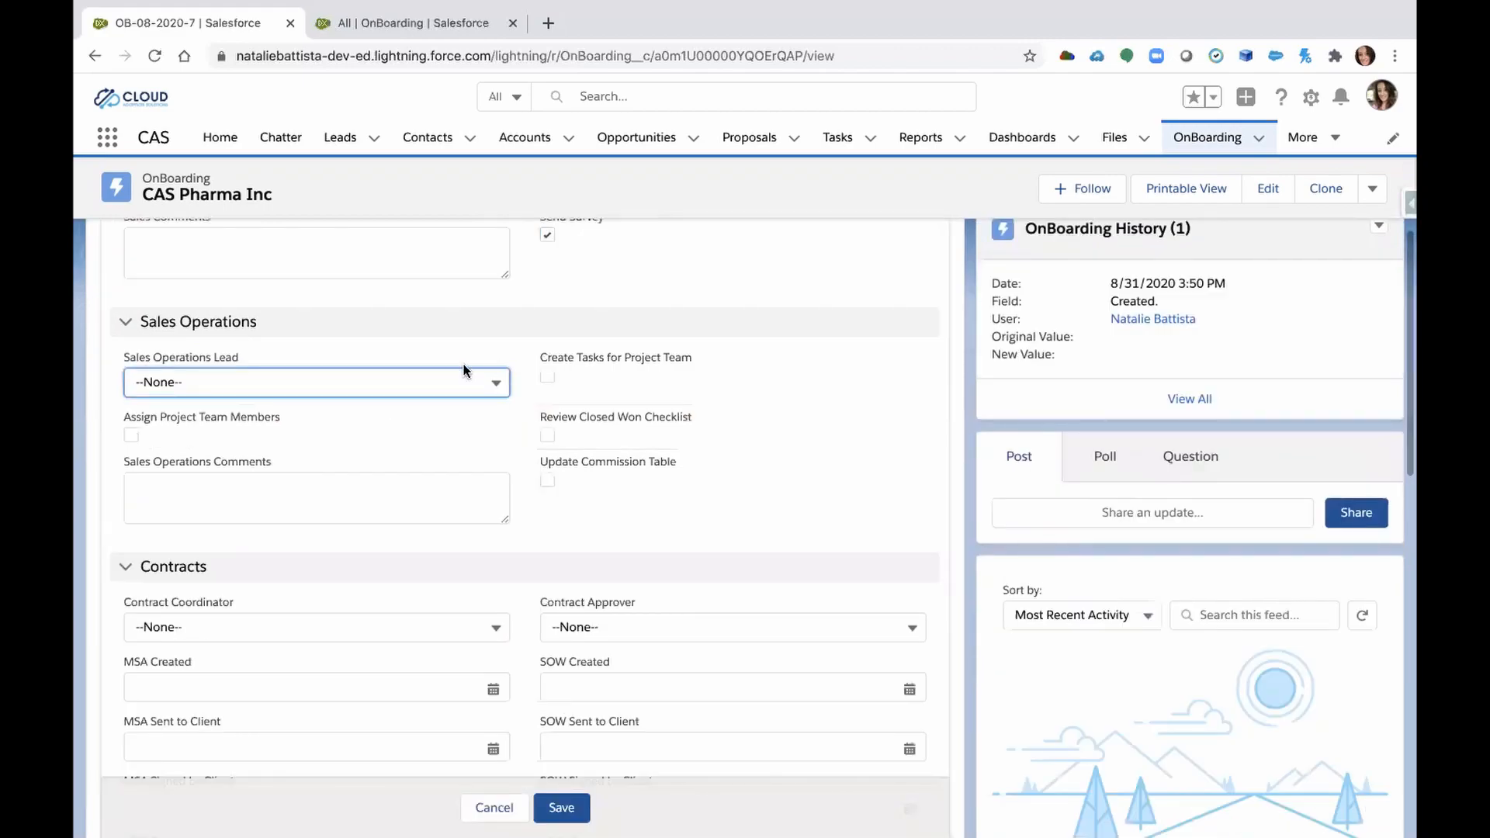
click(316, 381)
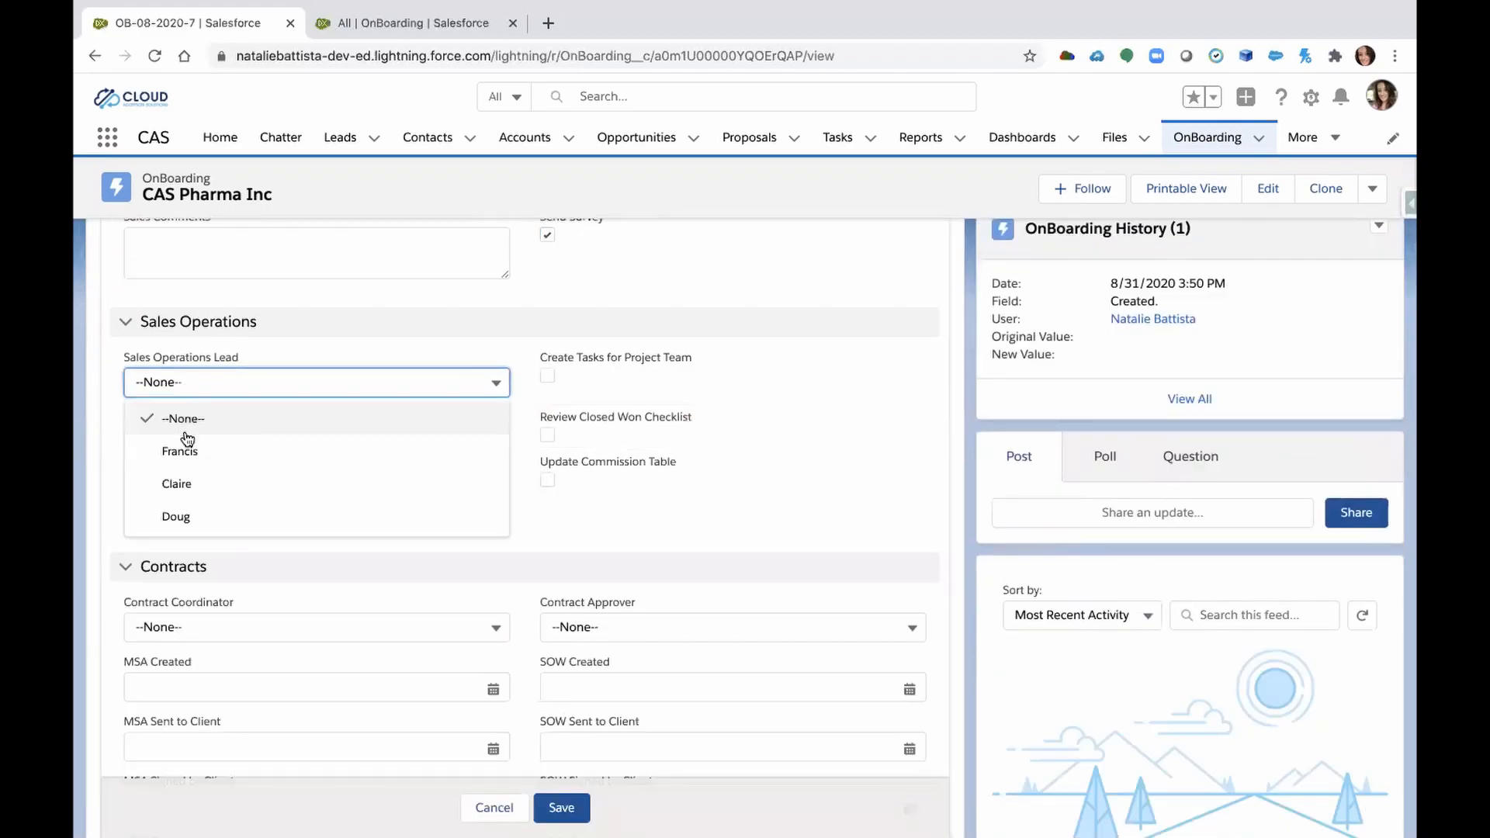
click(175, 516)
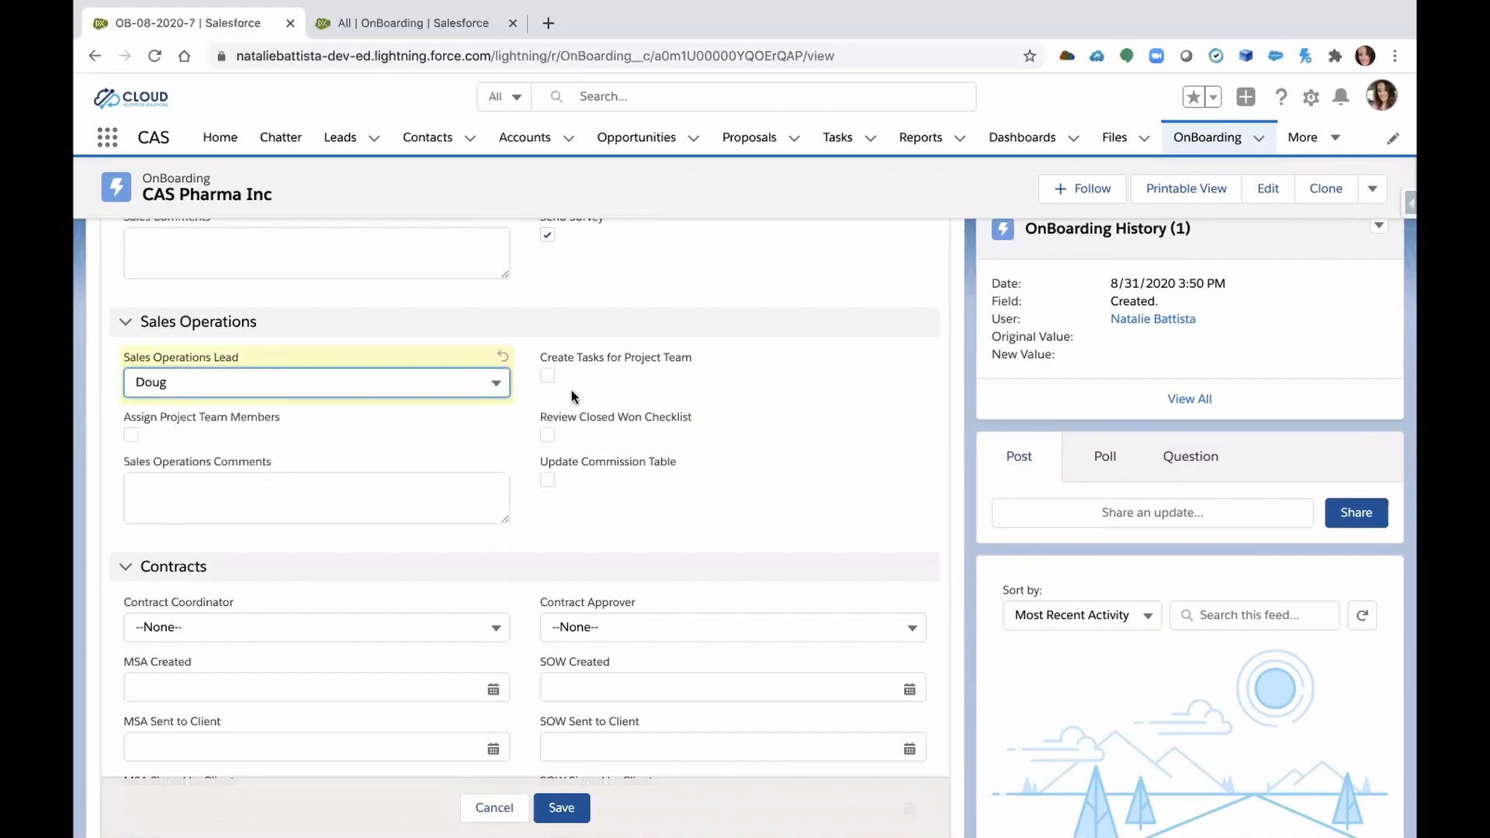
click(548, 375)
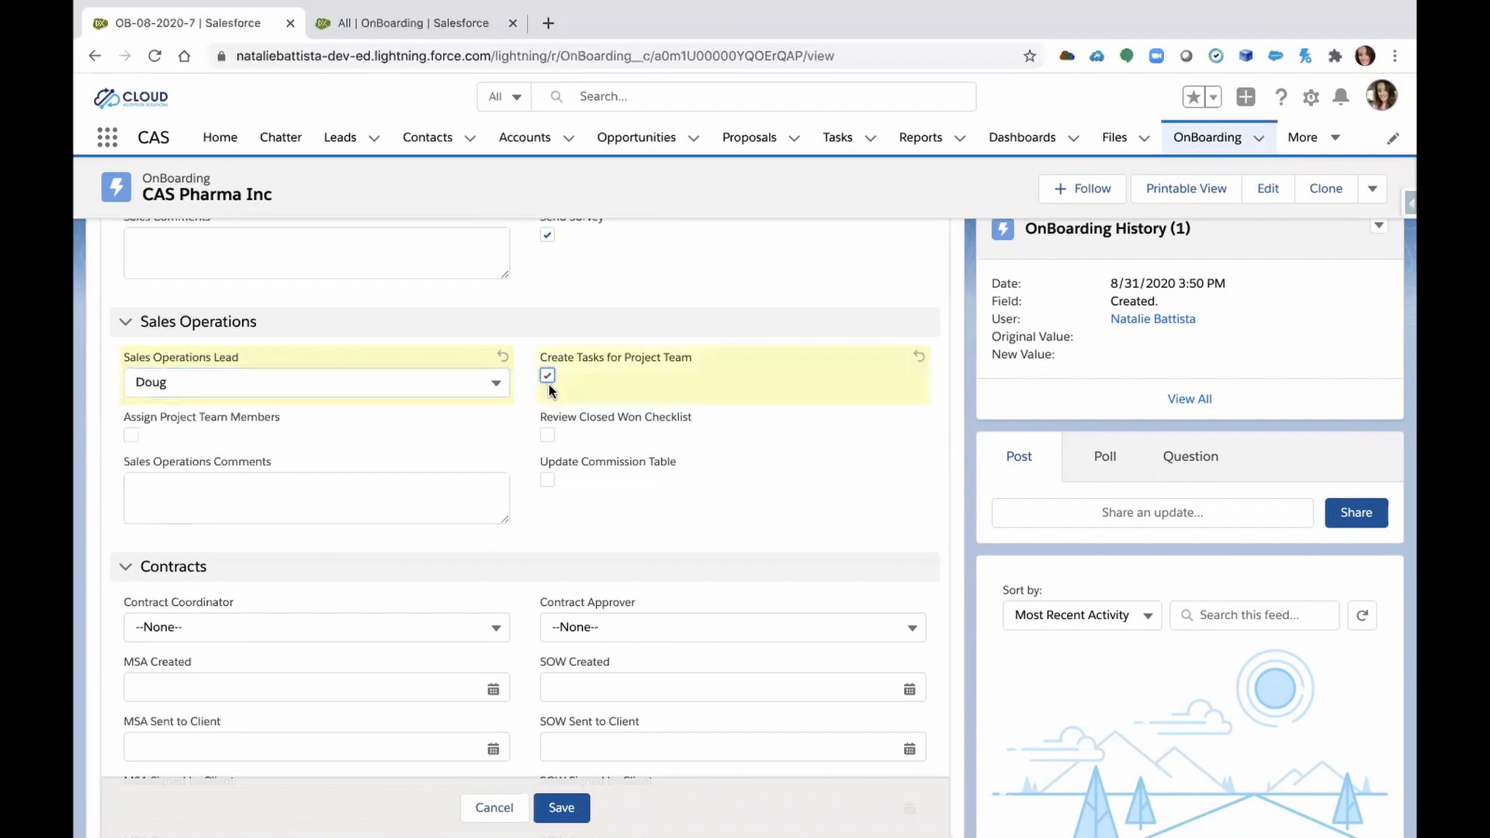
mouse_move(560, 441)
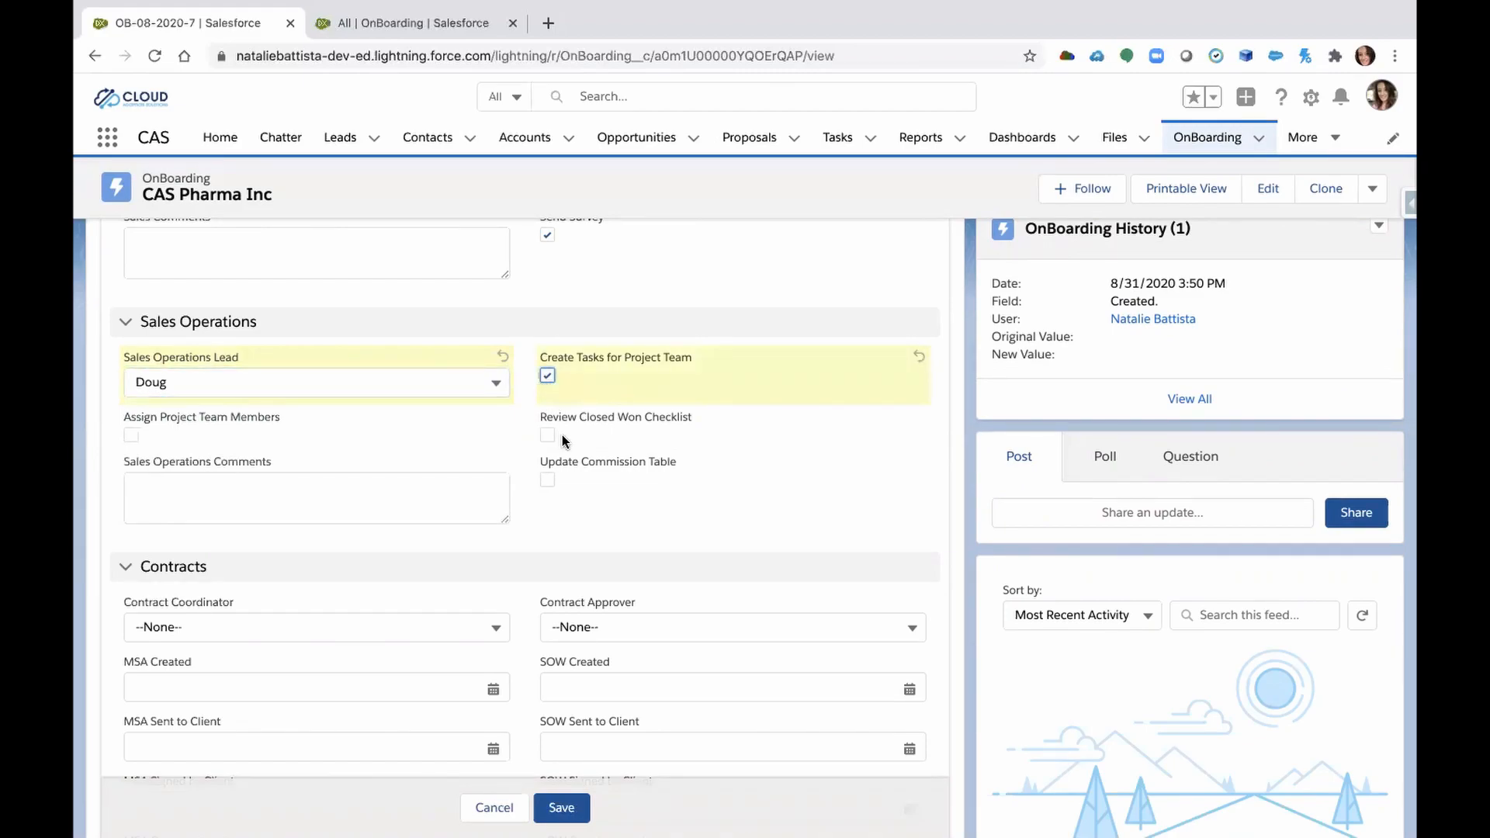
click(547, 435)
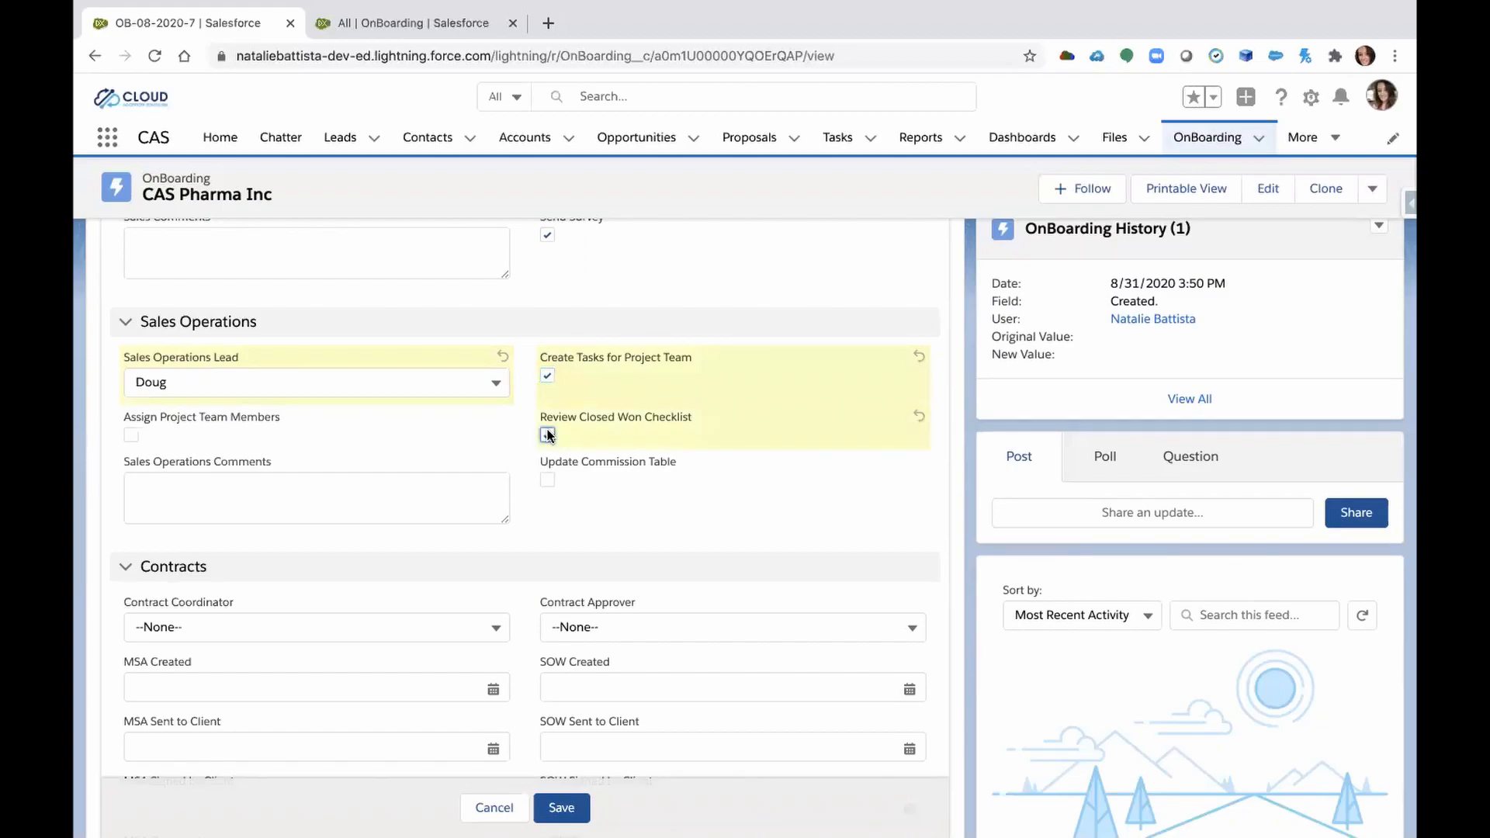
click(546, 435)
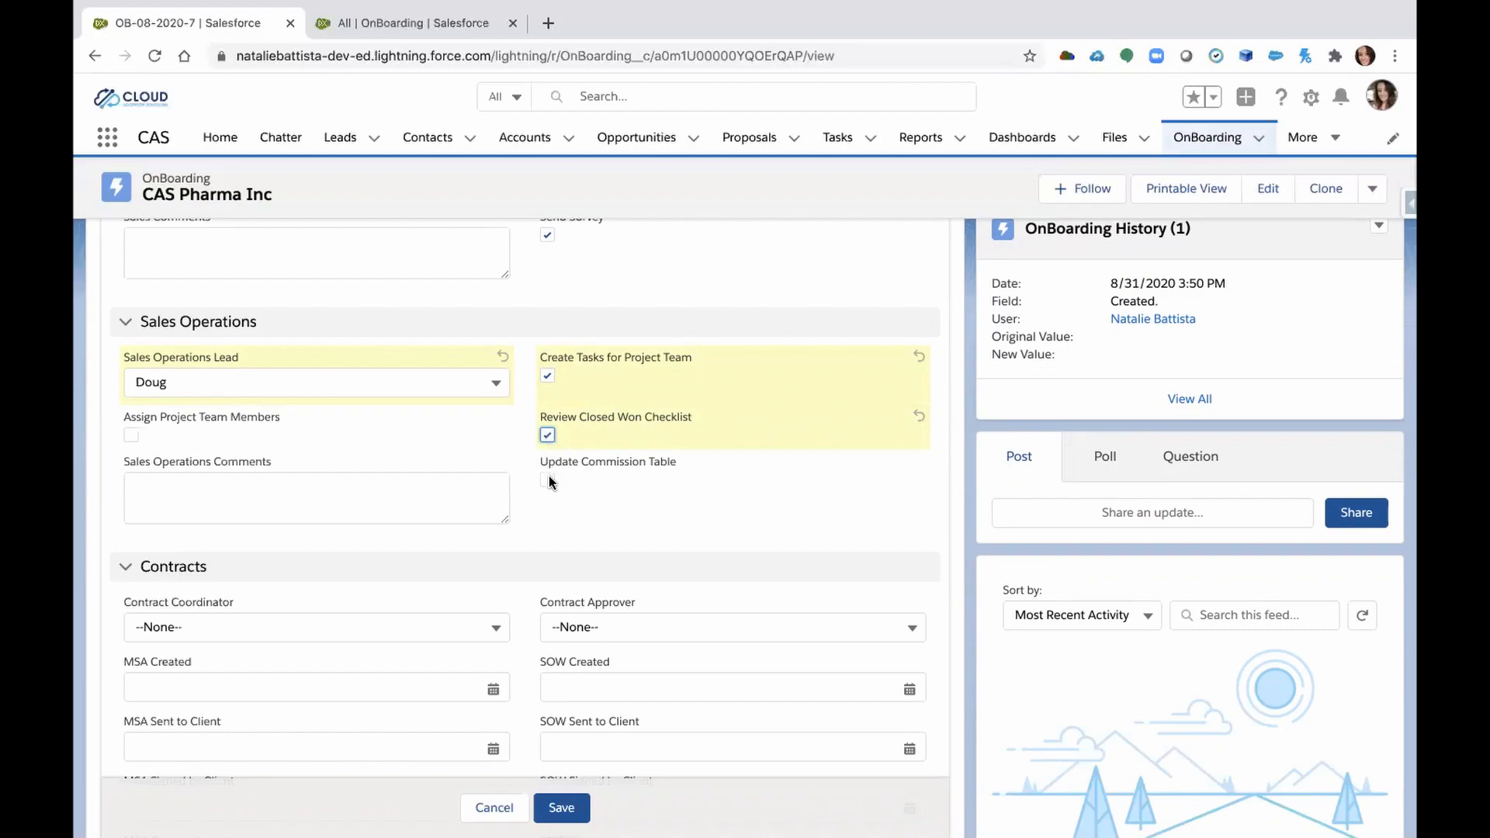
click(548, 479)
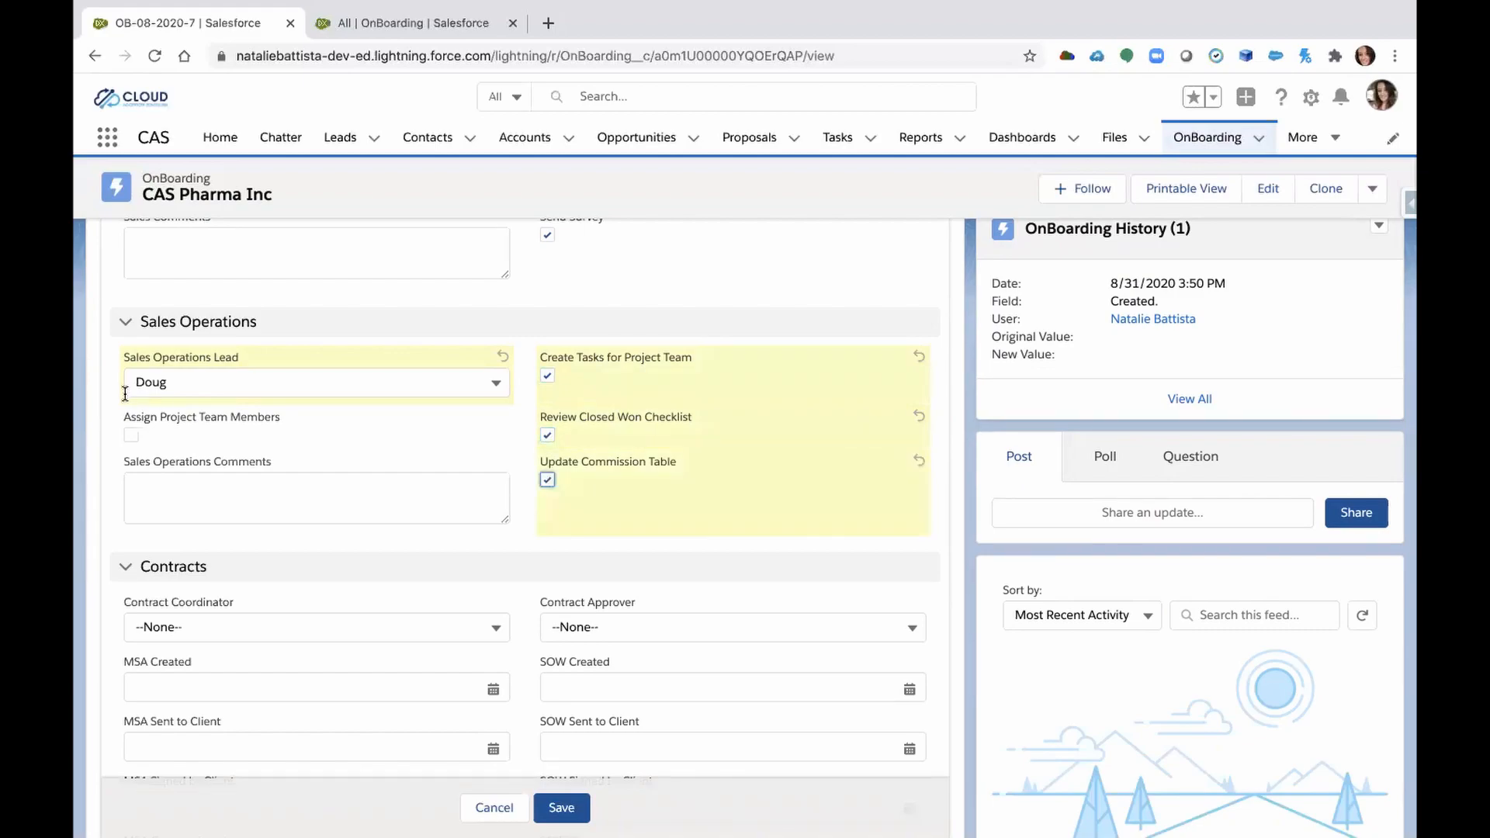
click(132, 435)
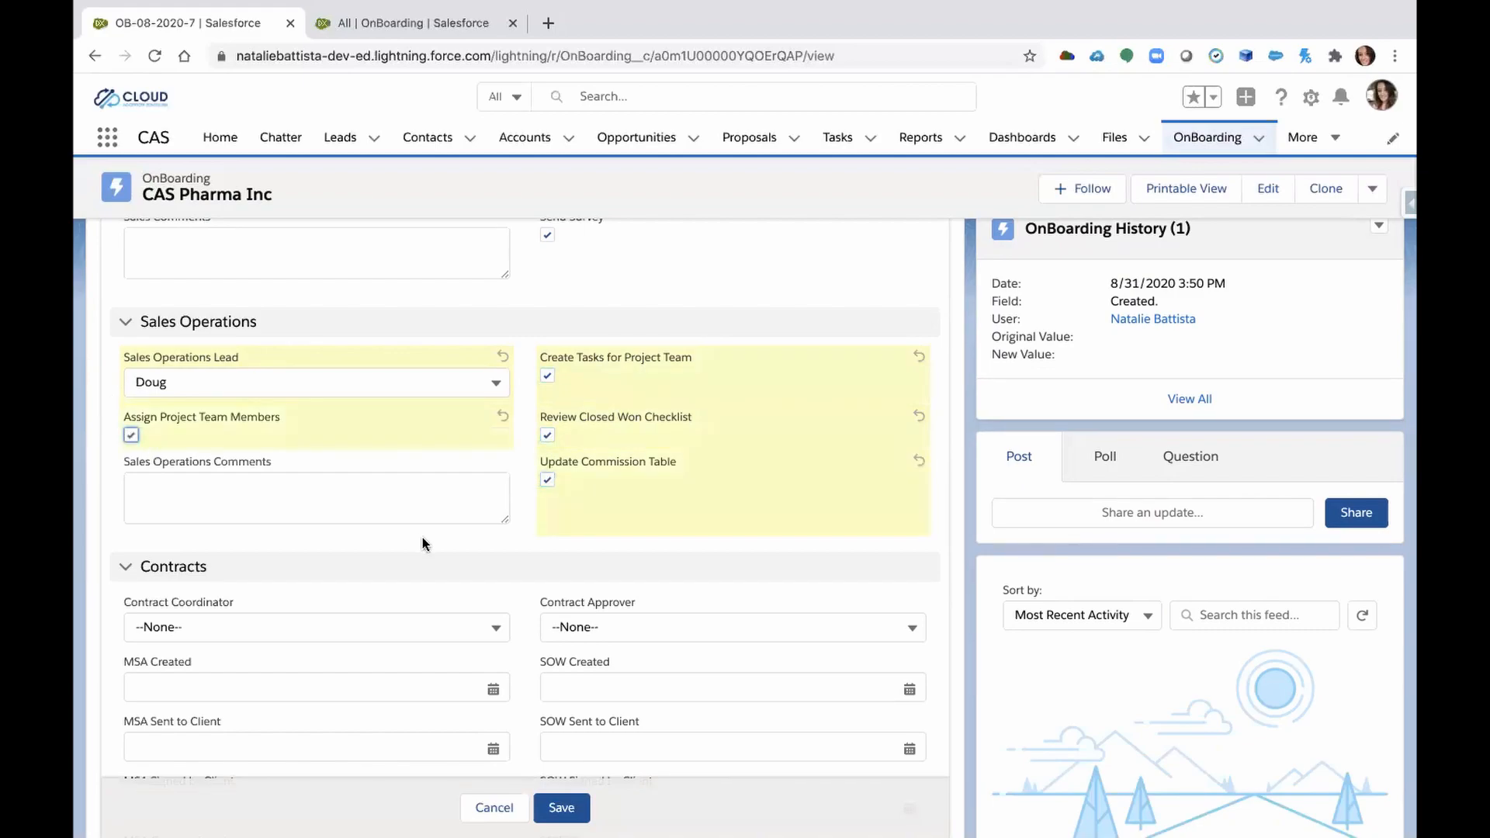
click(560, 808)
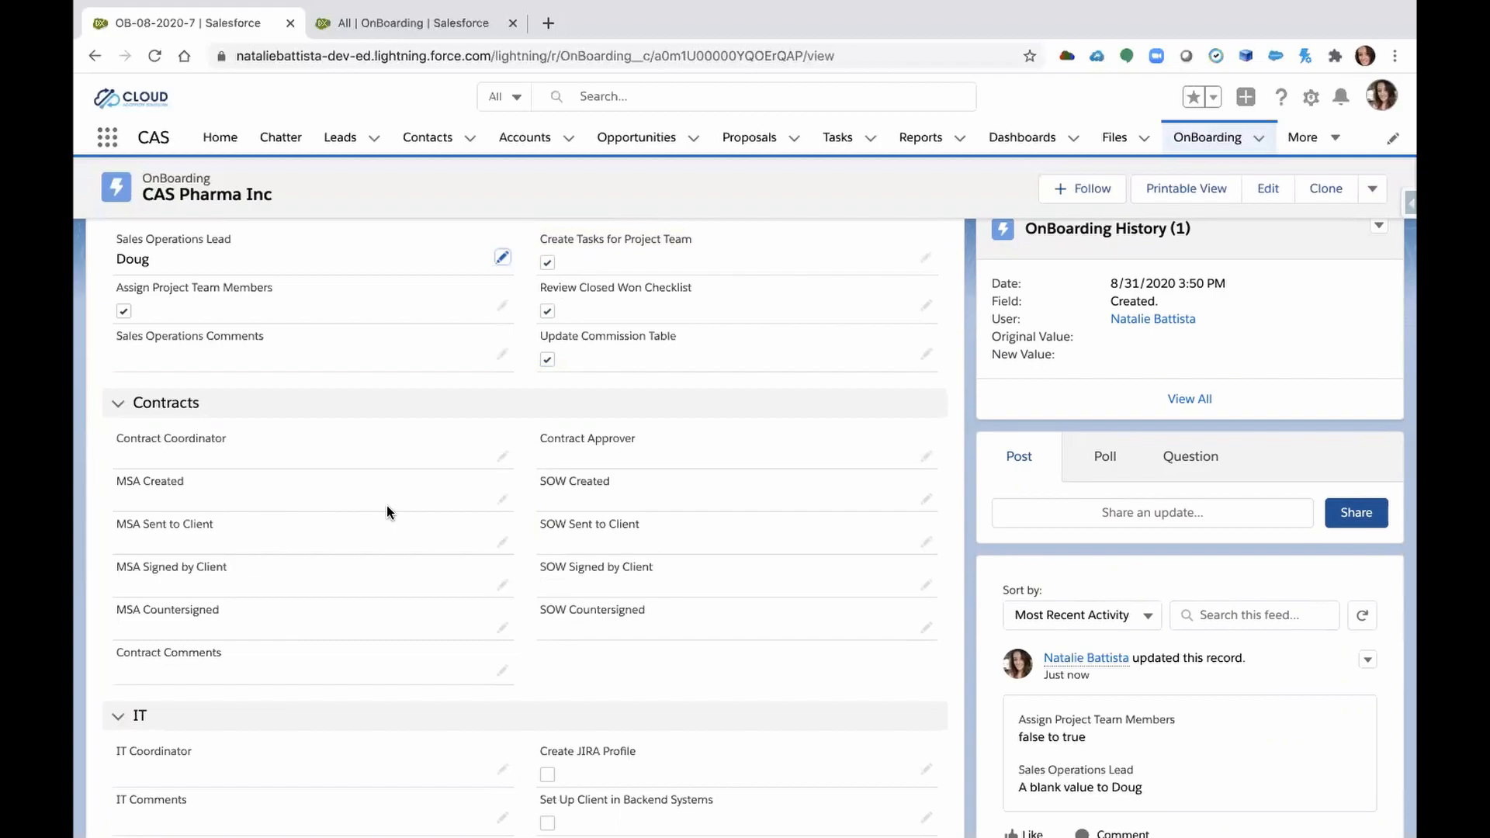
scroll(up, 3)
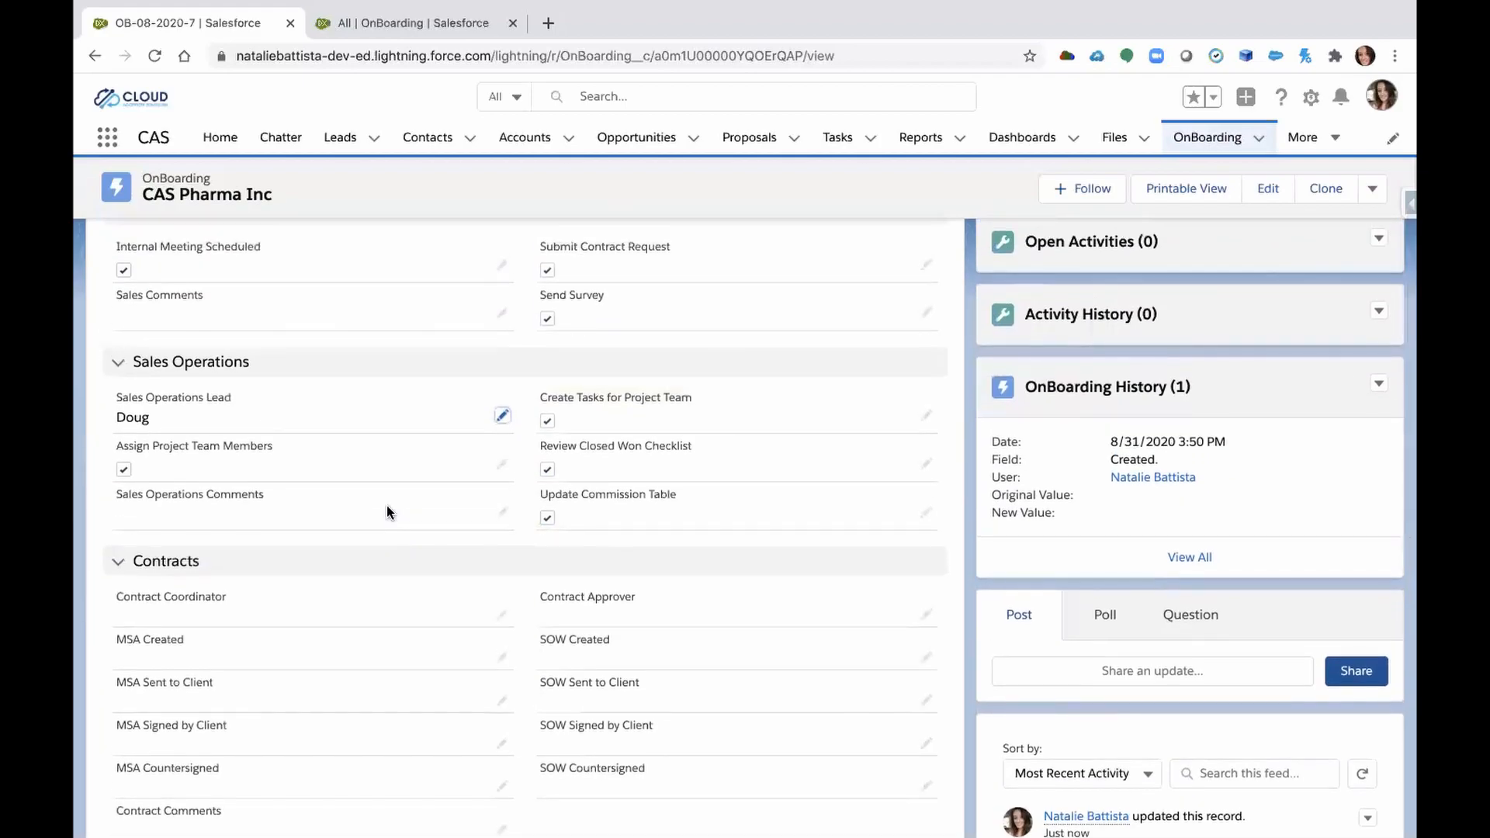
scroll(down, 3)
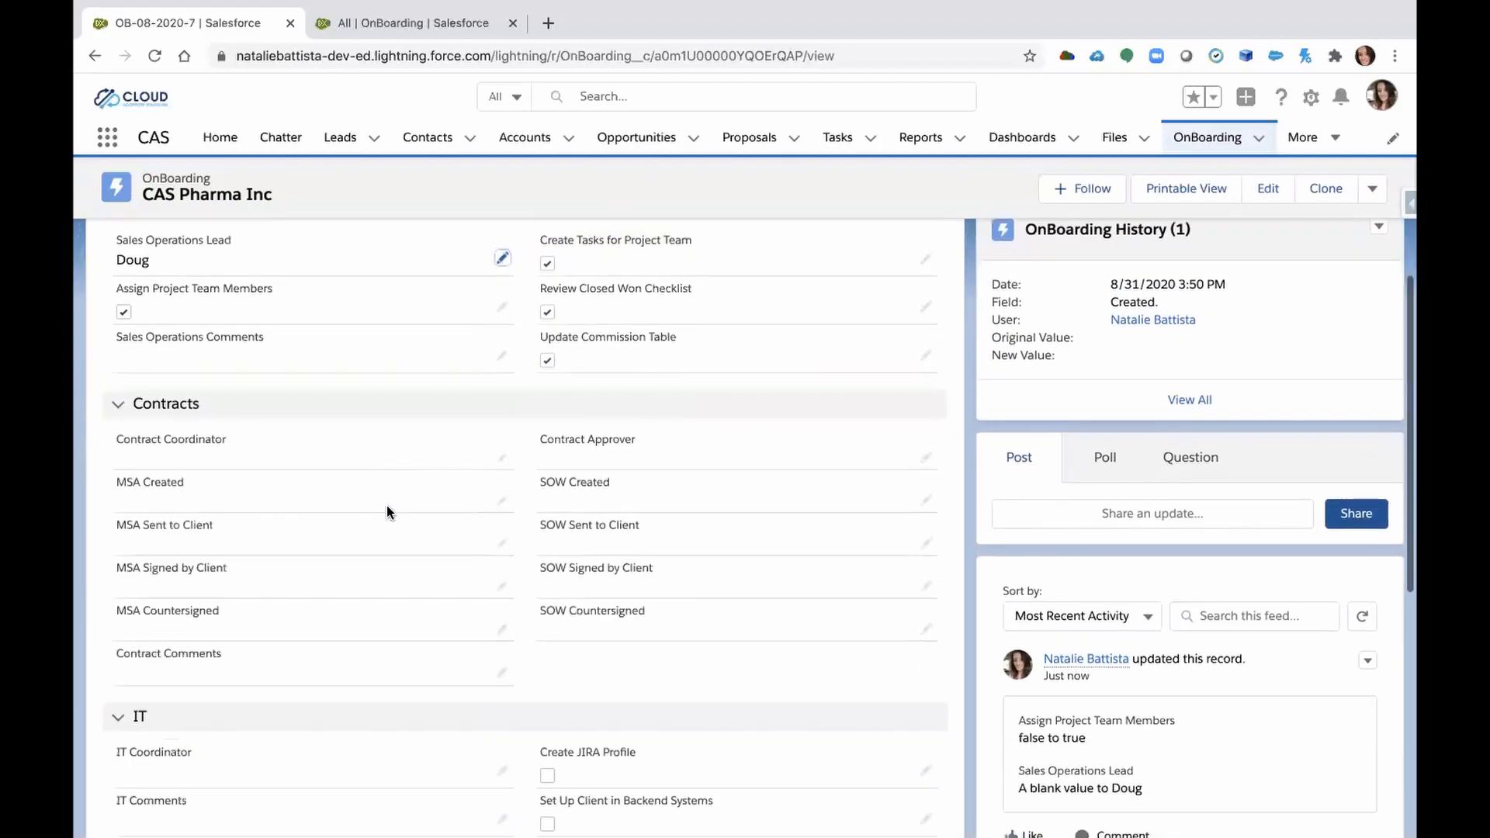
scroll(down, 3)
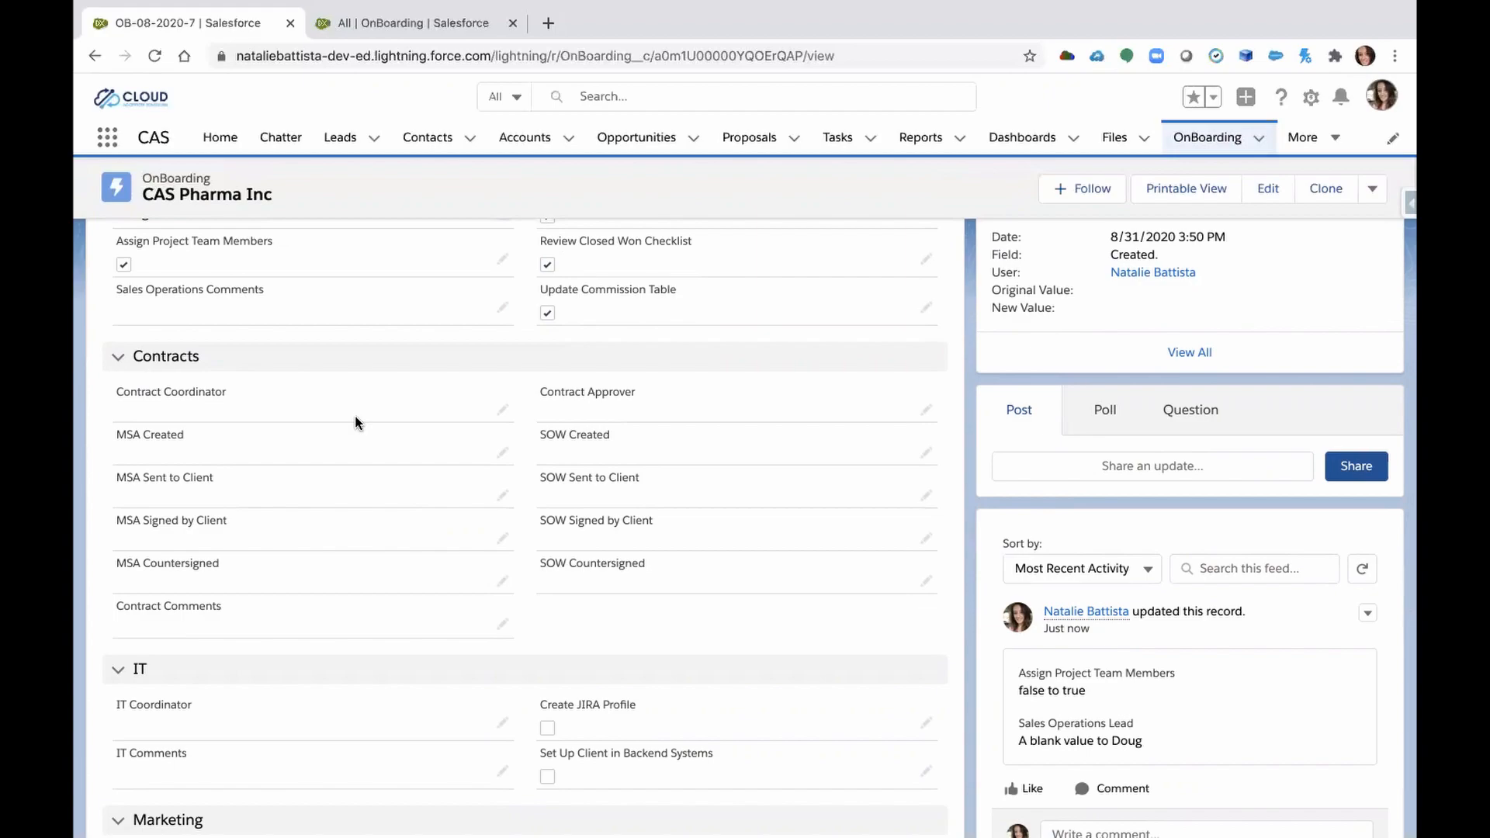
mouse_move(503, 412)
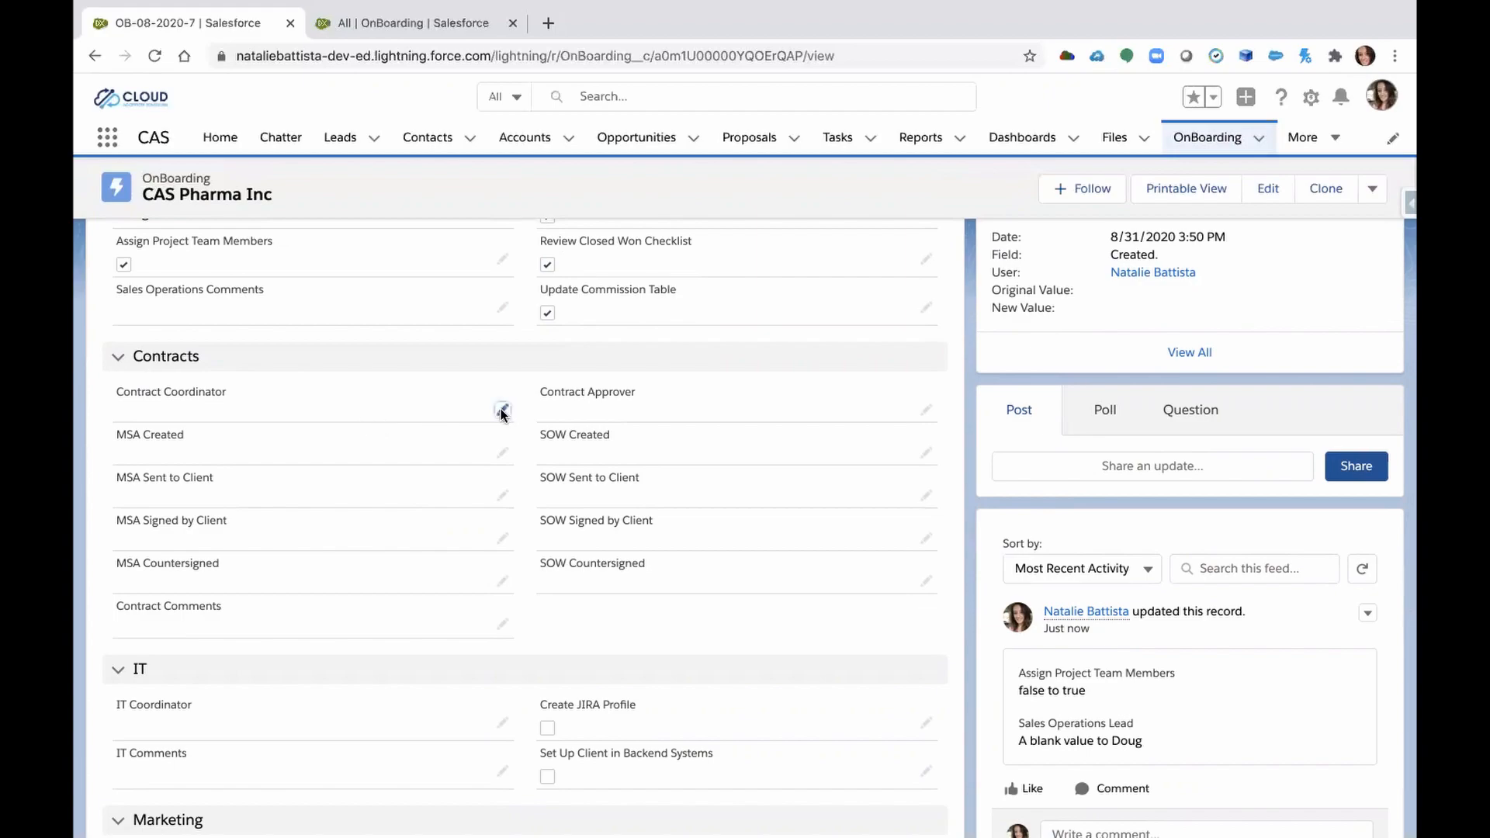
Set Contracts coordinator Lucas, approver Shannon, and the MSA and SOW dates, then save.
click(503, 412)
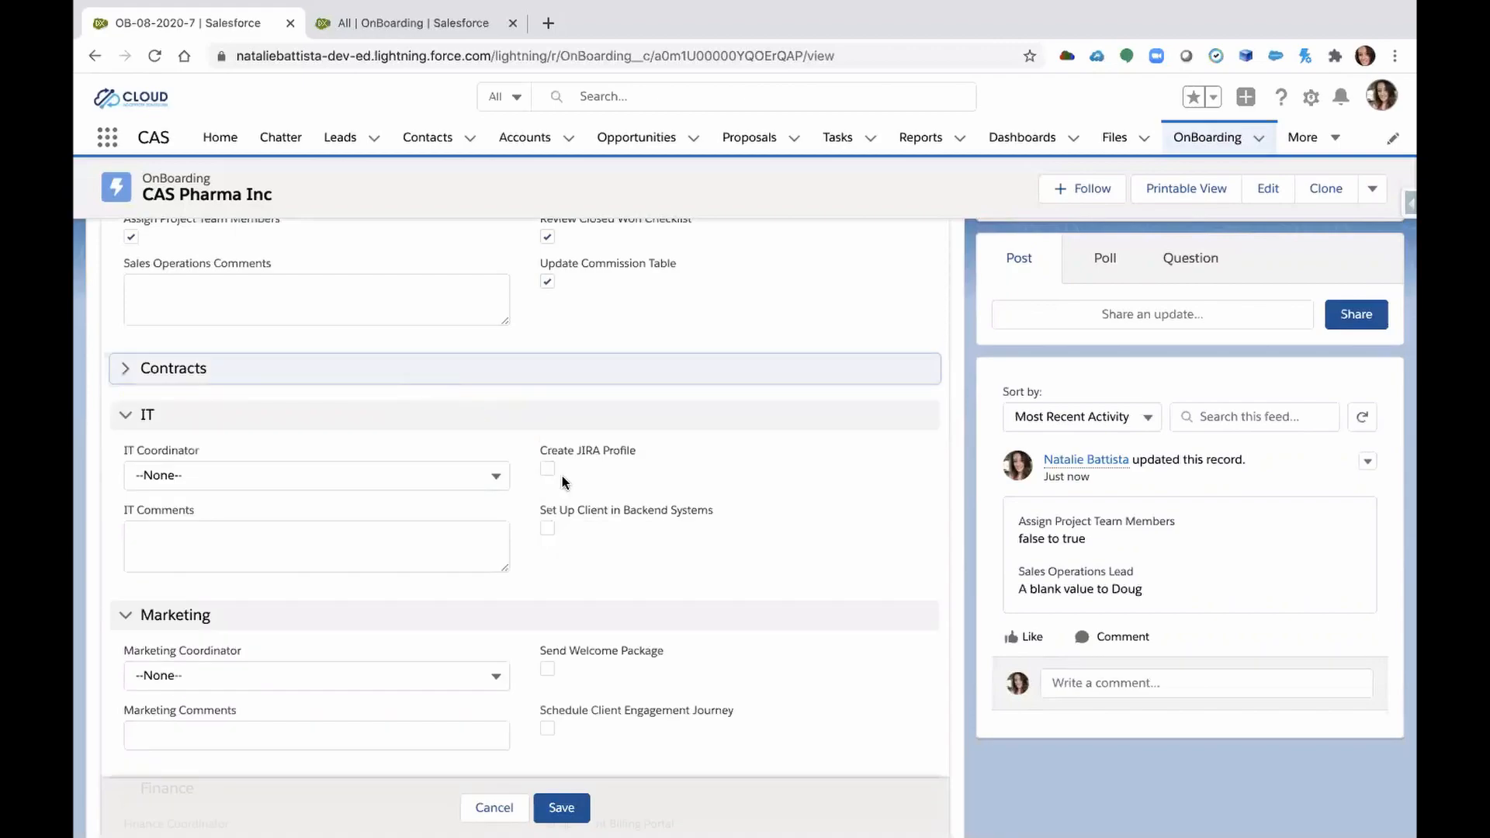
click(124, 369)
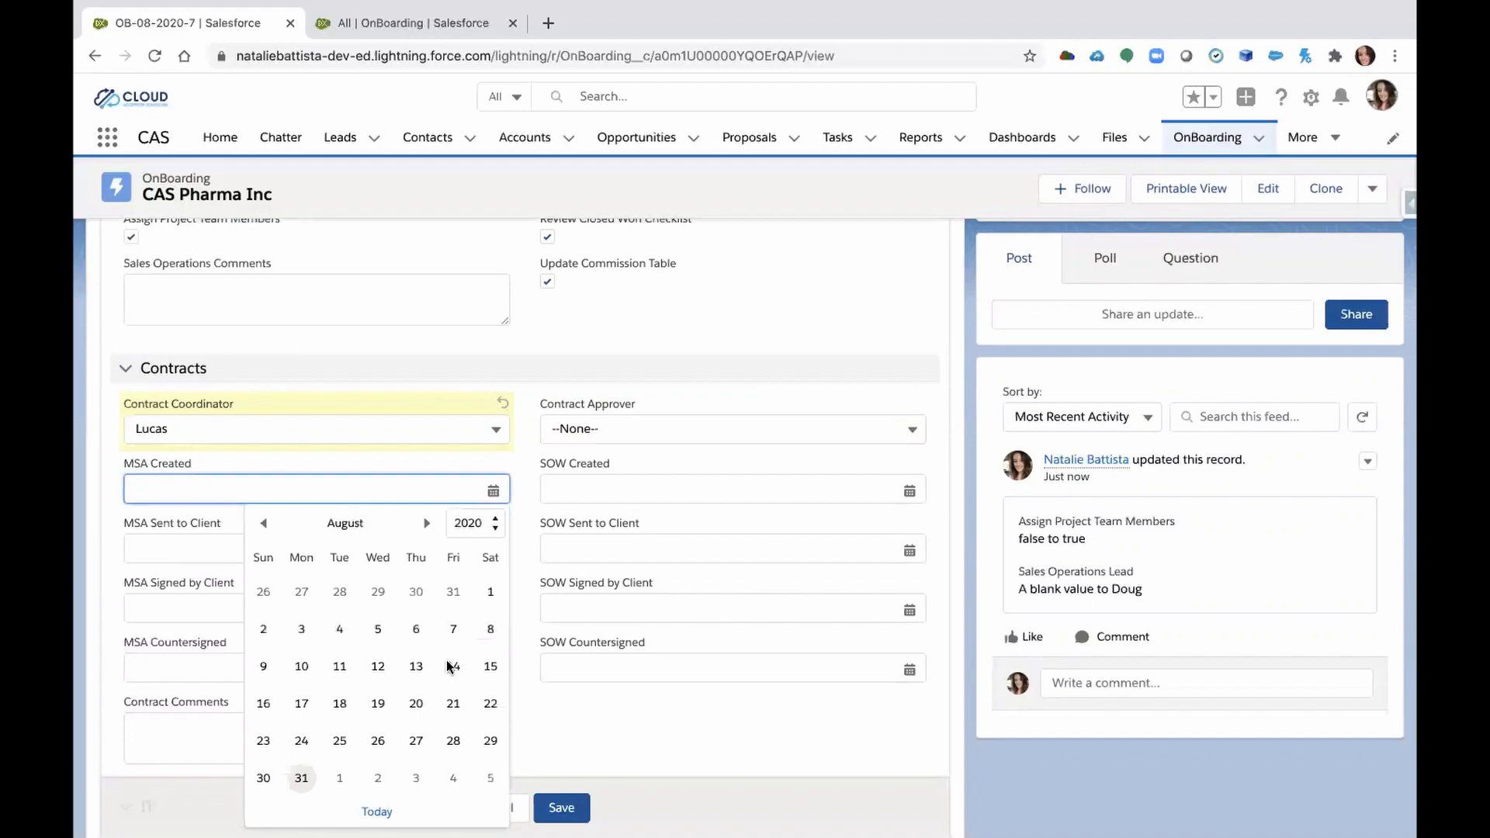
click(427, 522)
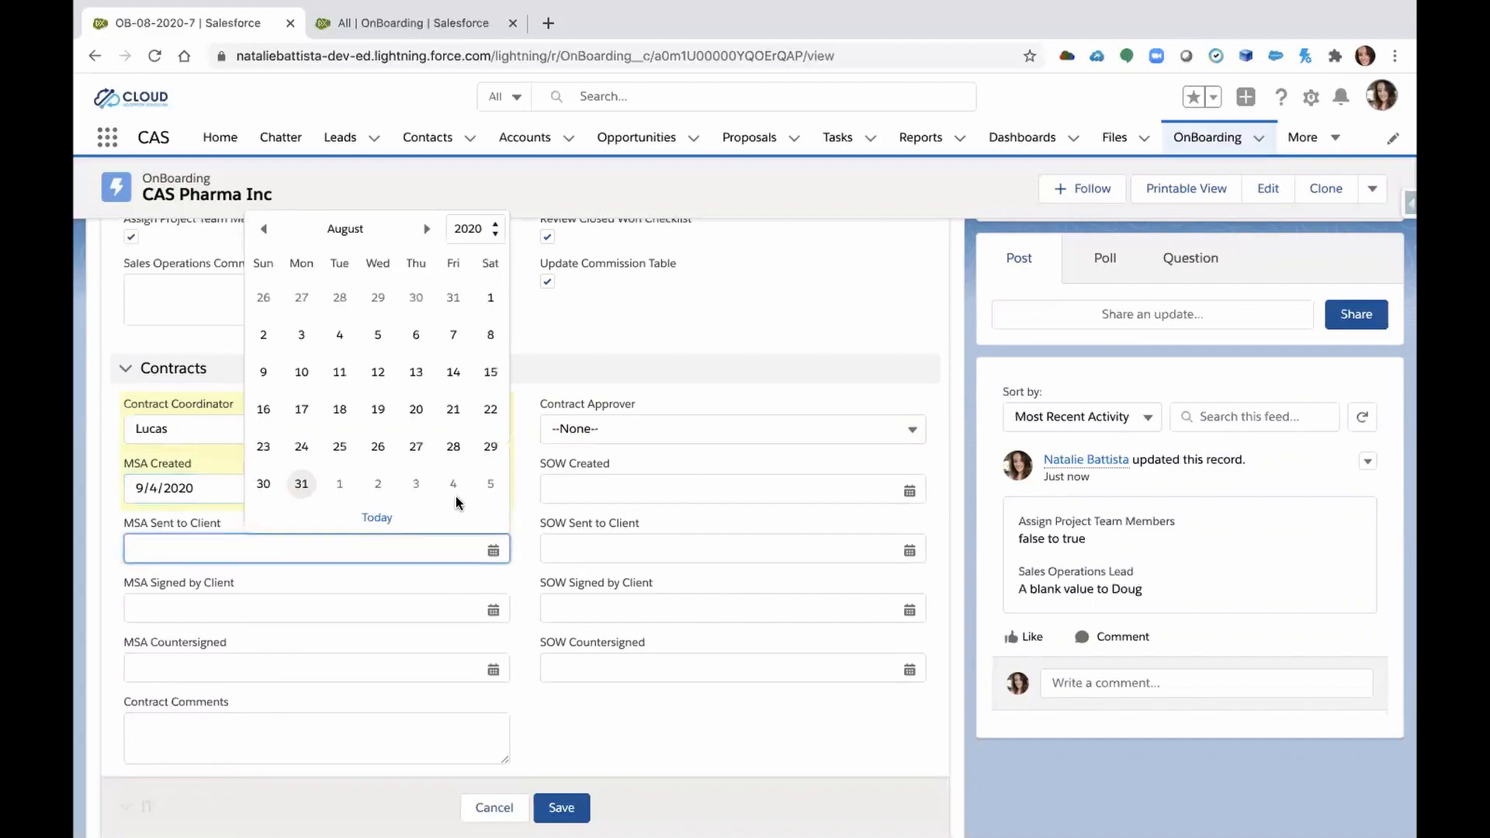
click(453, 445)
text(9/3/2020)
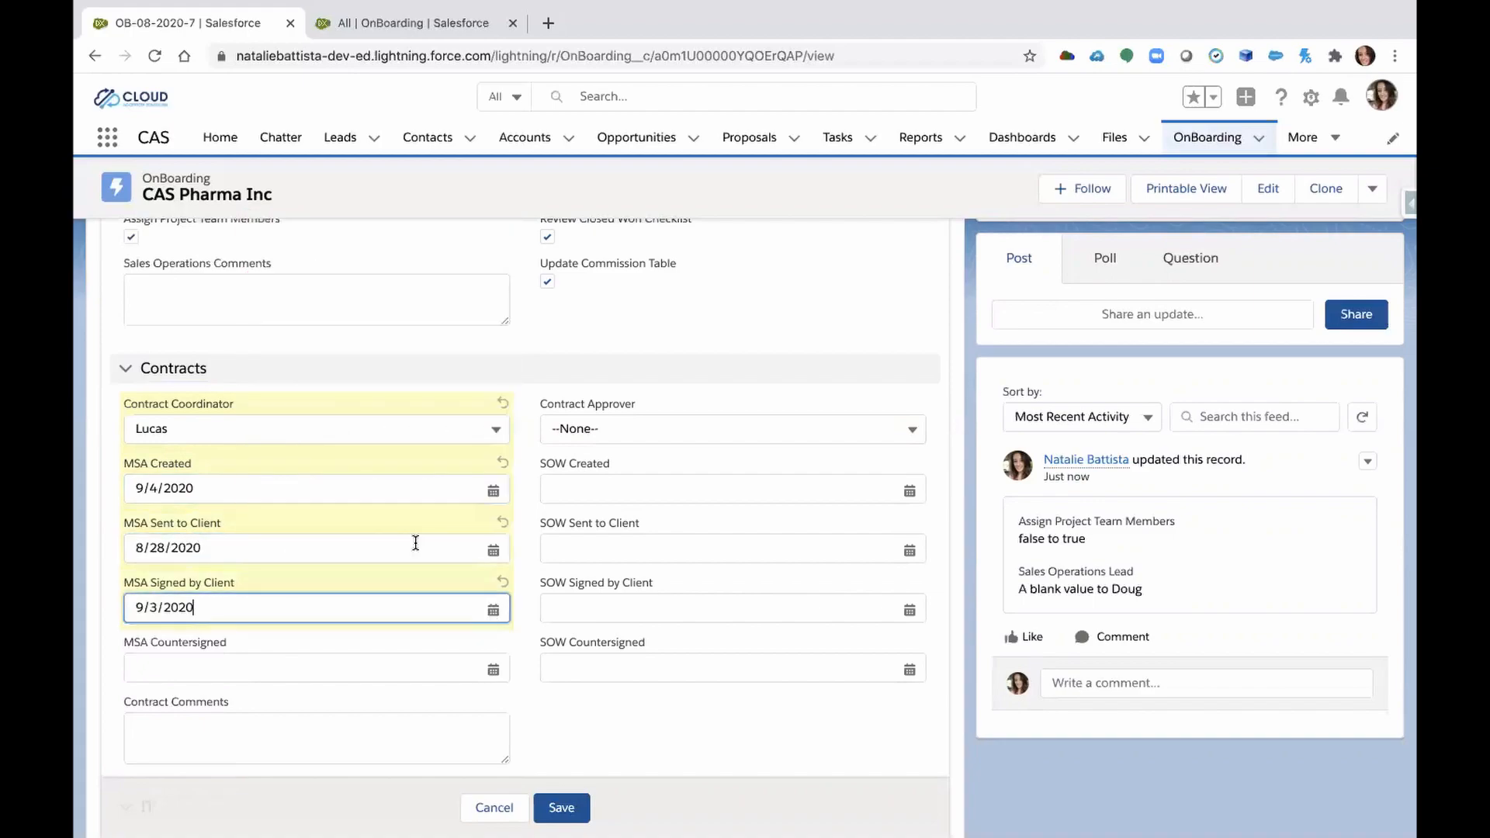
mouse_move(697, 716)
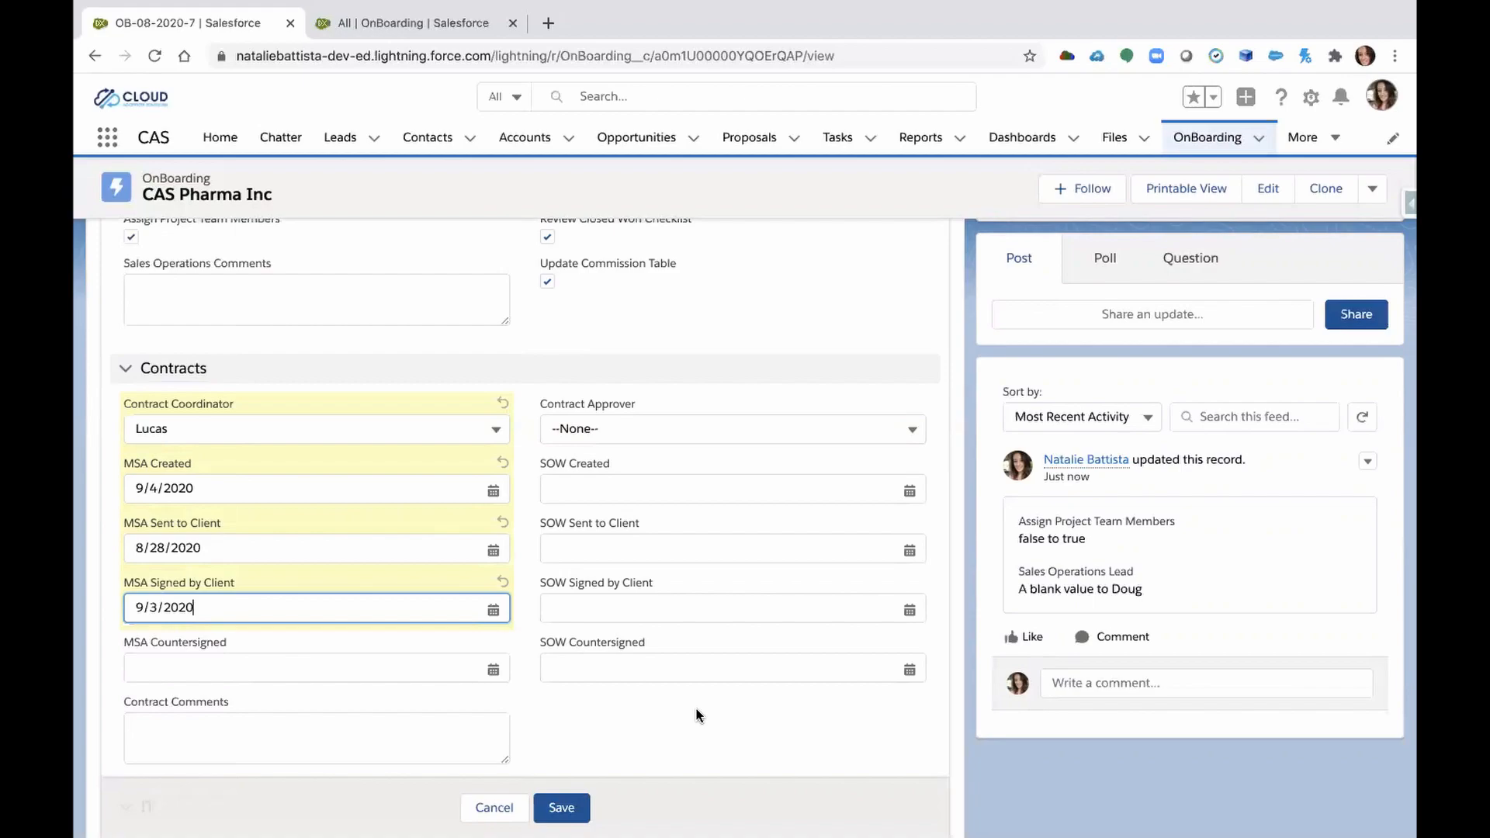
click(907, 490)
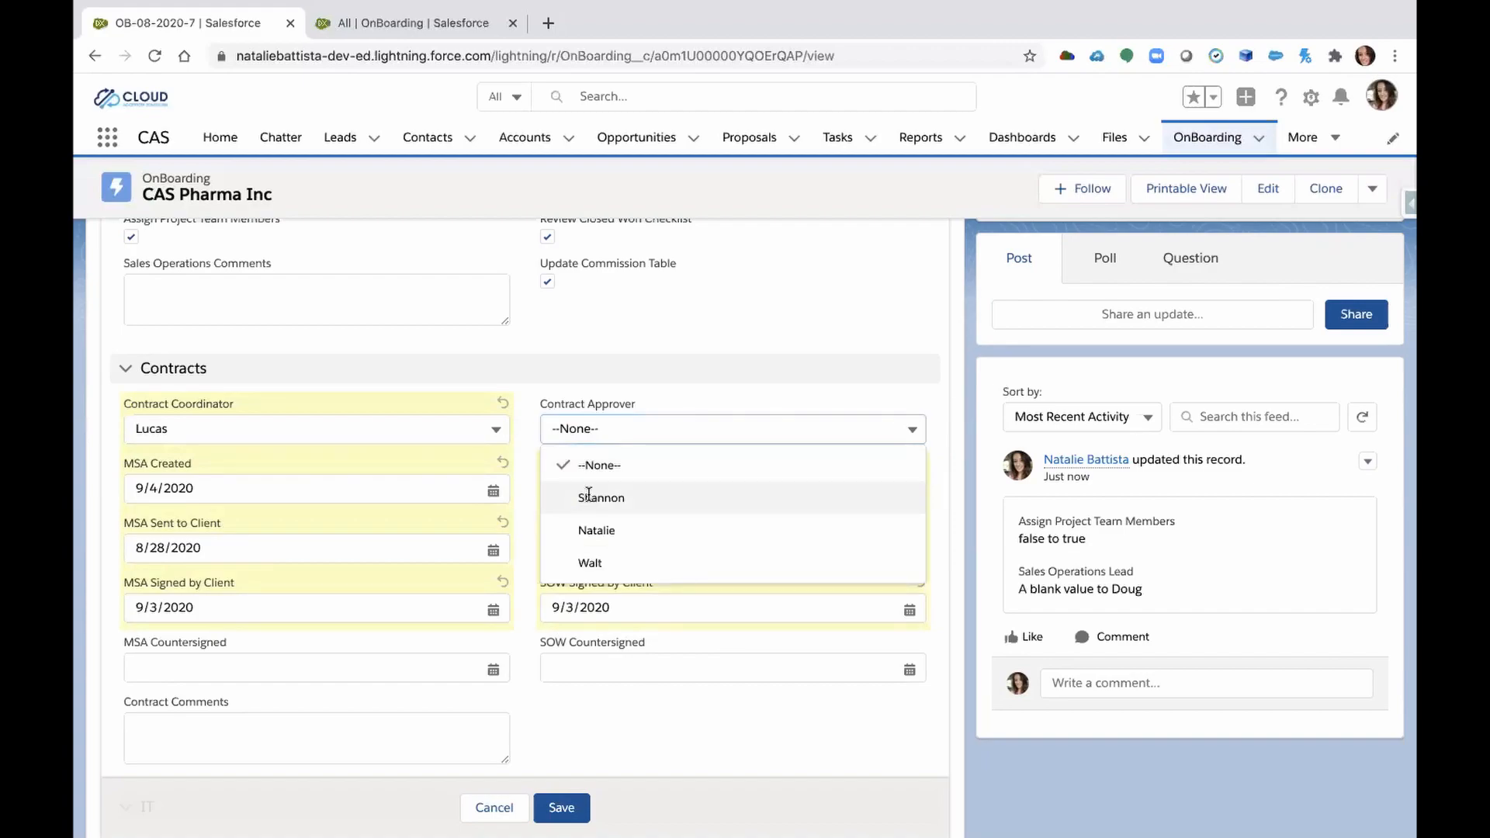
click(601, 496)
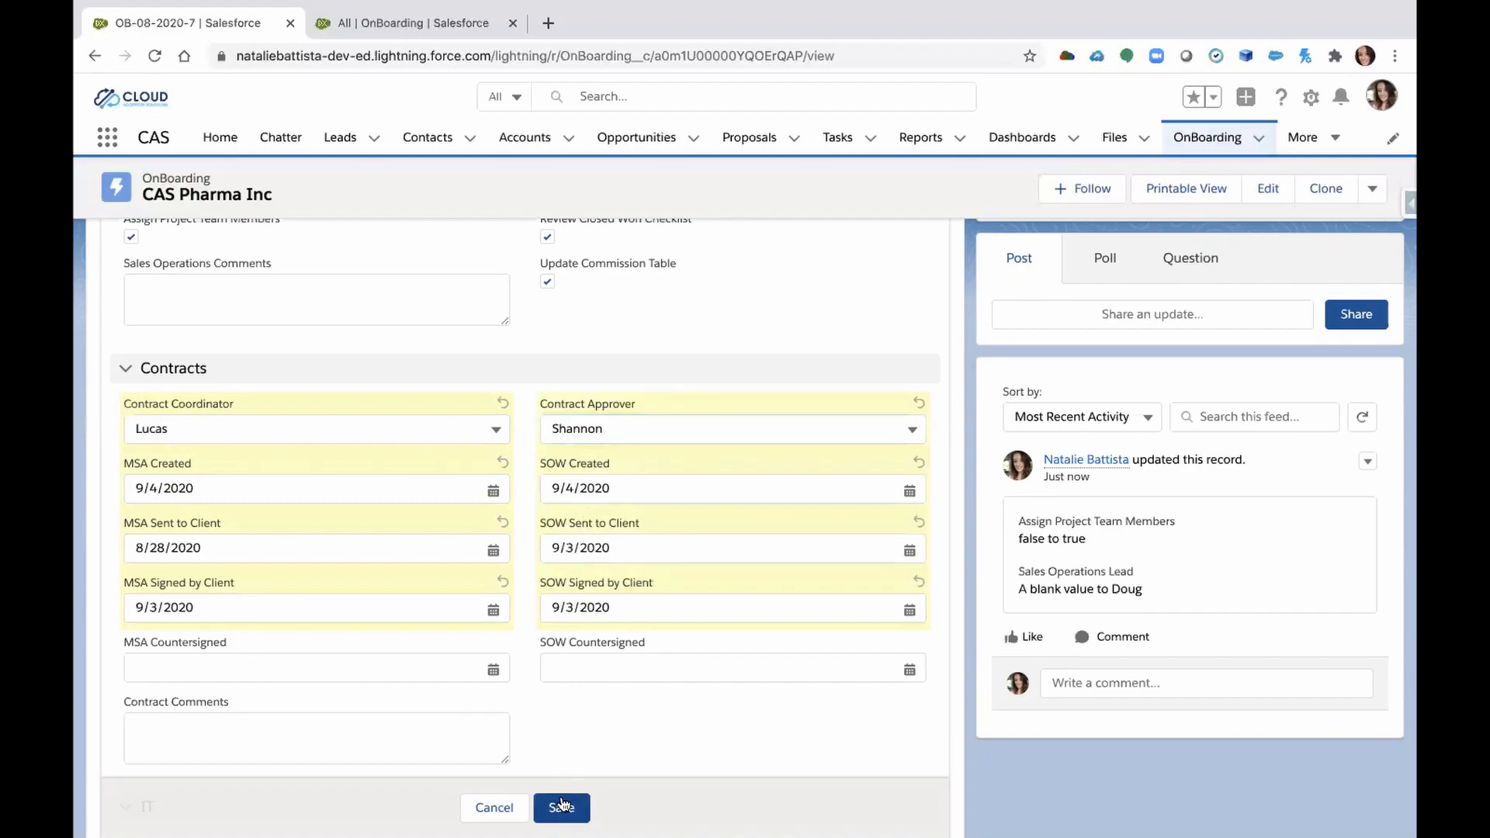
click(561, 807)
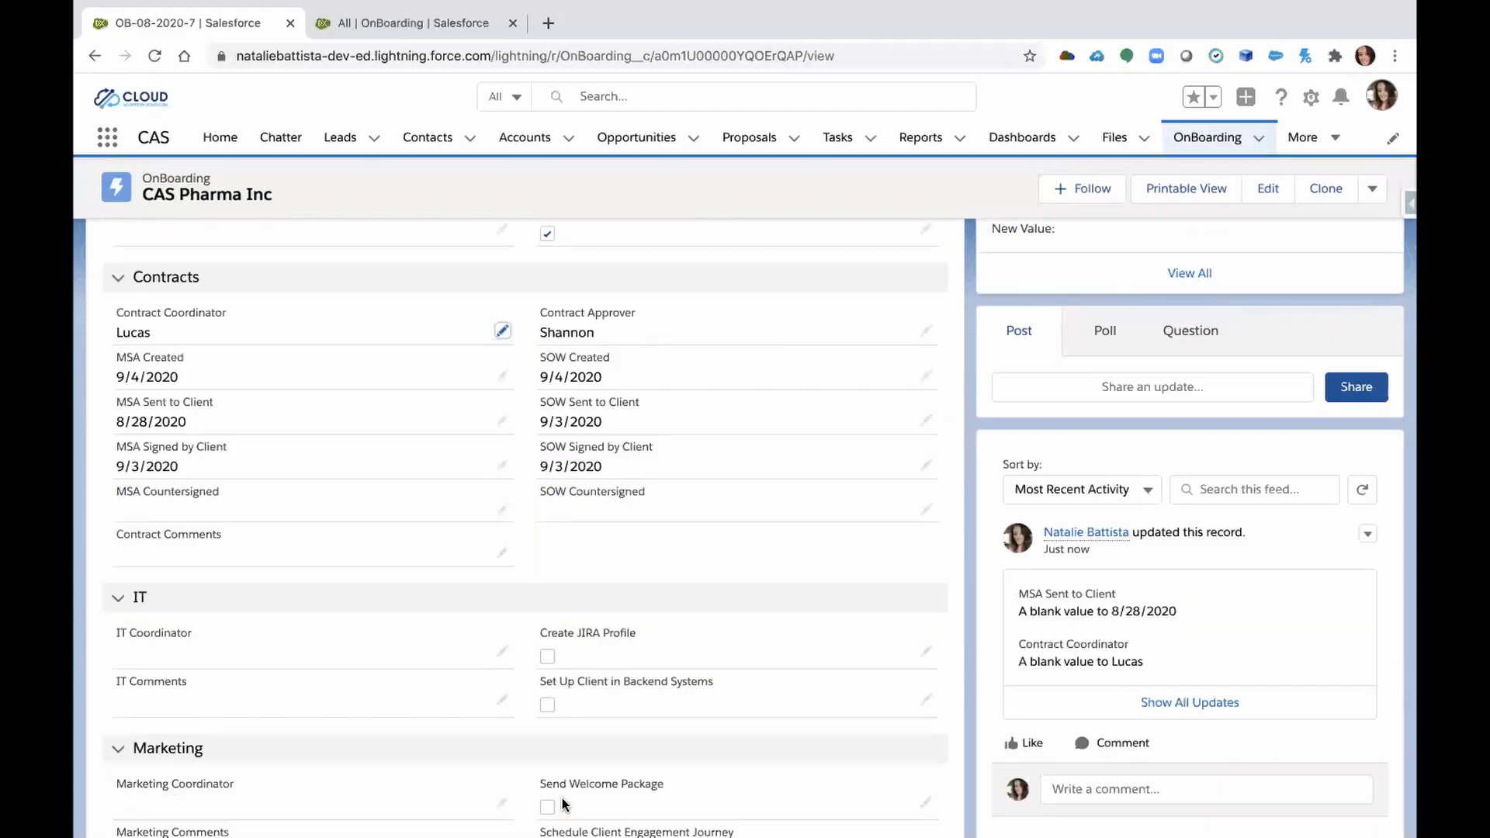
Assign Daniel as IT Coordinator and tick Set Up Client in Backend Systems and Create JIRA Profile.
scroll(down, 3)
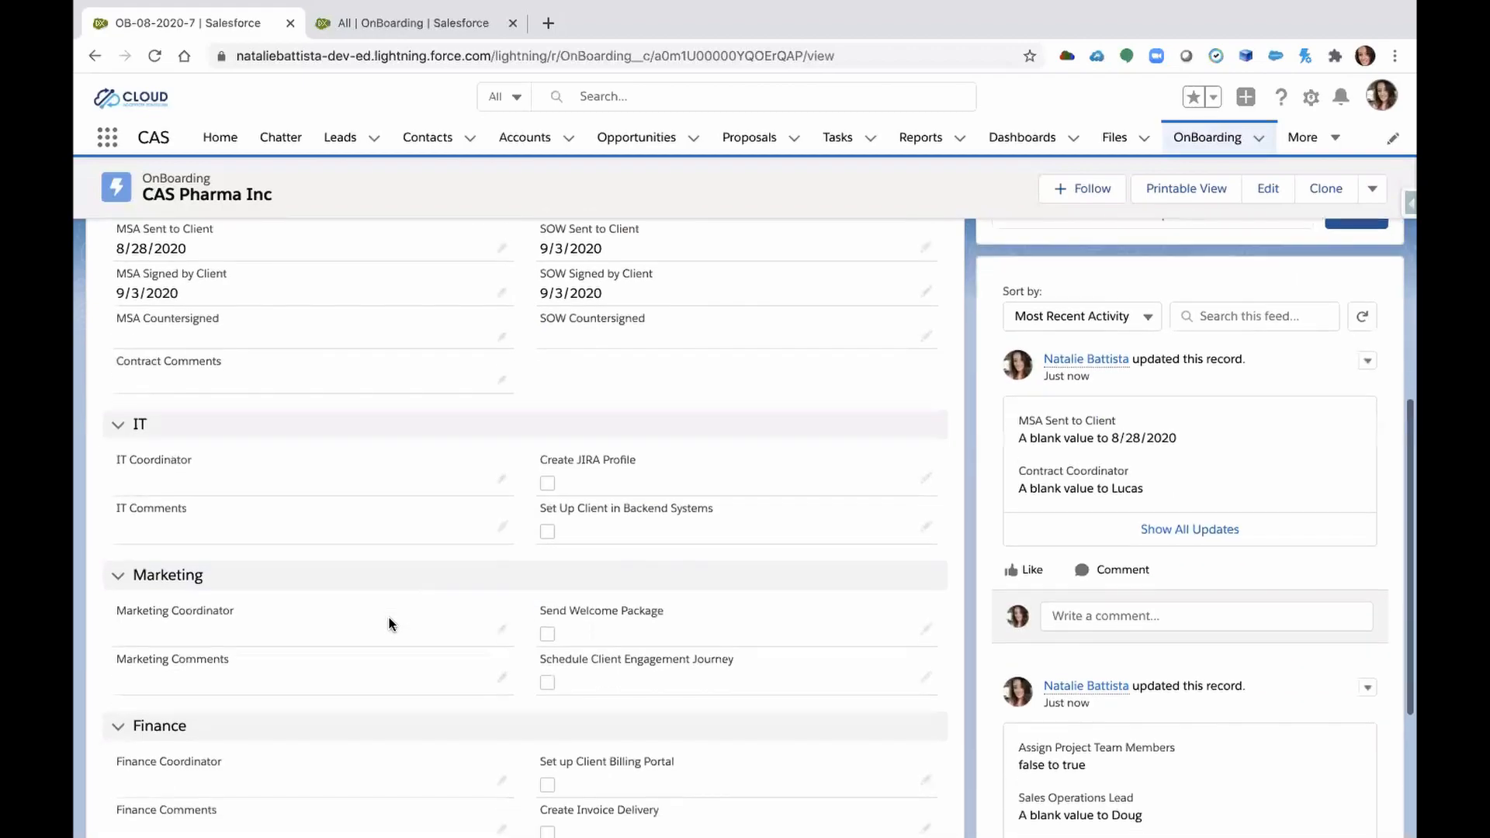
scroll(down, 3)
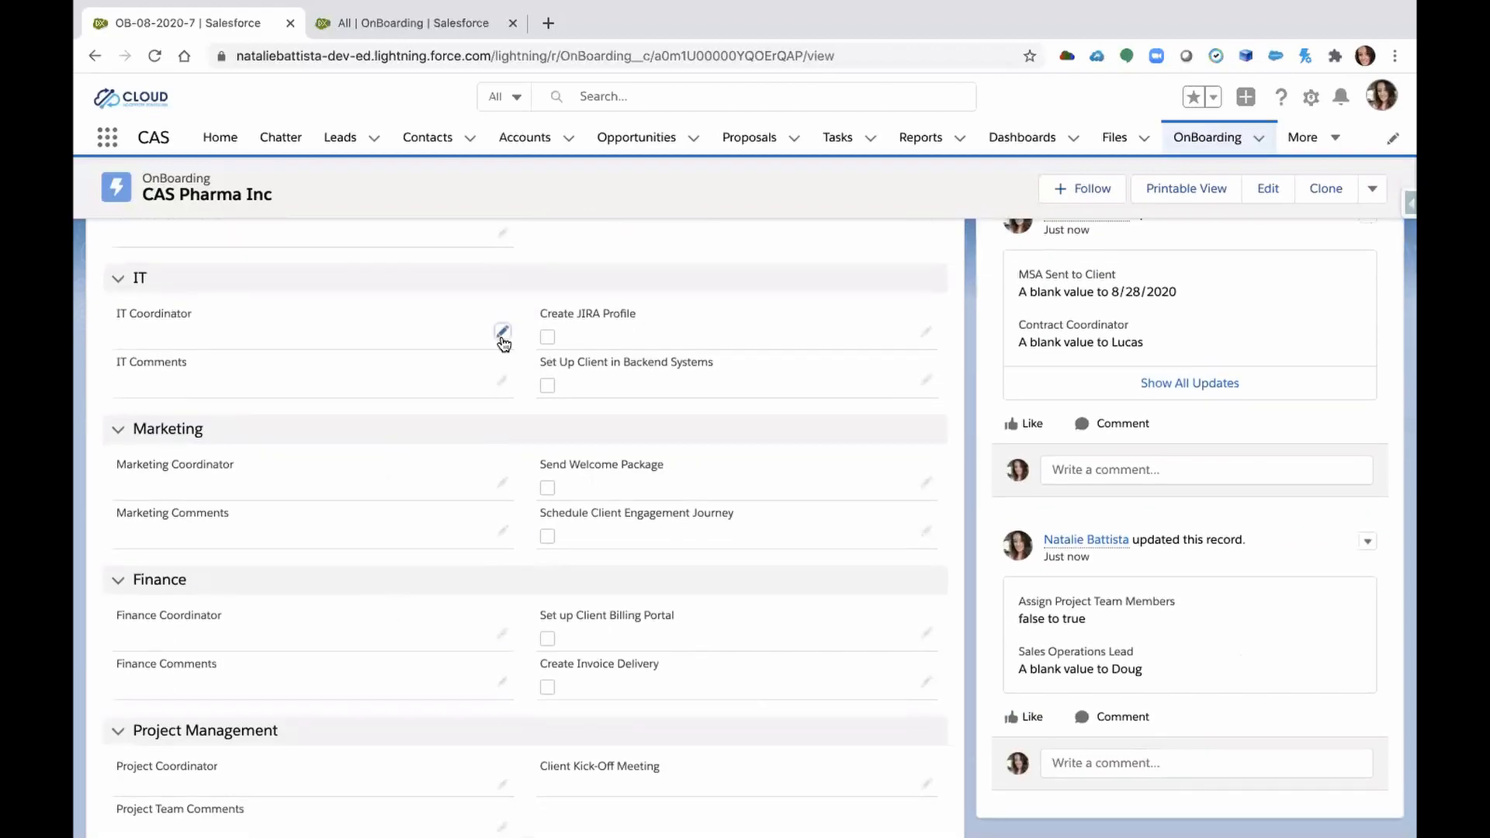
click(503, 333)
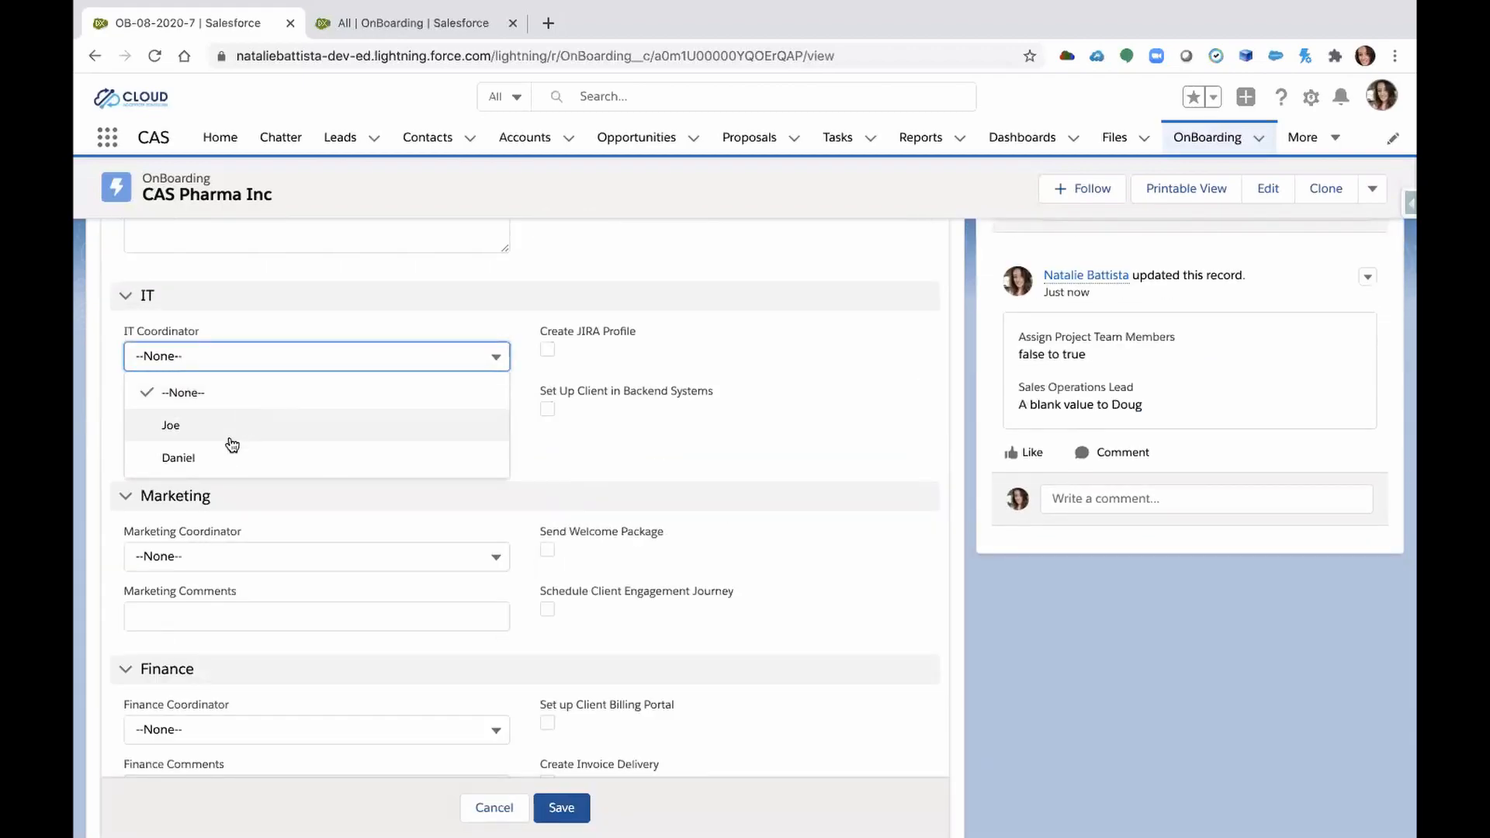
click(177, 457)
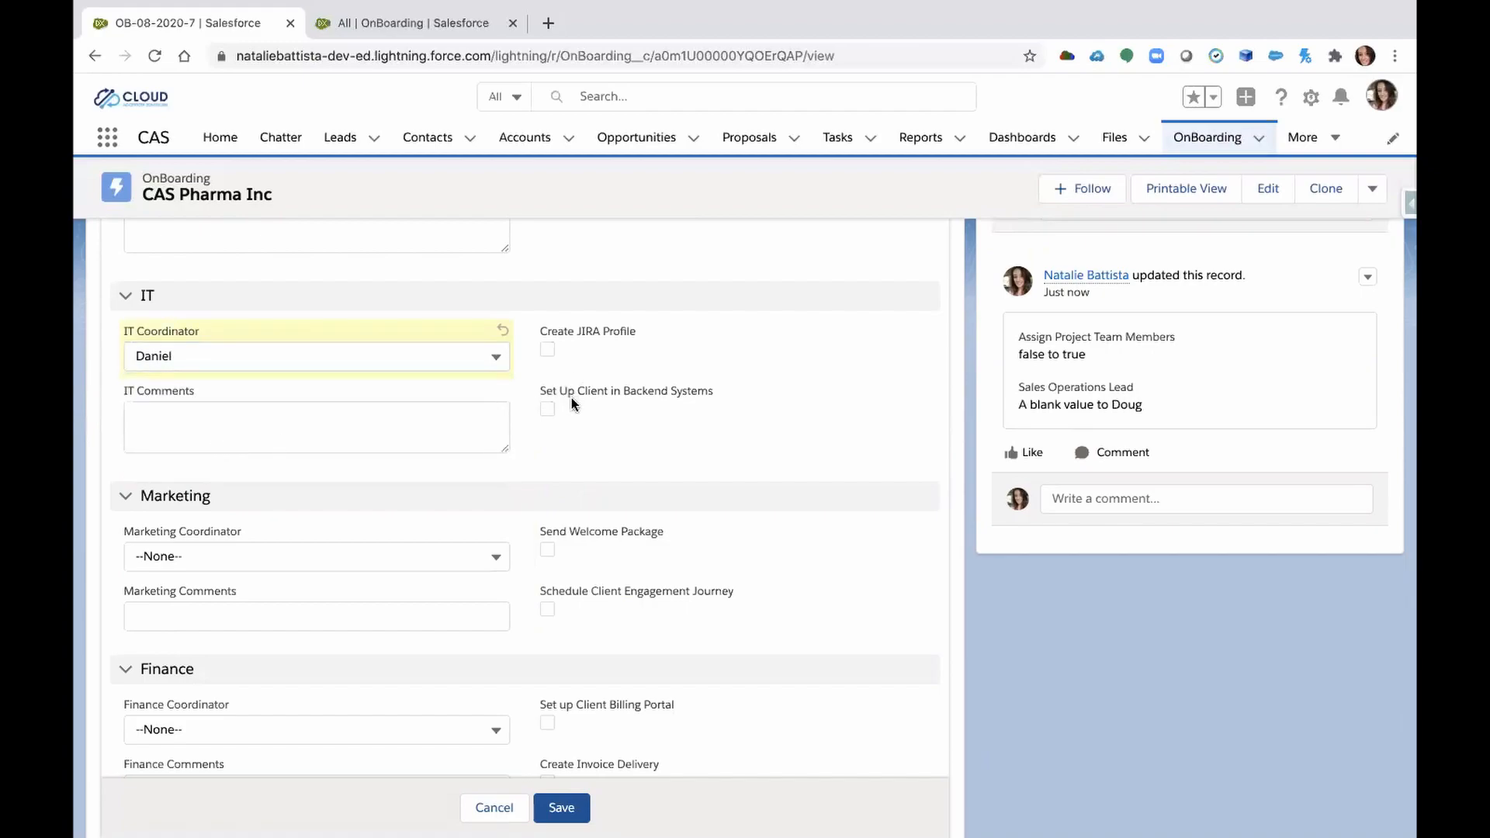
click(548, 409)
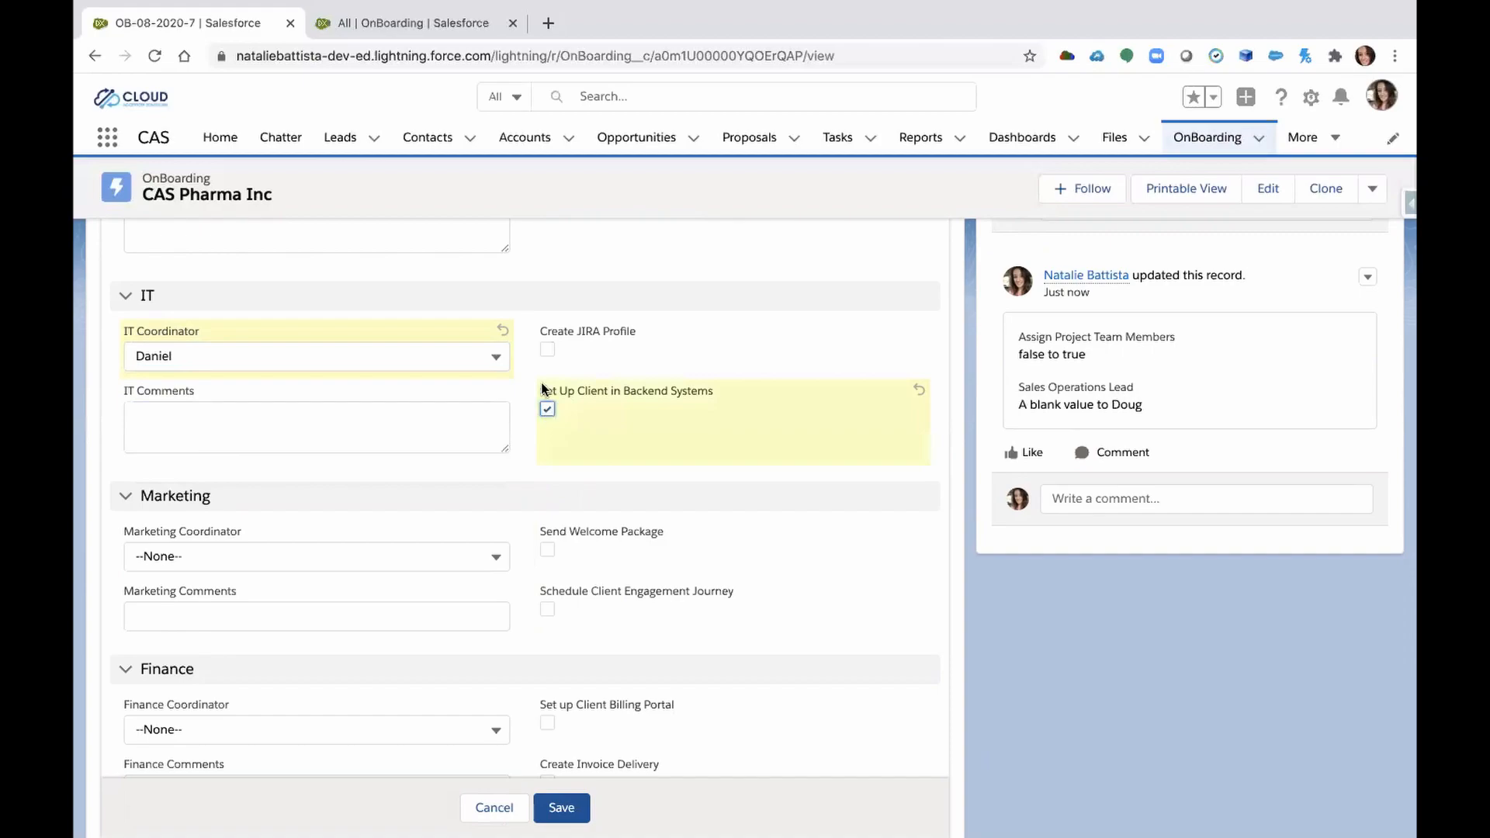
click(548, 349)
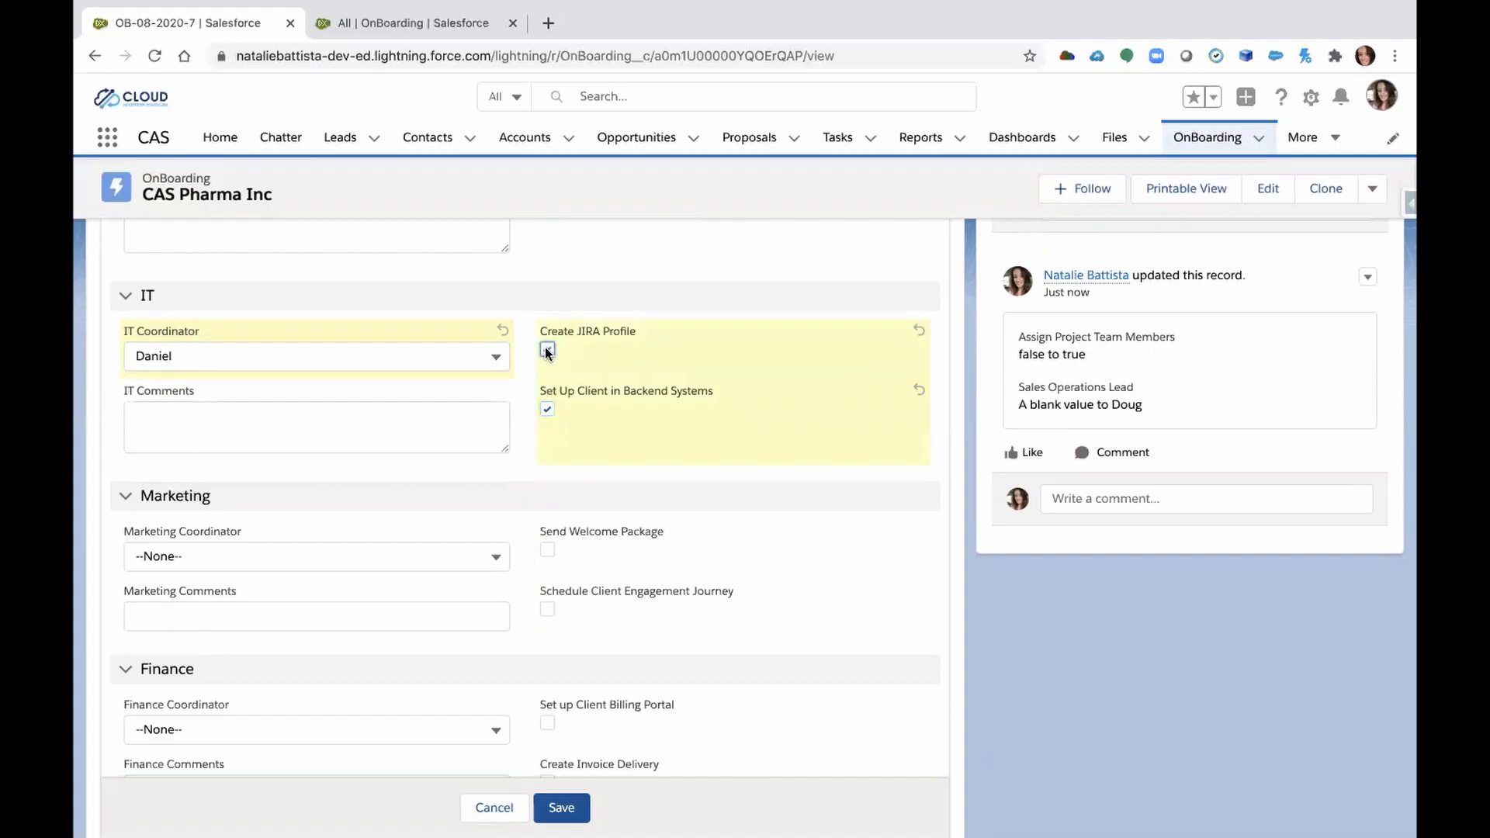
click(547, 350)
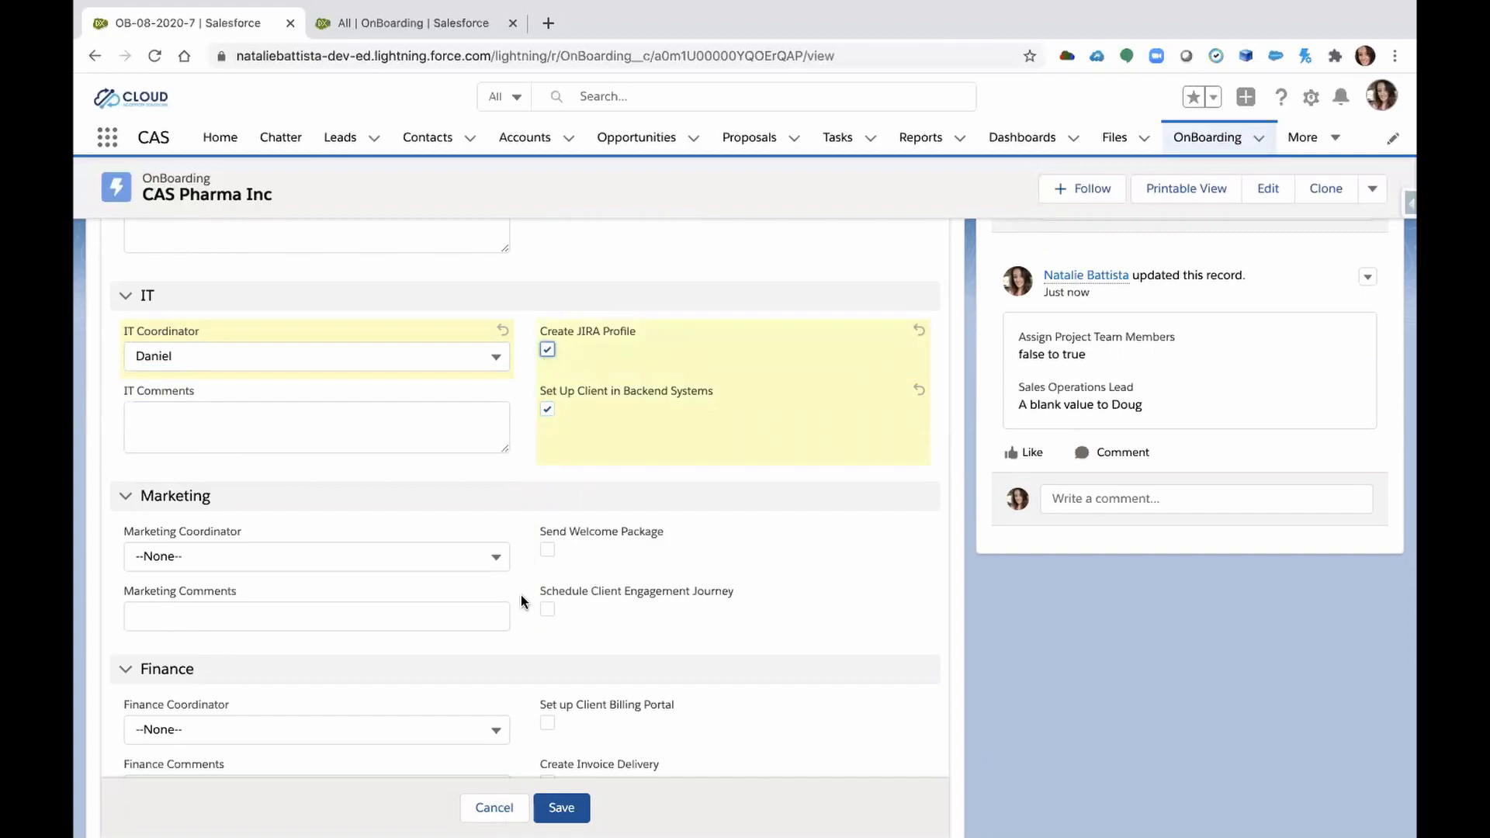
click(317, 556)
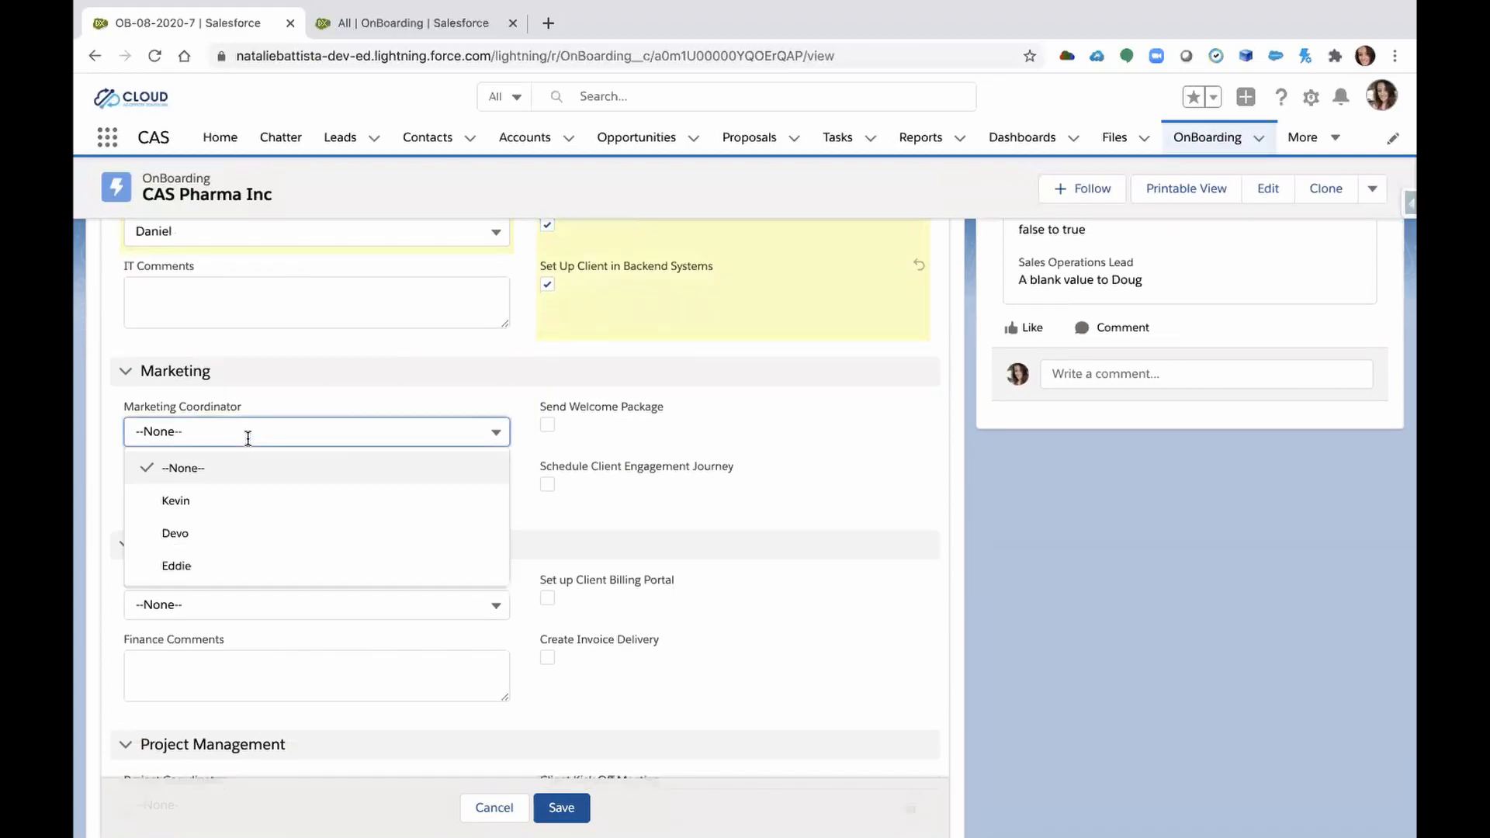
Assign Devo as Marketing Coordinator and tick Send Welcome Package.
click(175, 533)
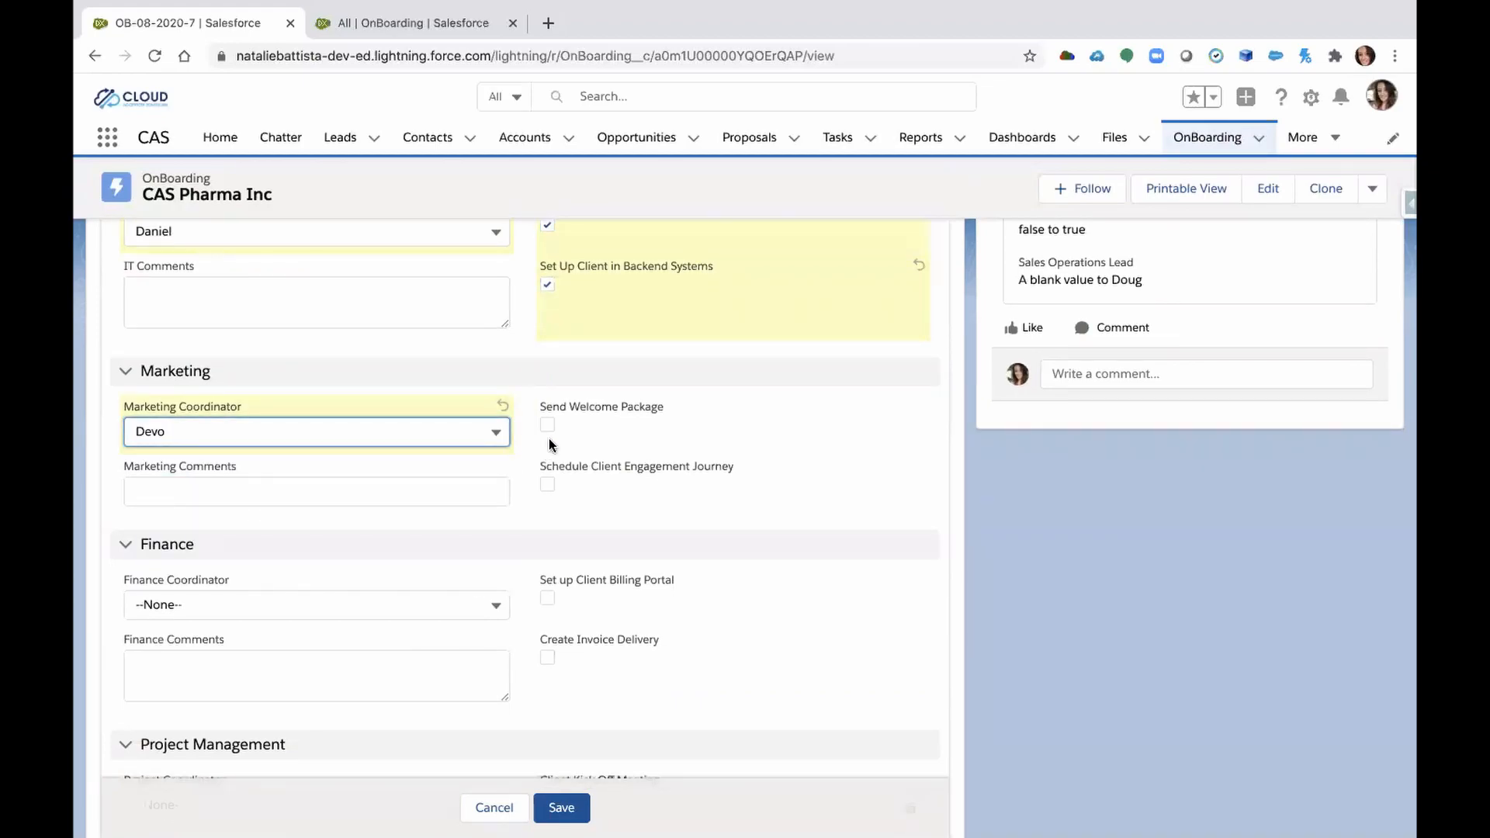
click(546, 424)
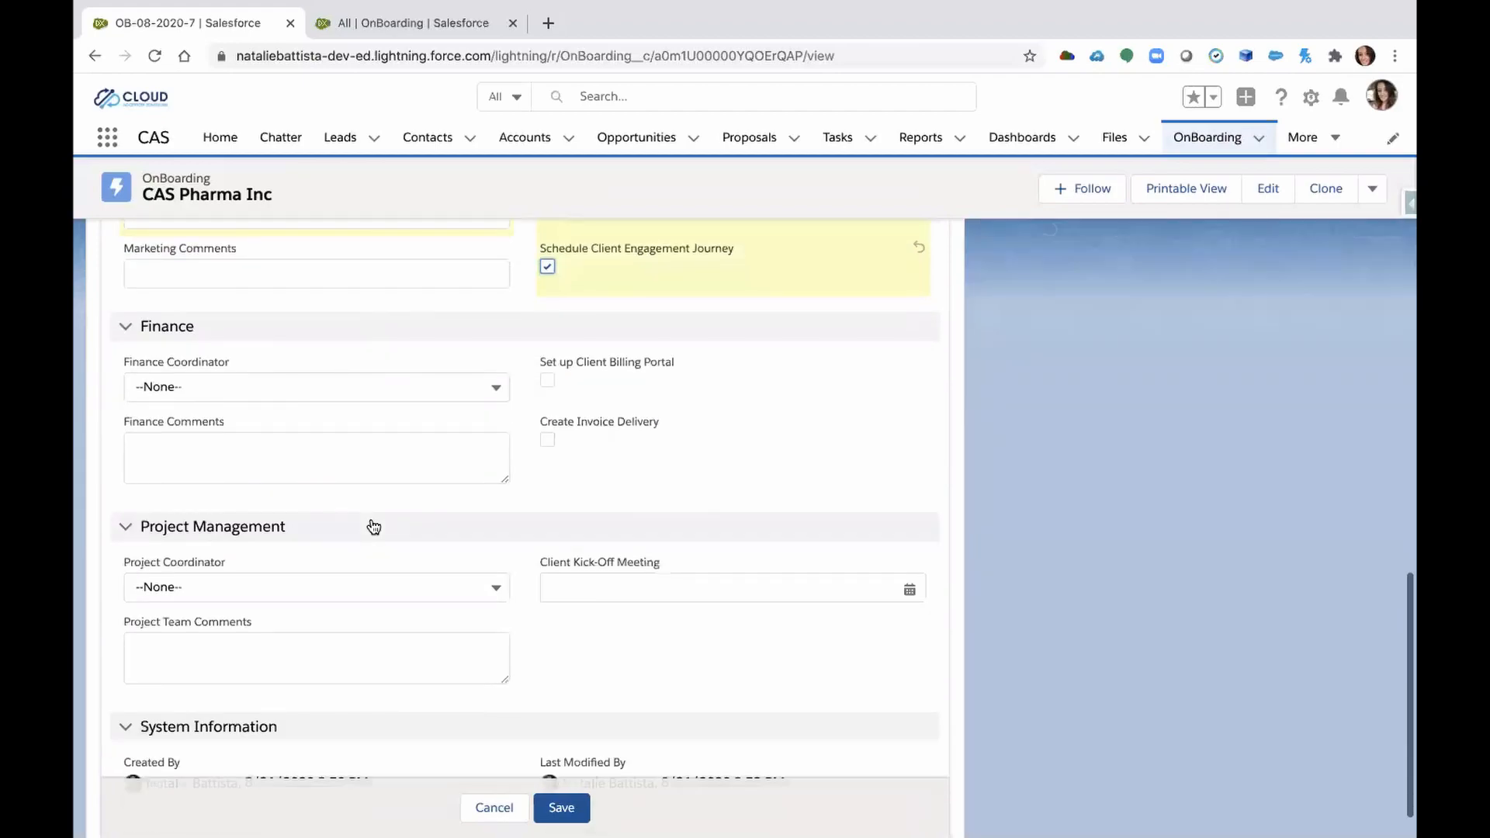
click(316, 386)
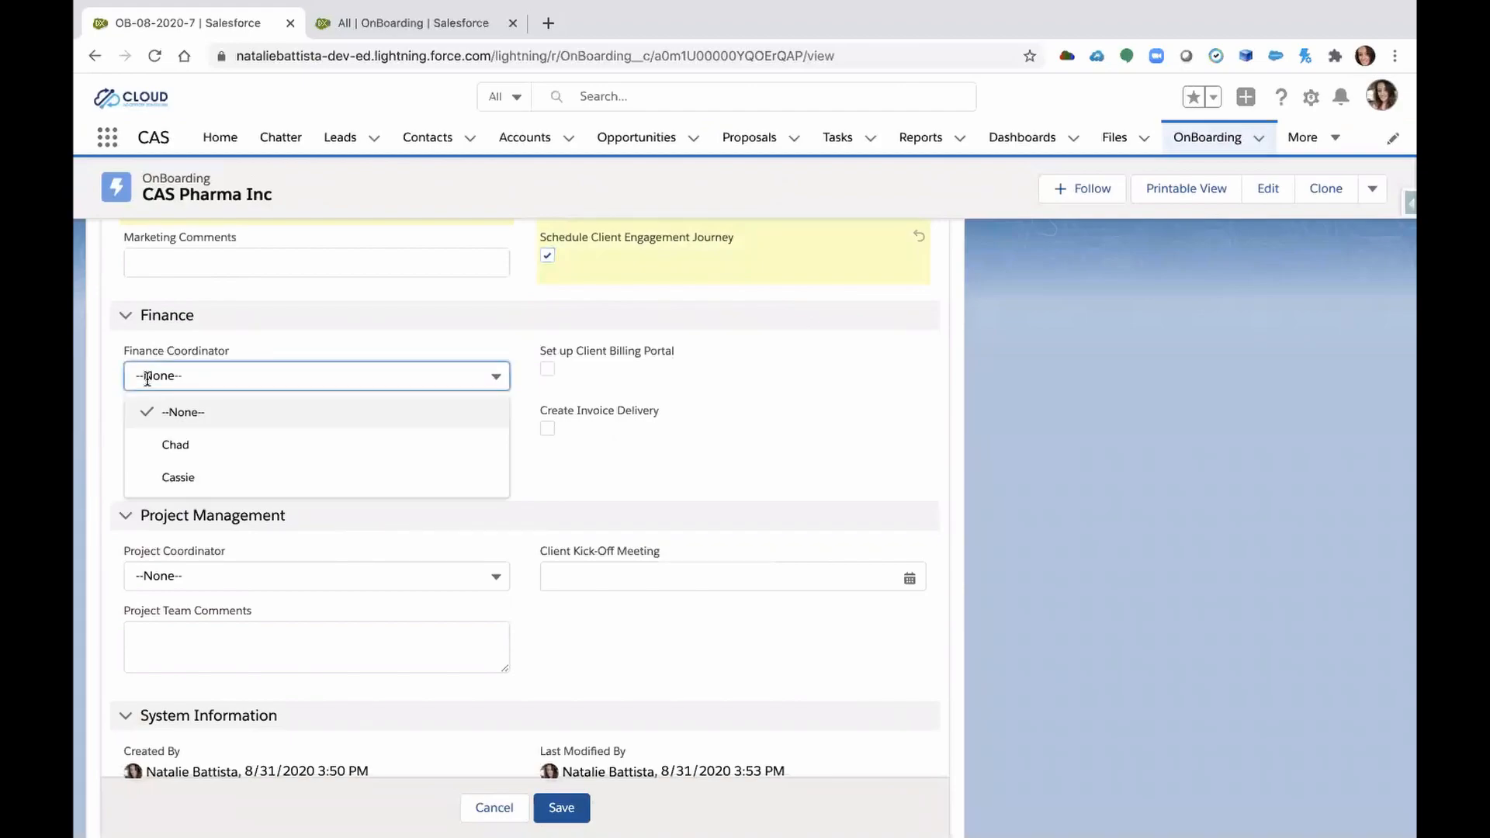
Assign Chad as Finance Coordinator and tick Set up Client Billing Portal and Create Invoice Delivery.
click(174, 444)
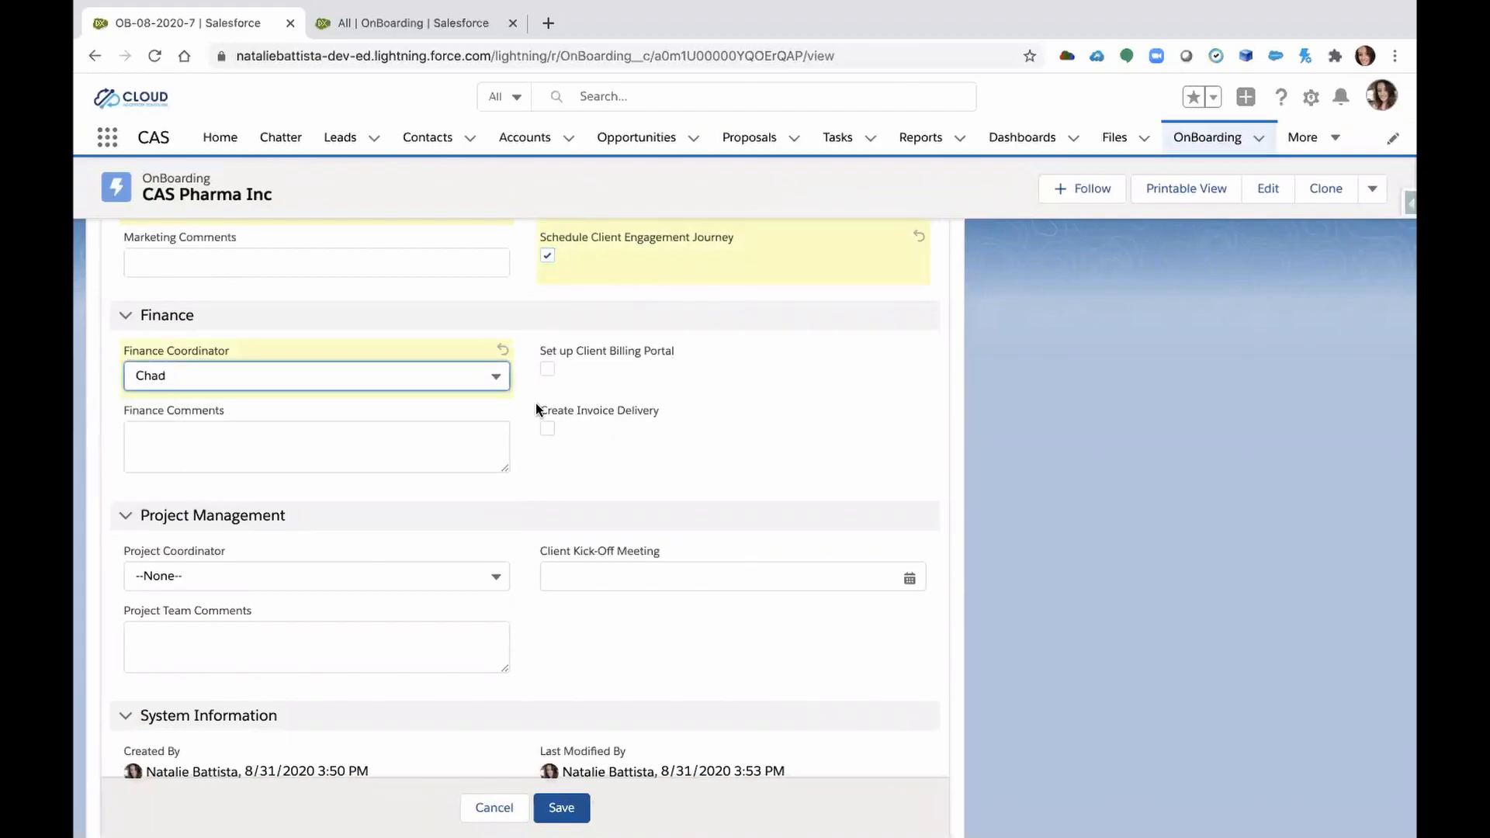
click(547, 368)
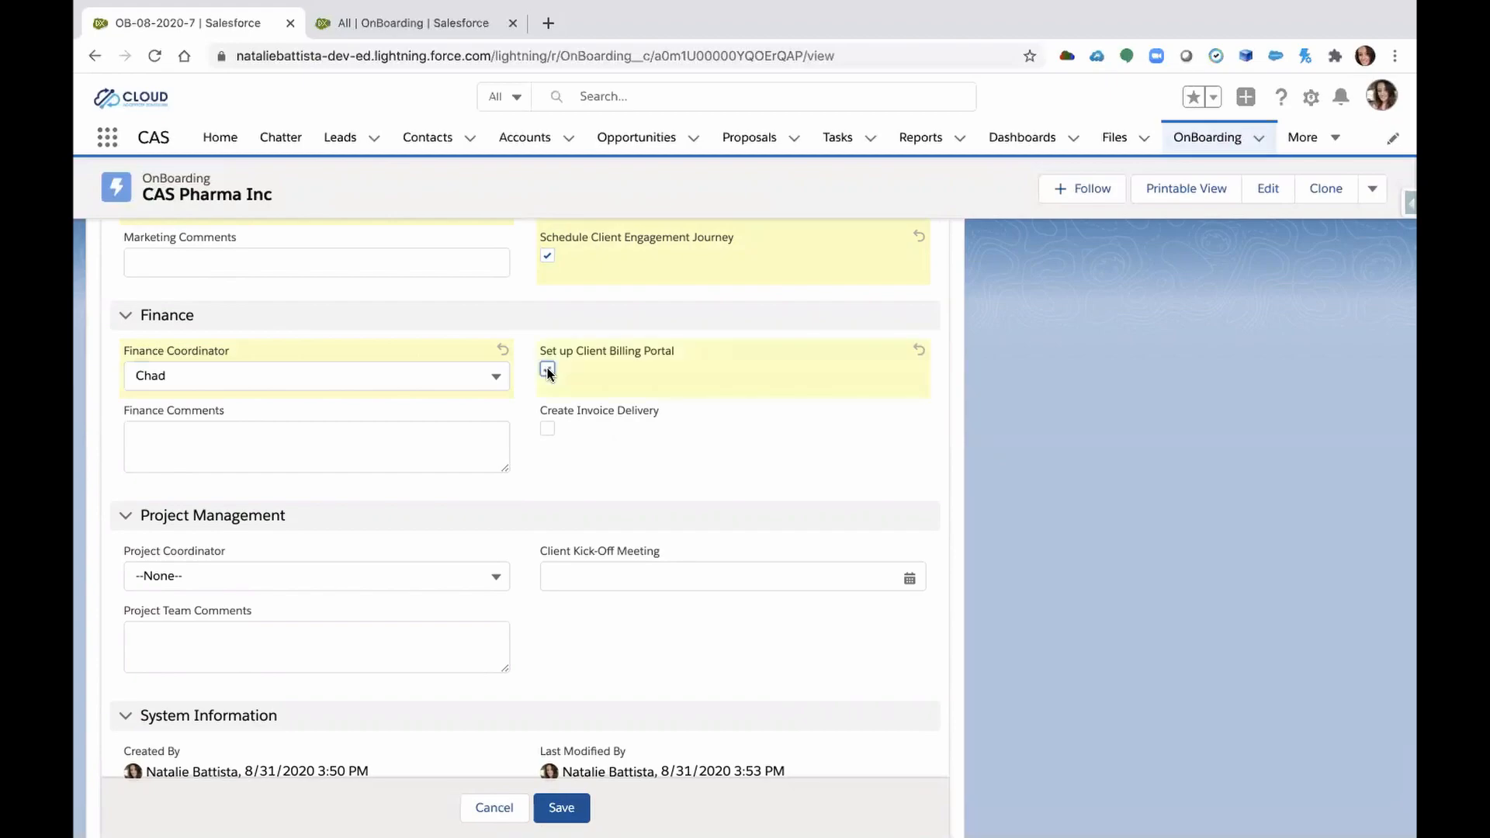
click(547, 369)
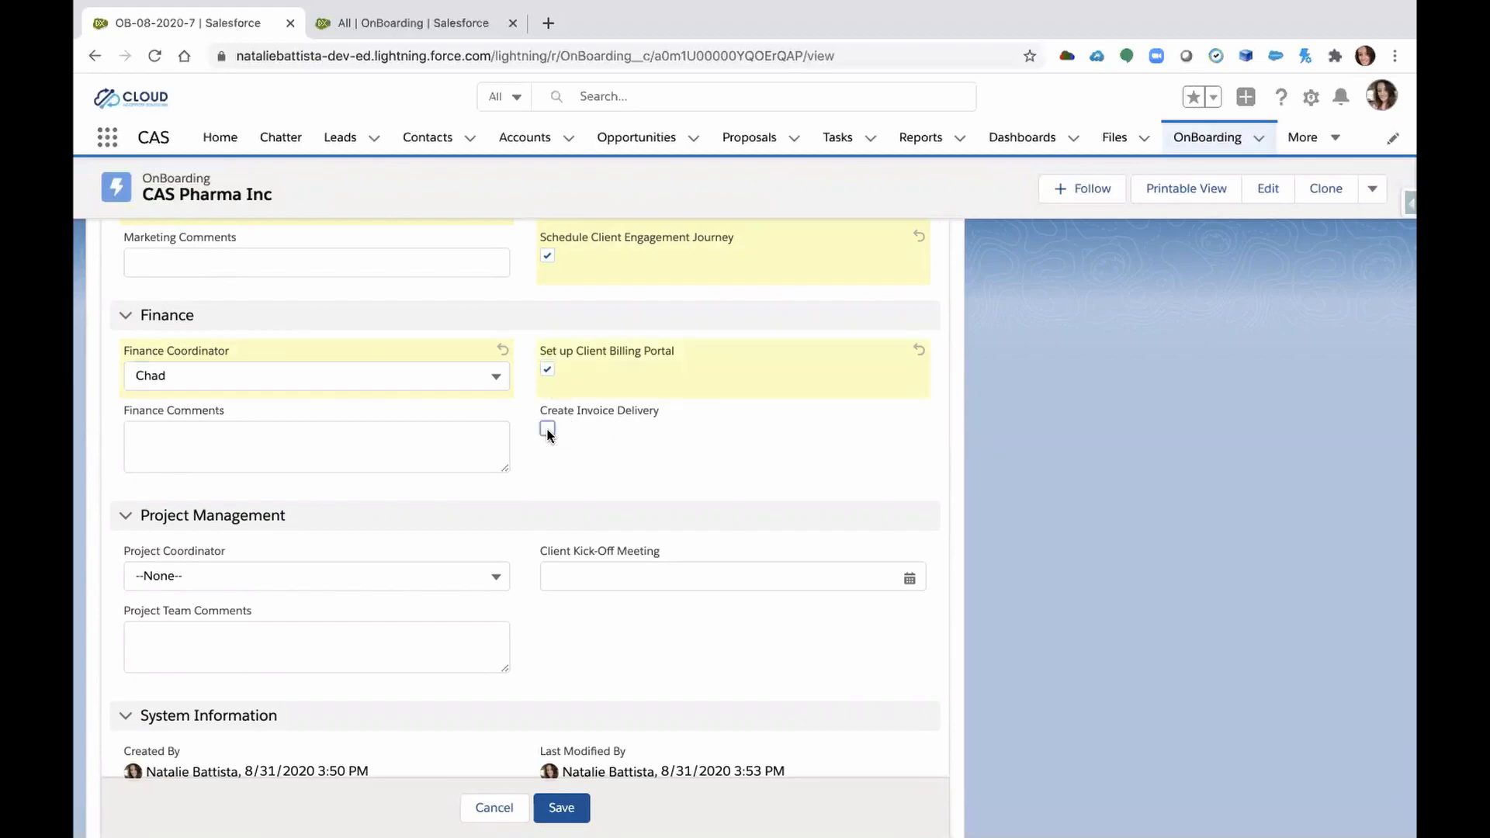
click(547, 428)
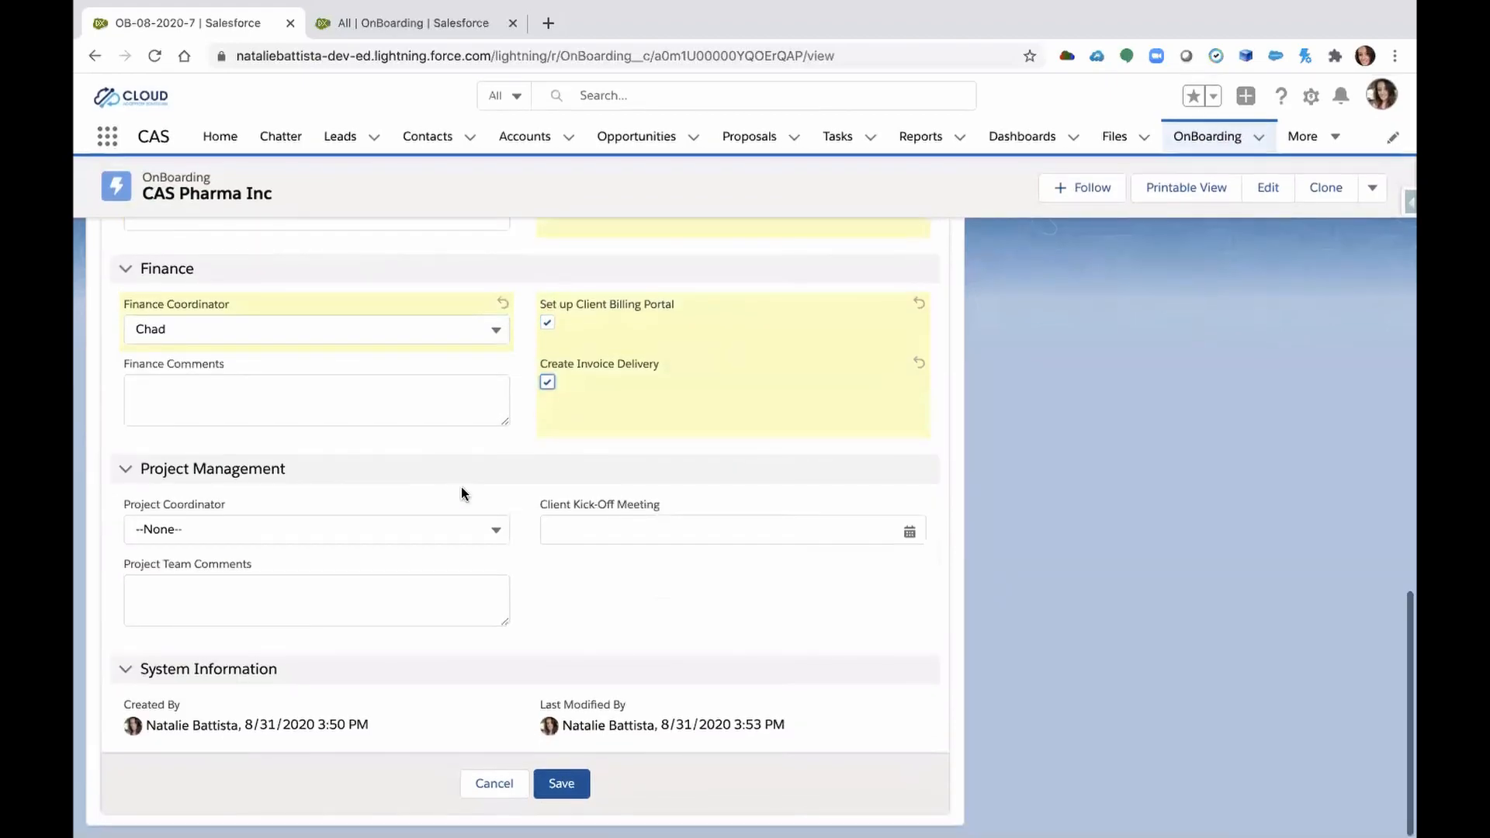
click(316, 529)
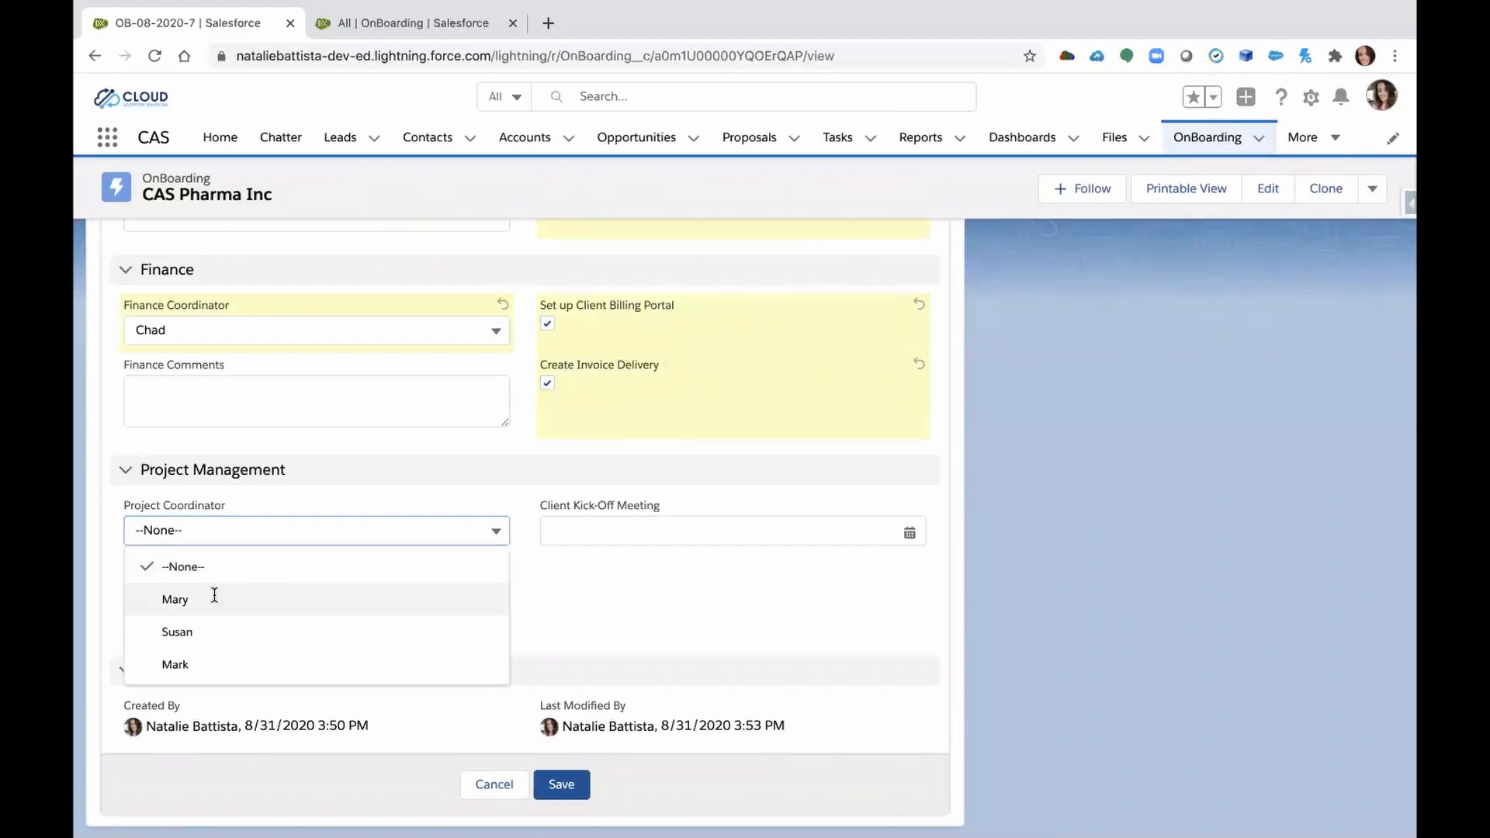
Assign Mary as Project Coordinator, set Client Kick-Off Meeting to 9/4/2020, and save.
click(175, 598)
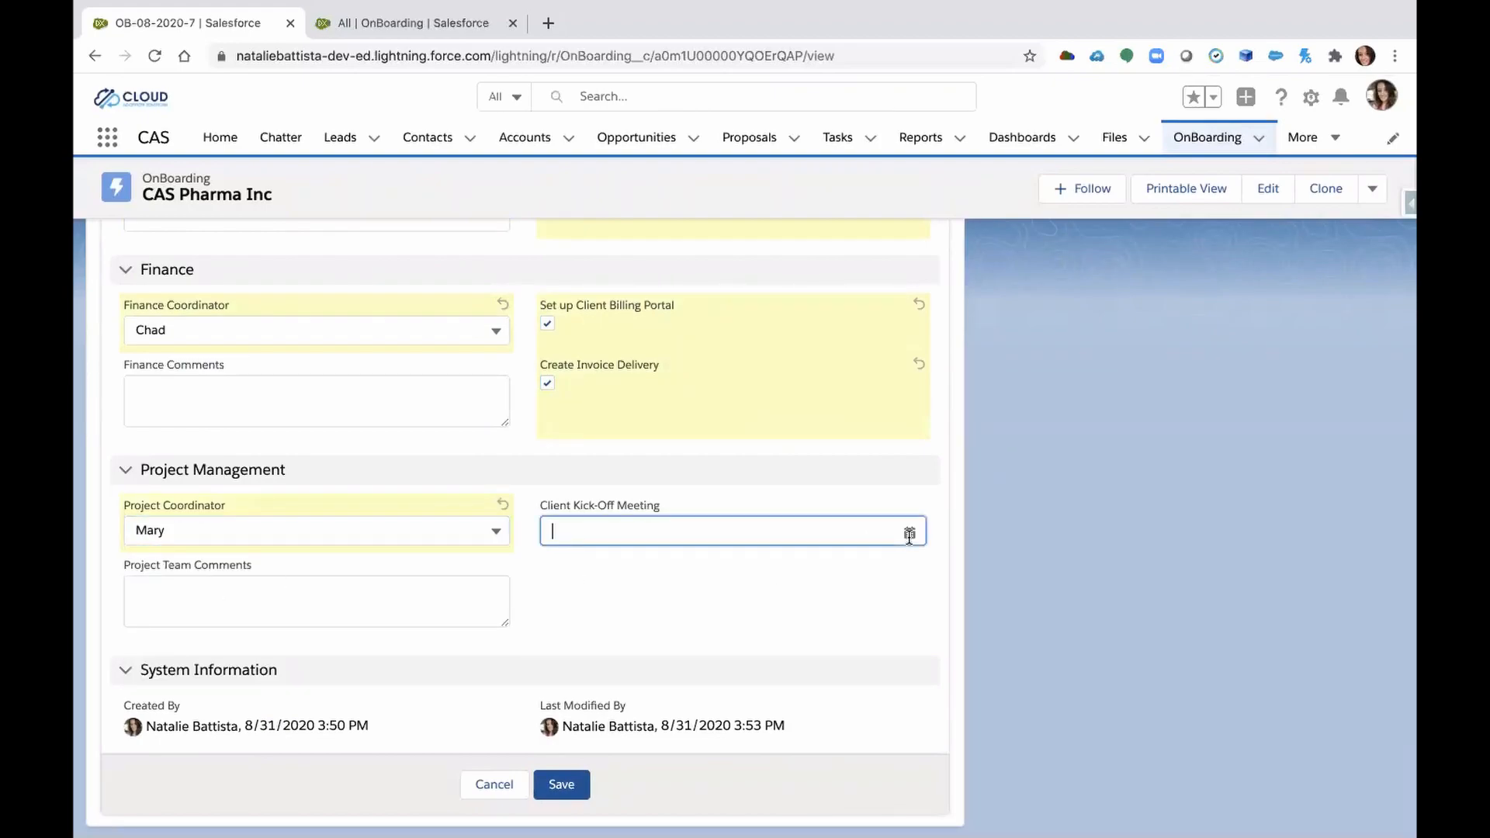
click(909, 531)
text(9/4/2020)
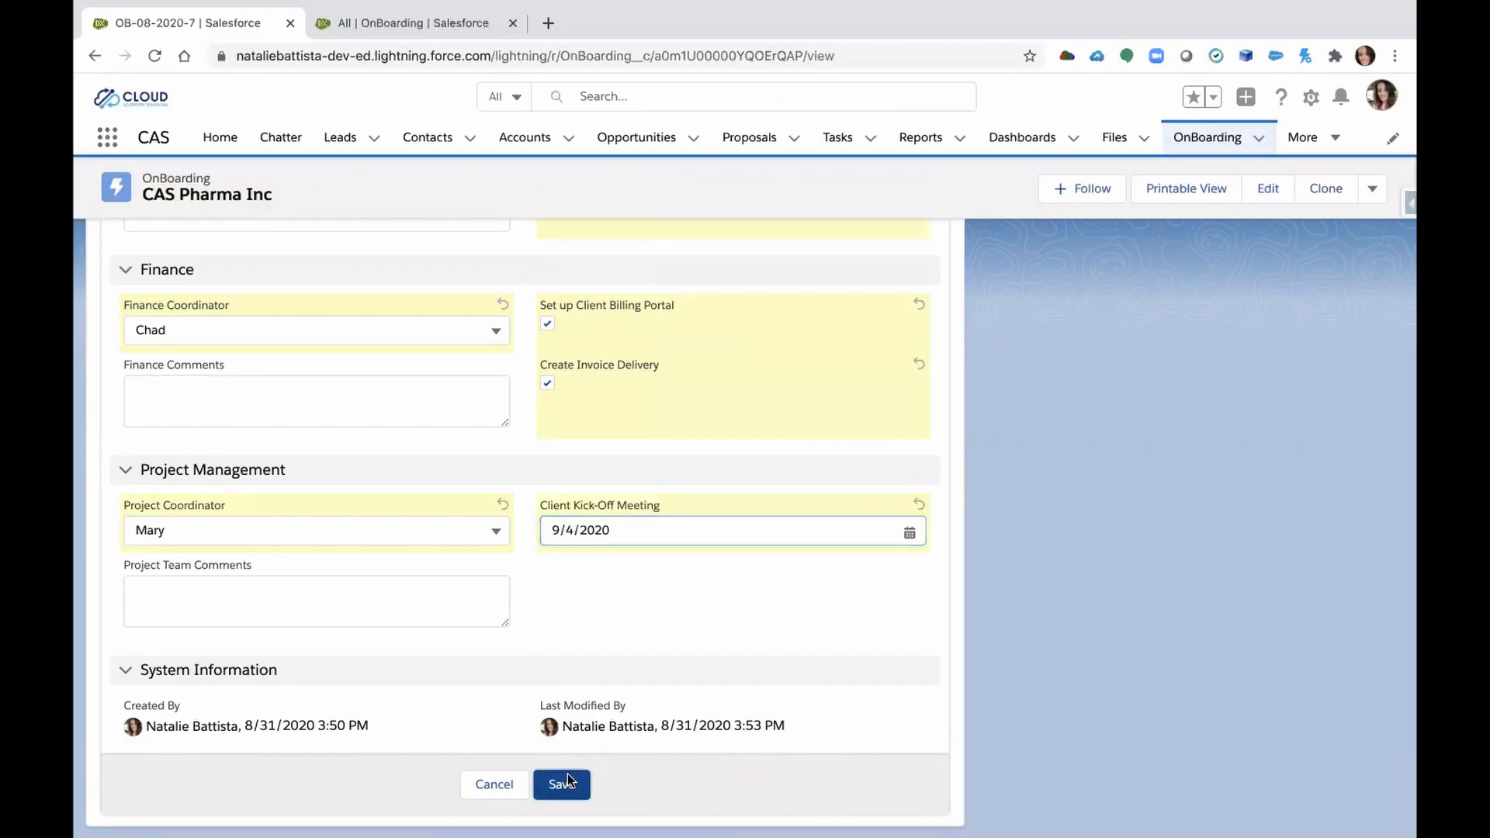
click(562, 784)
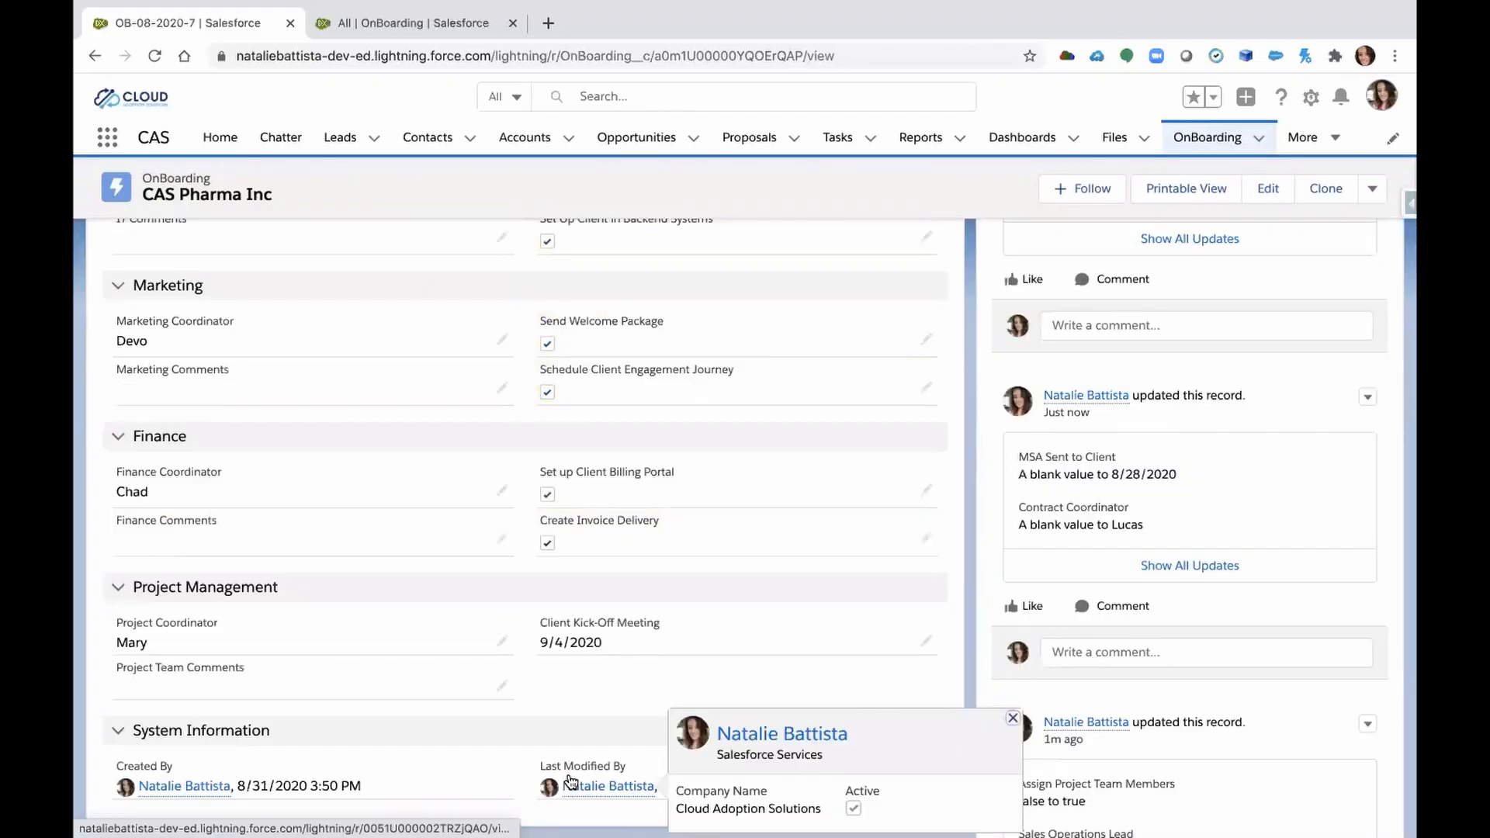
scroll(up, 3)
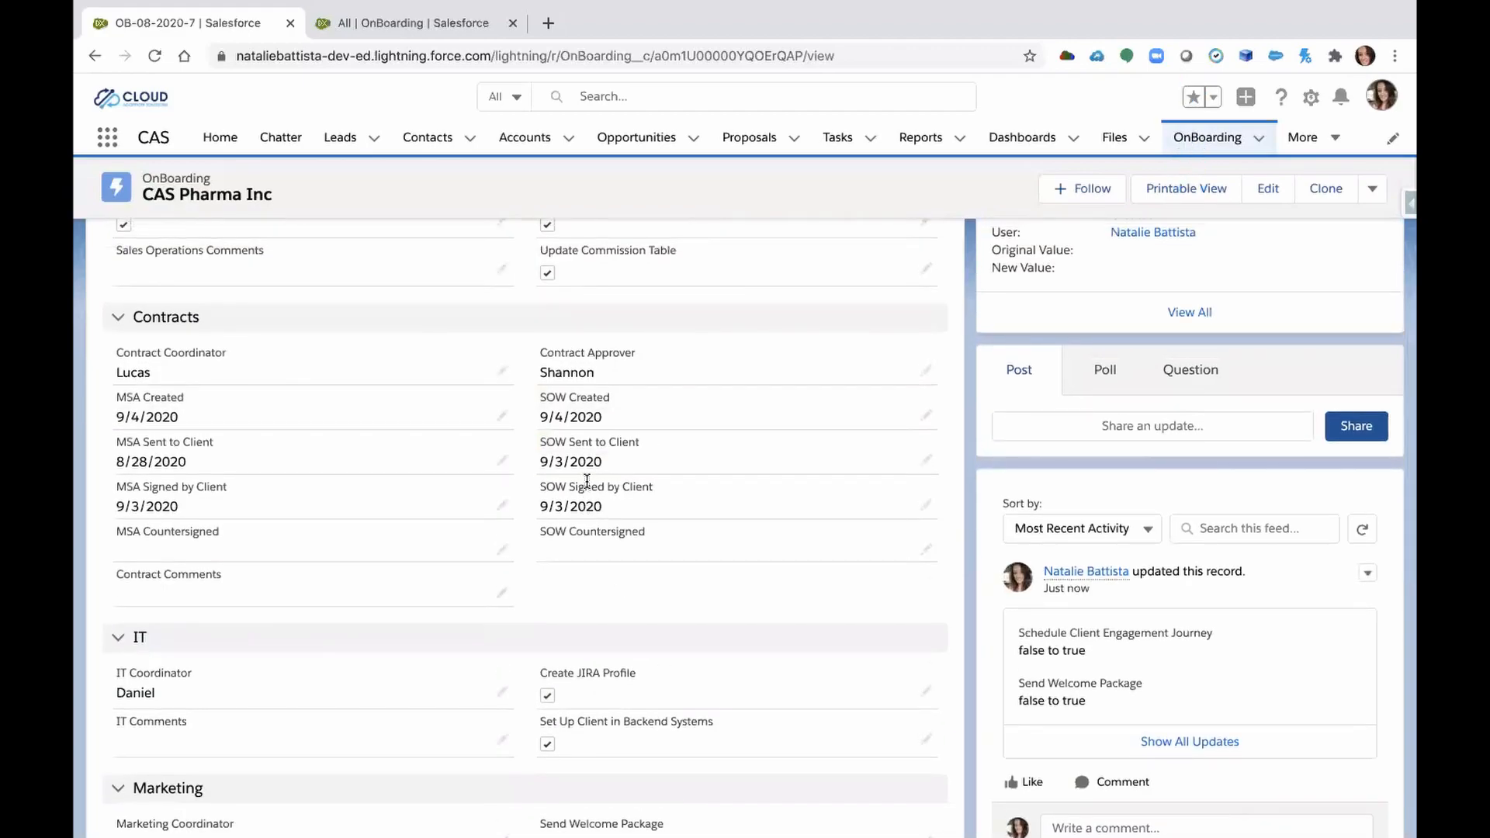
scroll(up, 3)
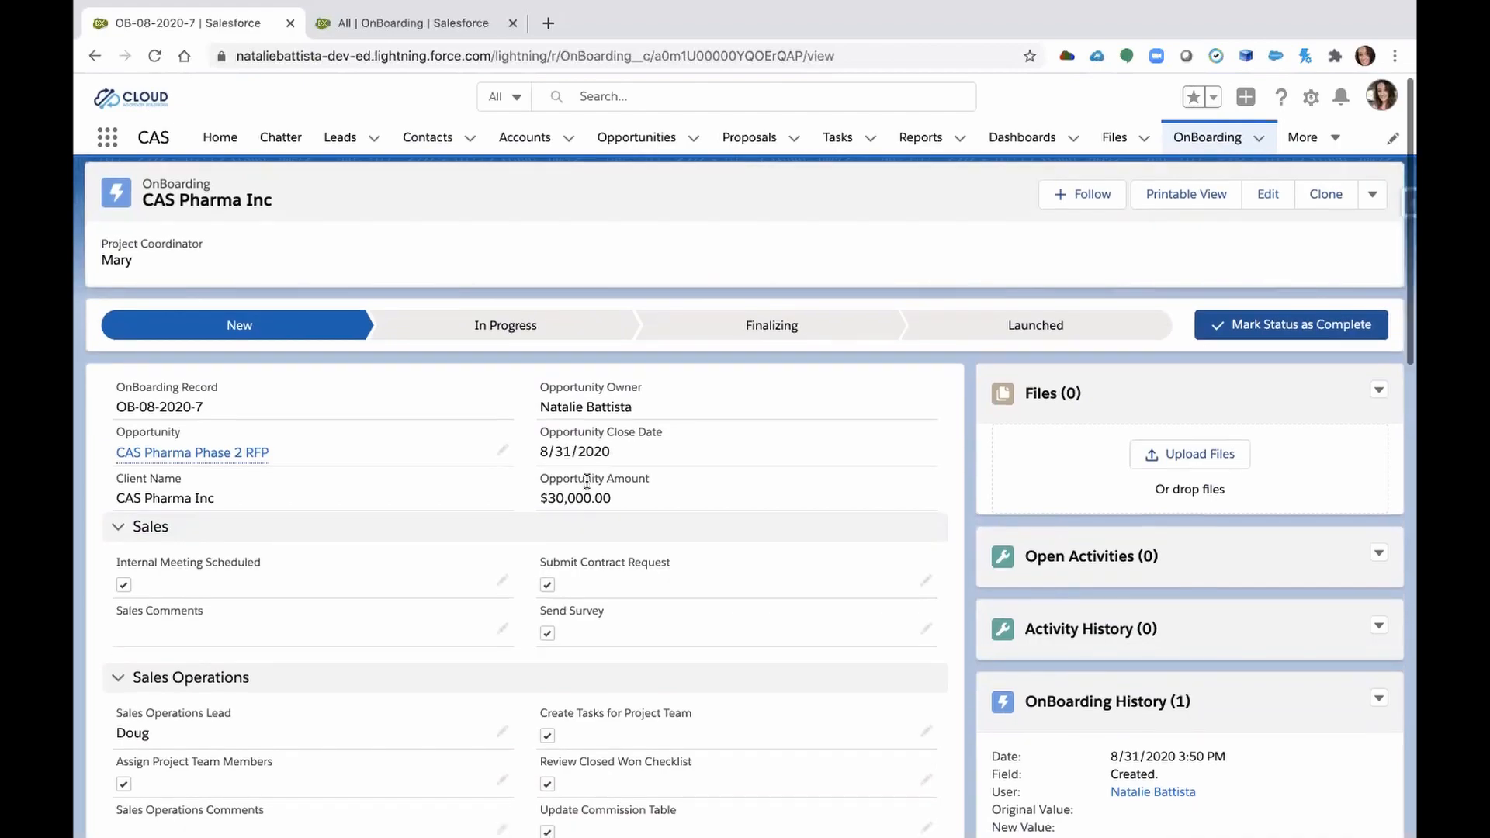
scroll(down, 3)
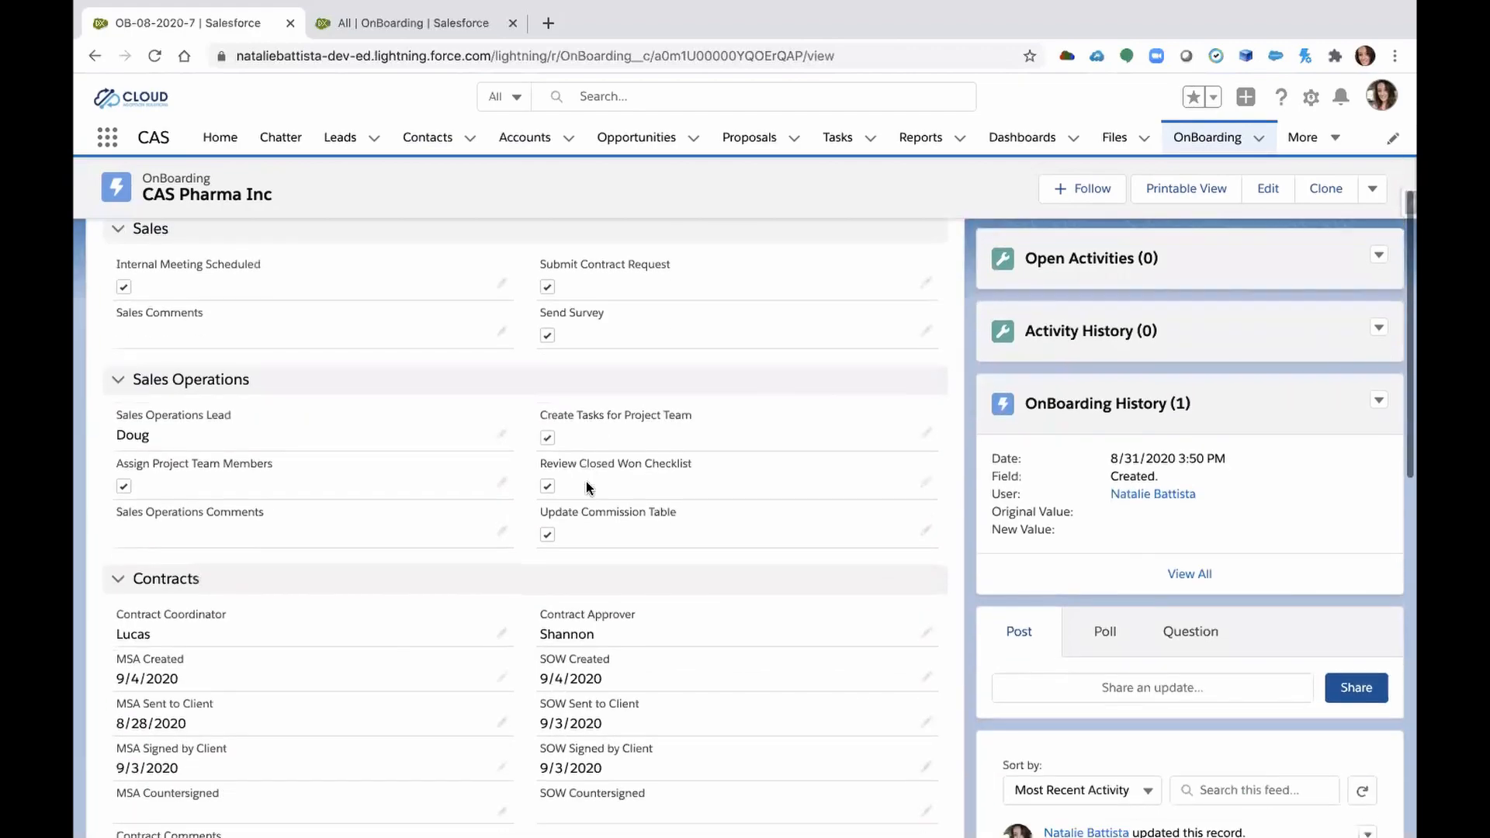
scroll(down, 3)
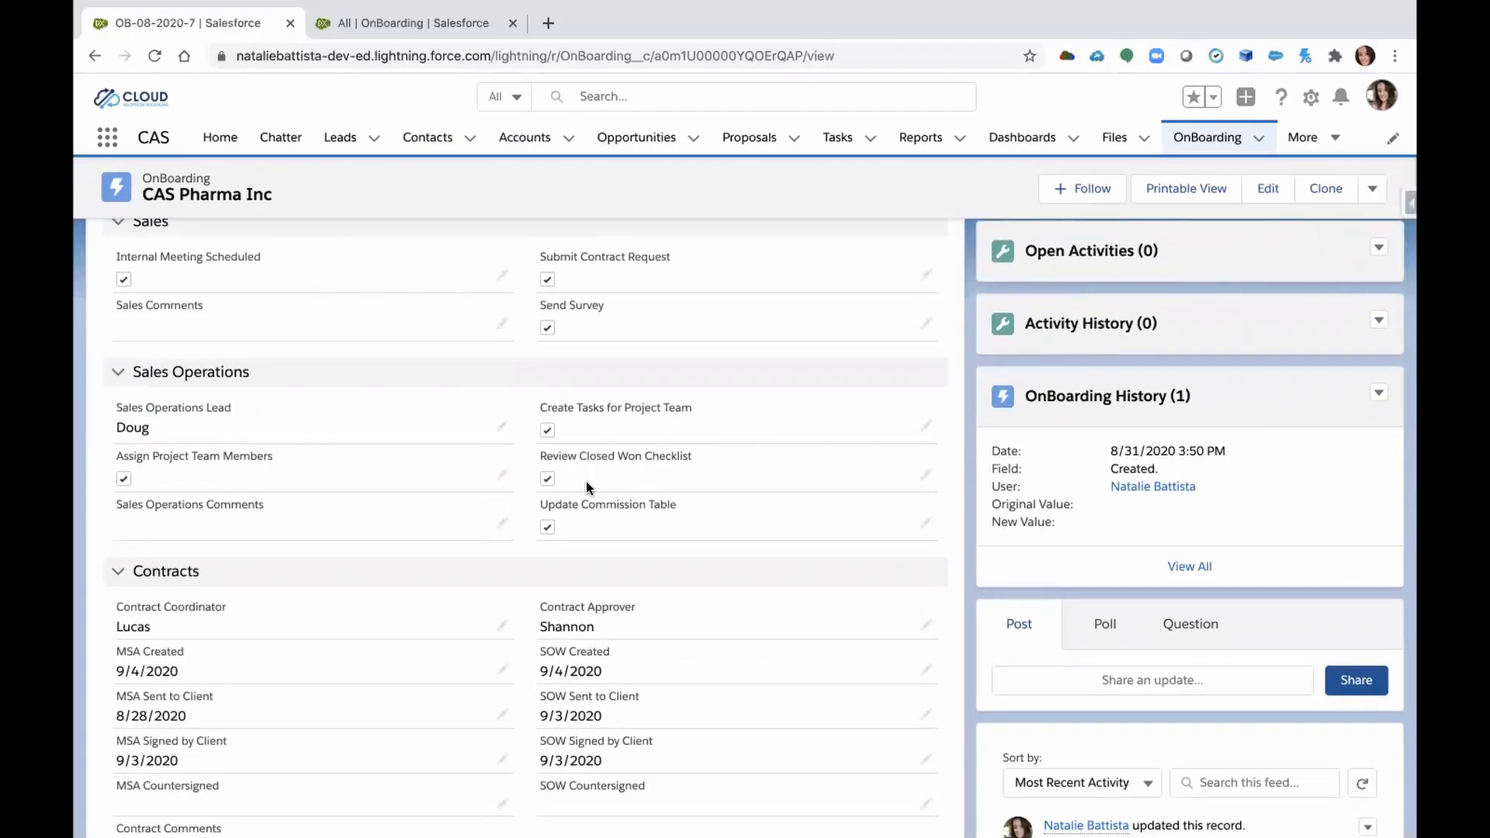
scroll(up, 3)
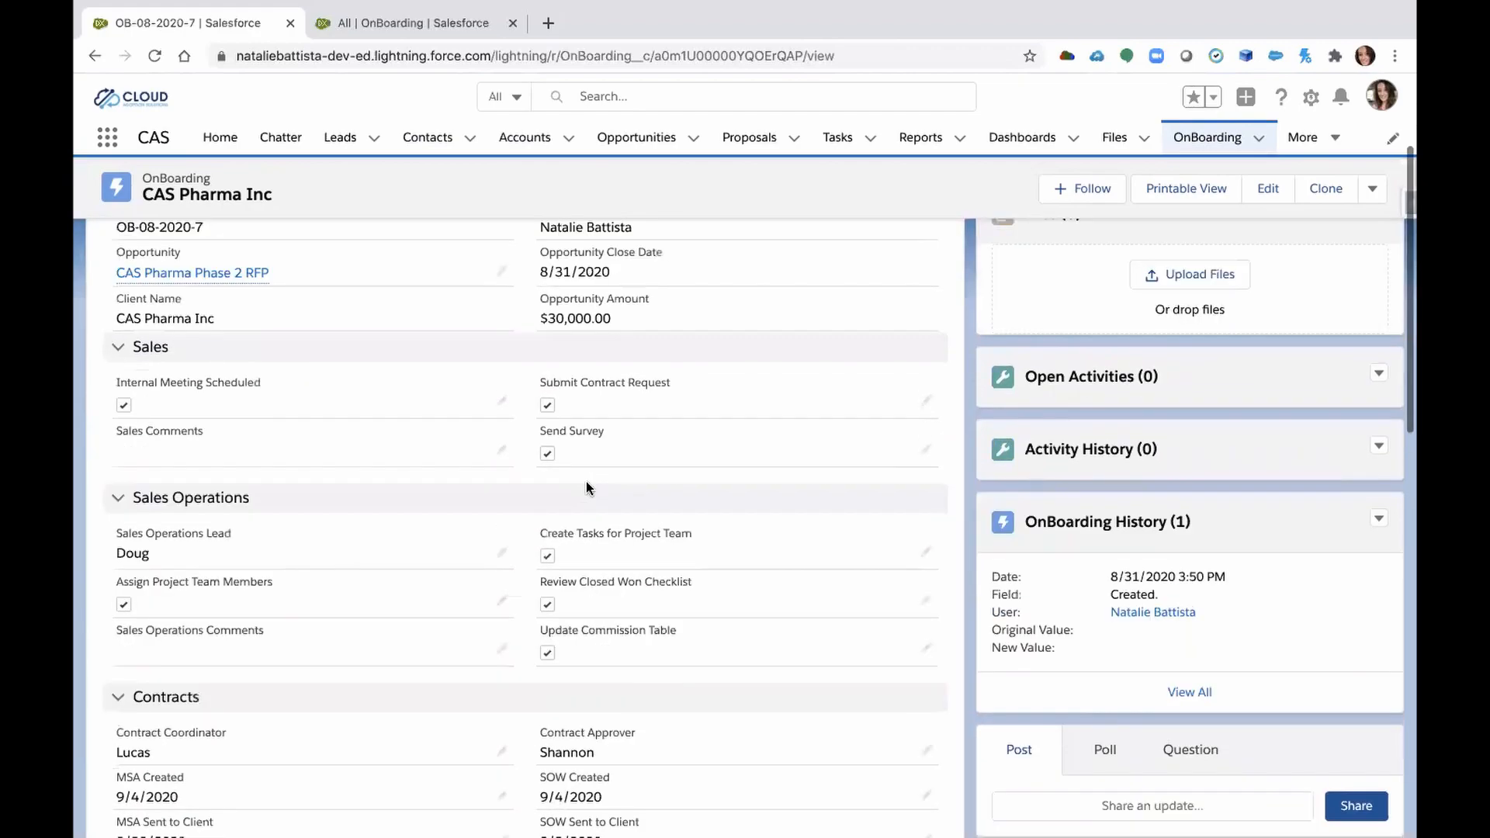
scroll(up, 3)
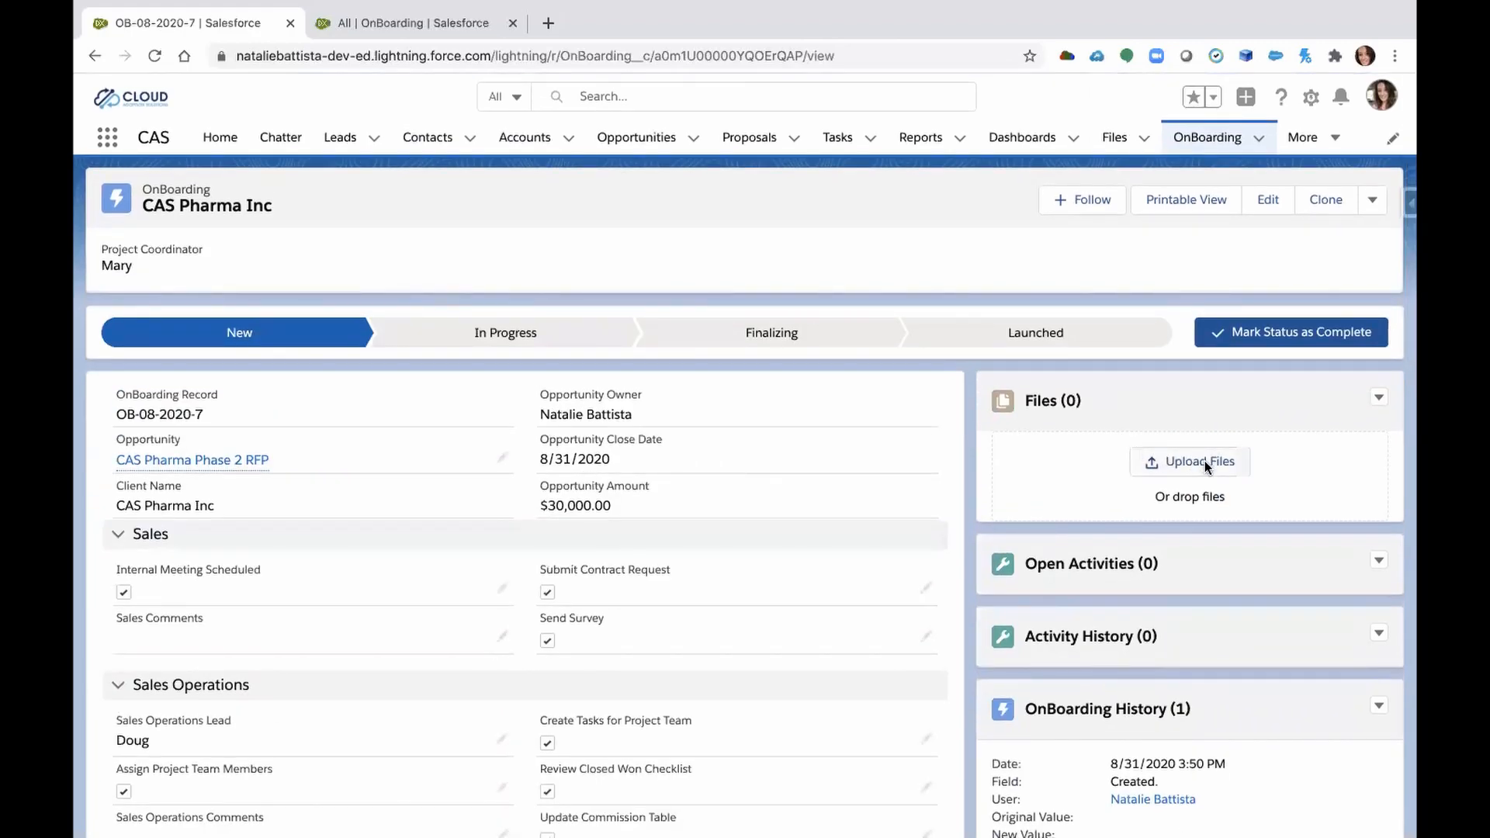
mouse_move(1151, 582)
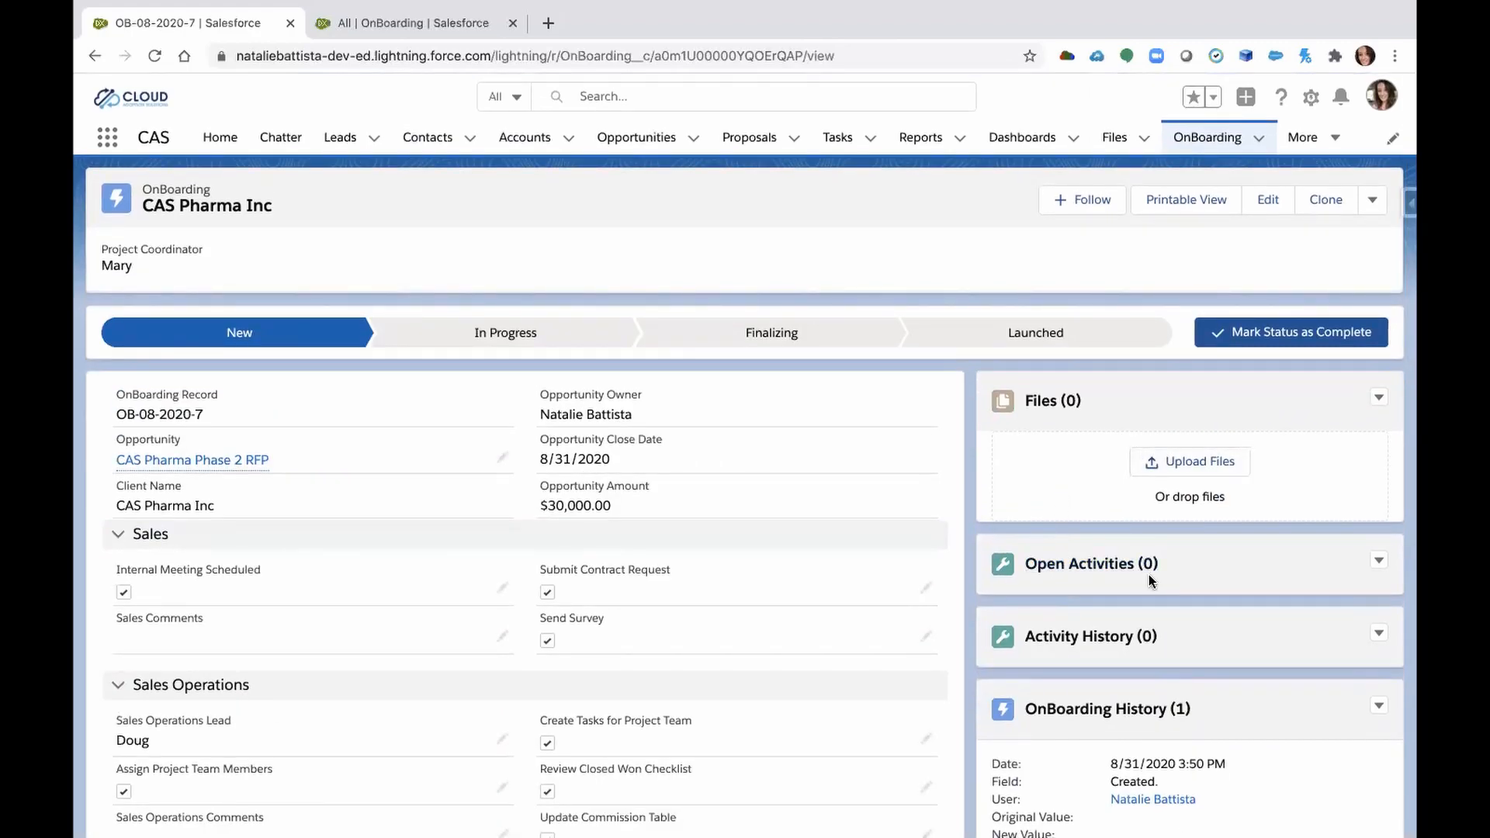
mouse_move(1088, 608)
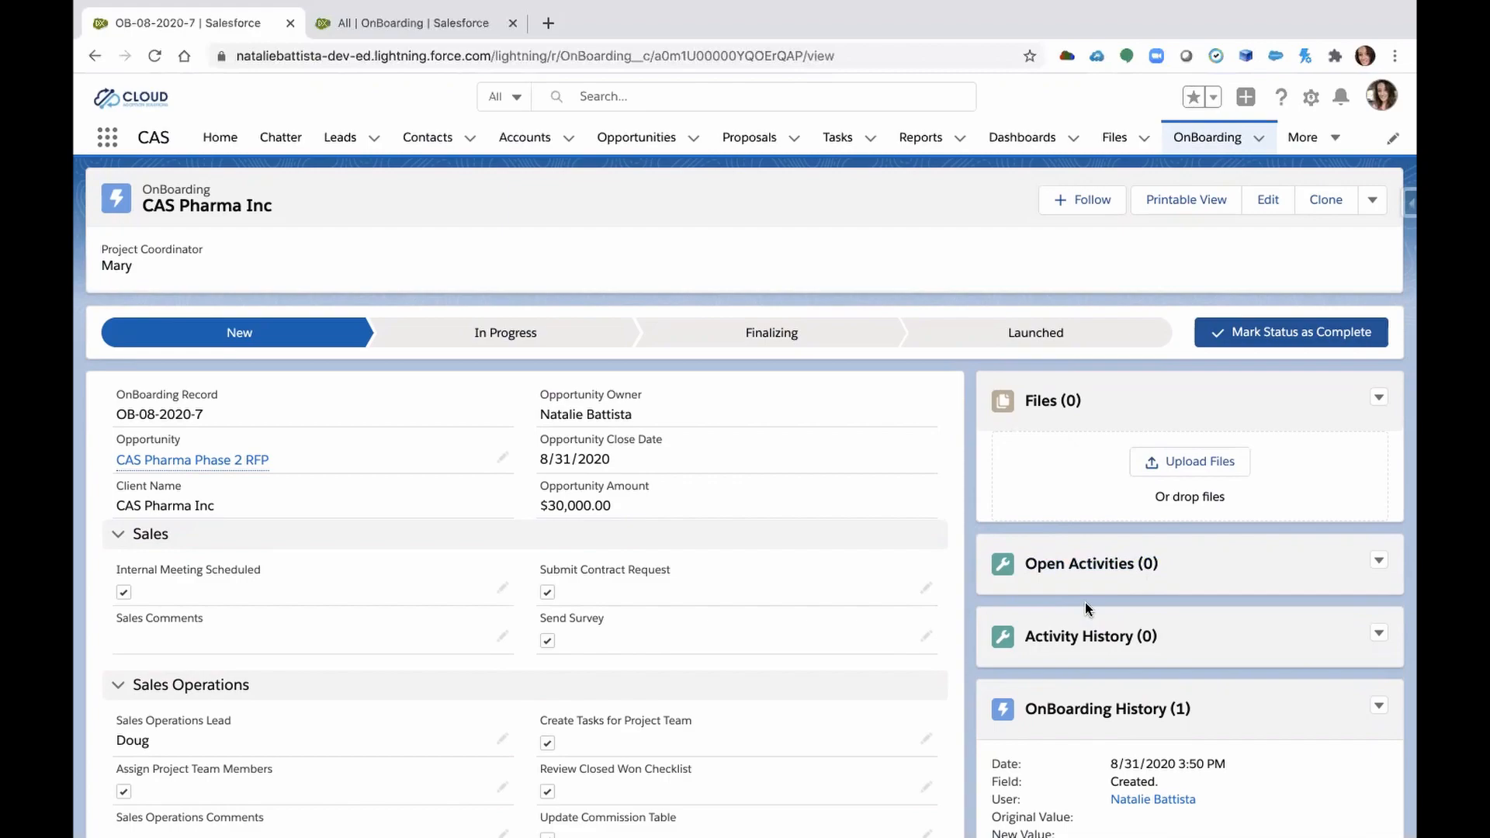
mouse_move(694, 350)
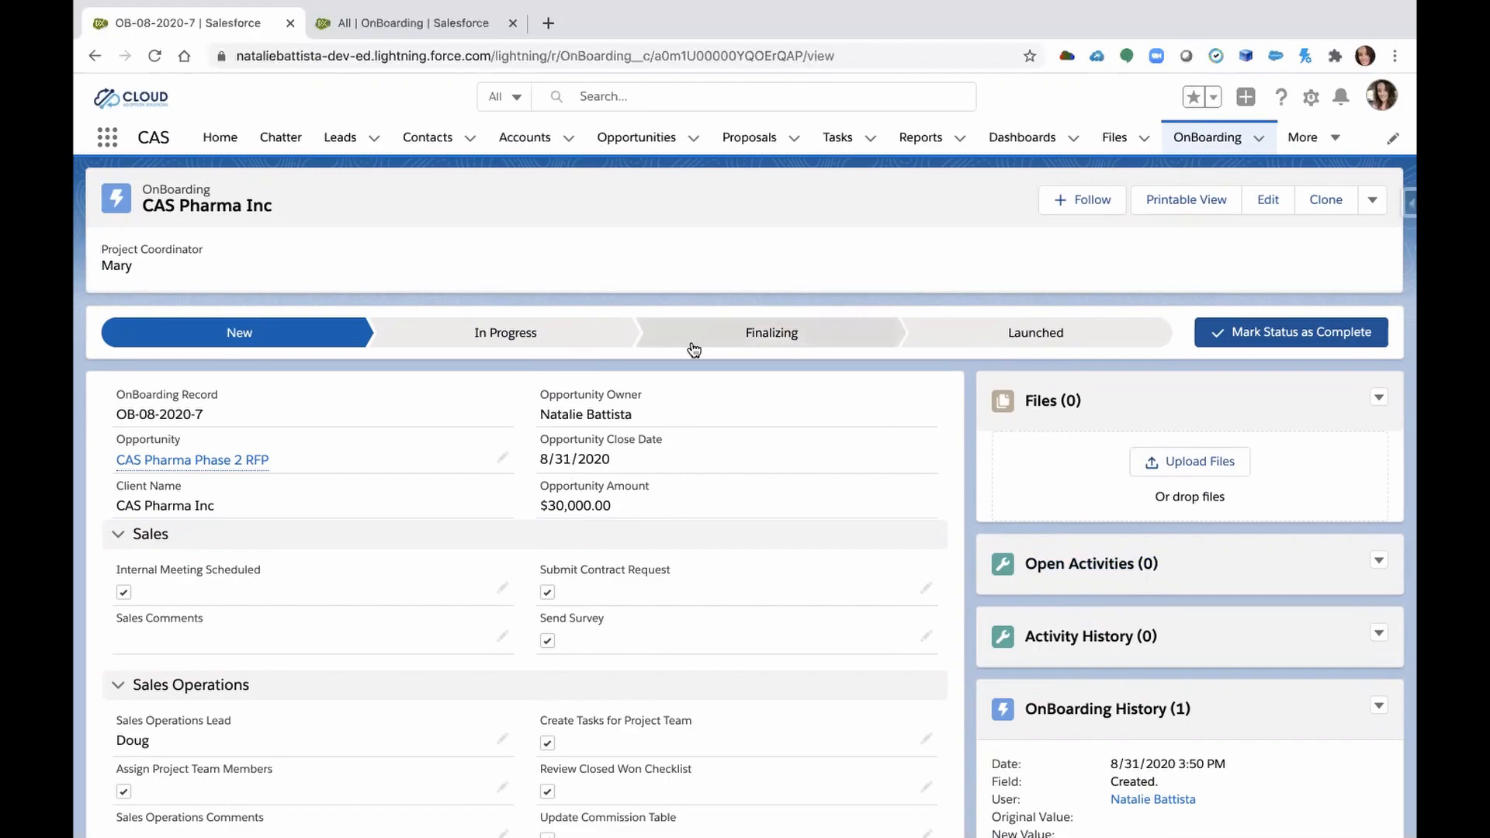
Mark Launched as the current status of OB-08-2020-7 and dismiss the confirmation.
click(507, 333)
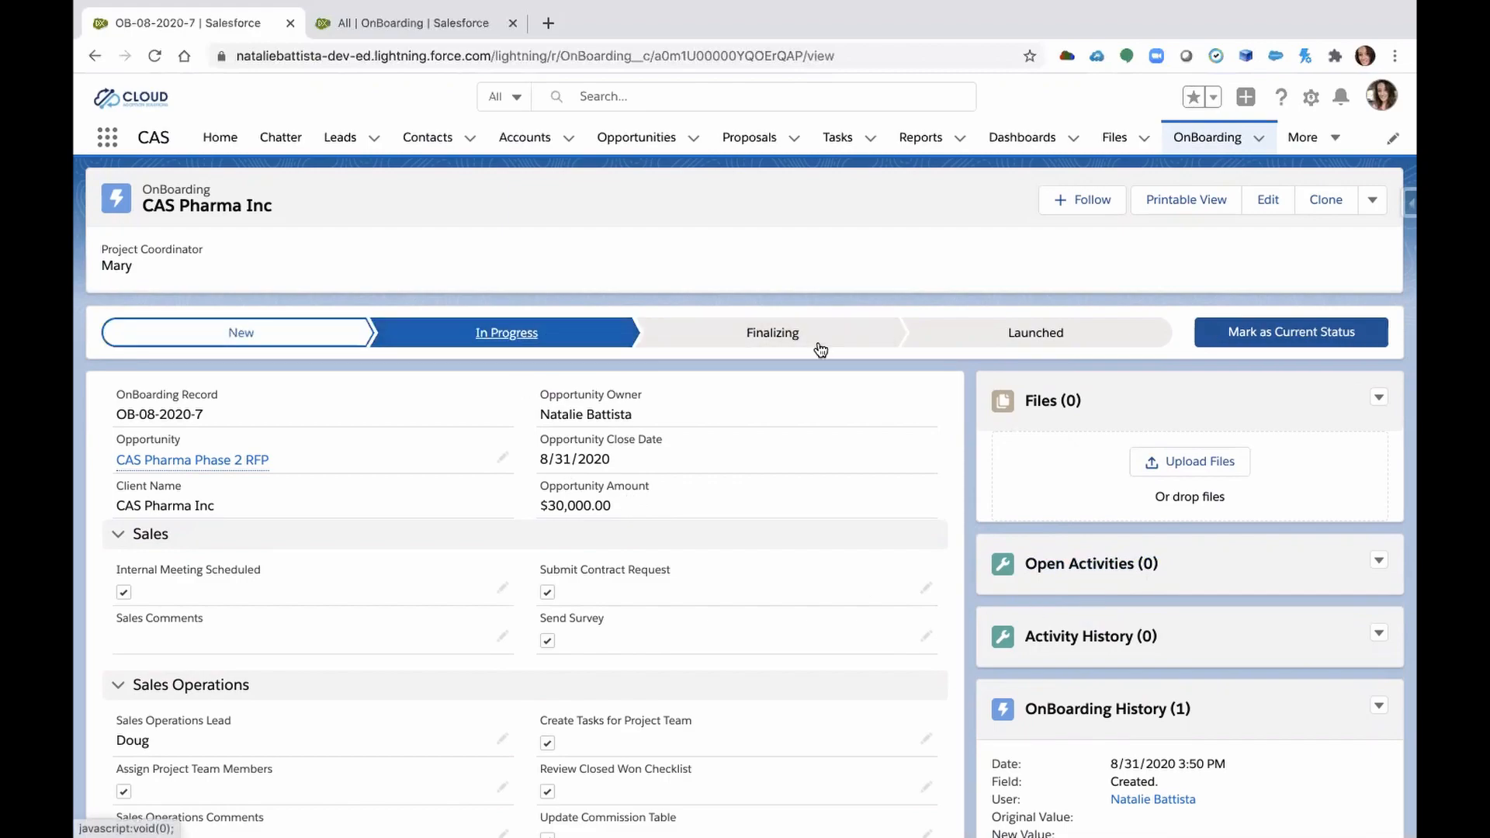
click(772, 333)
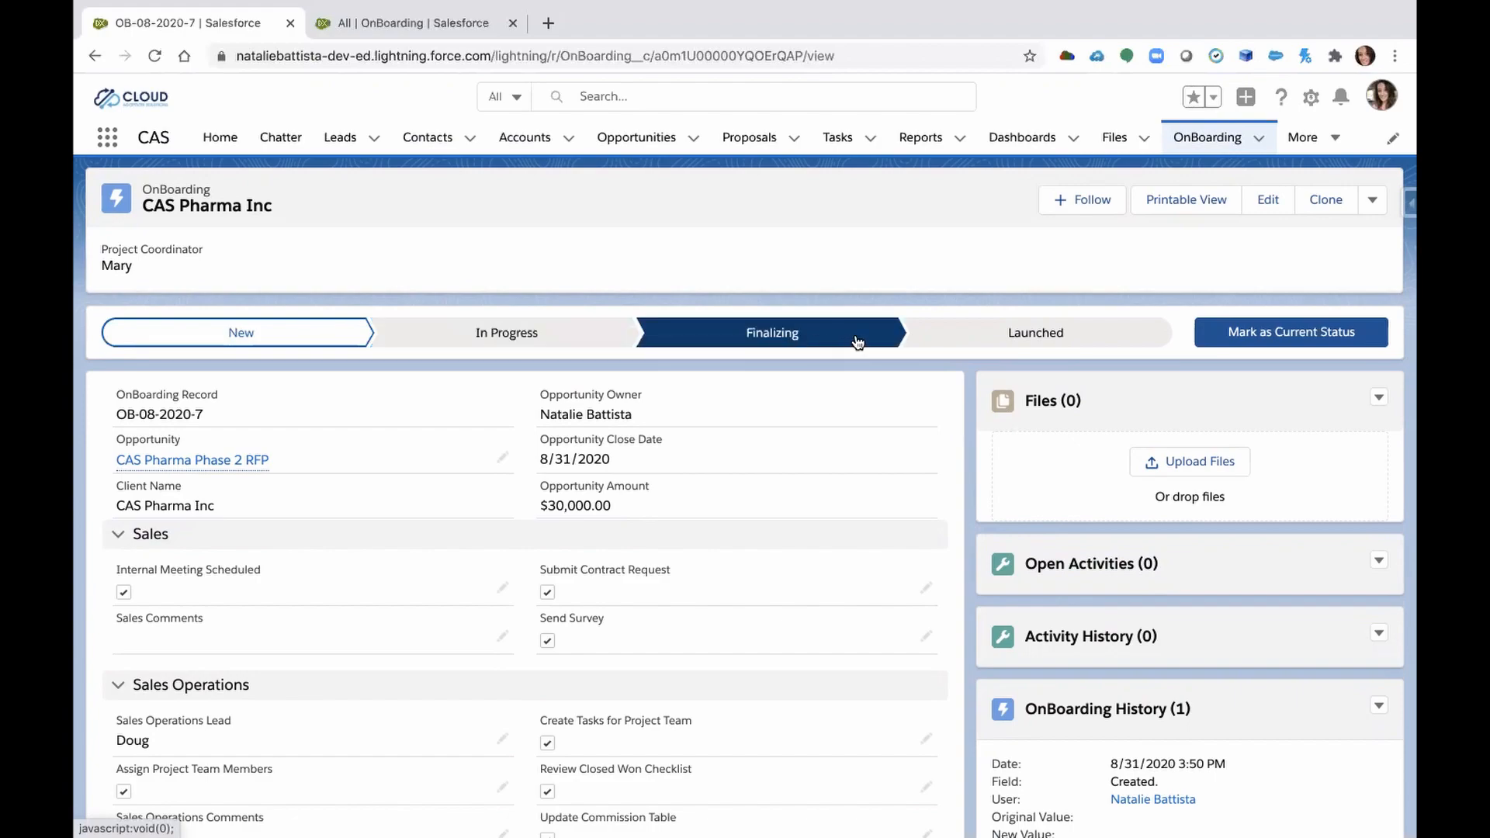
click(1034, 332)
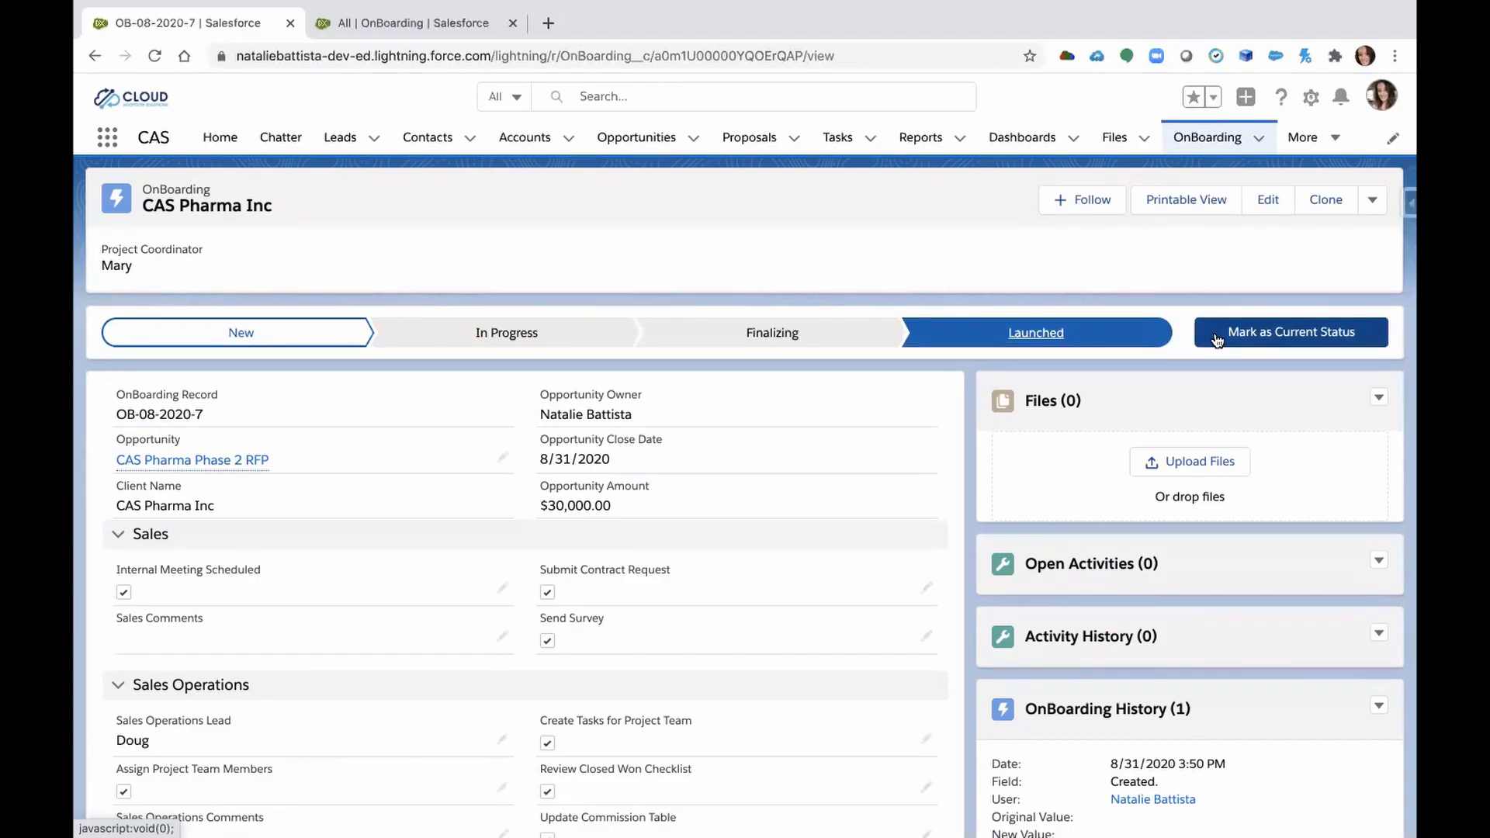
click(1289, 331)
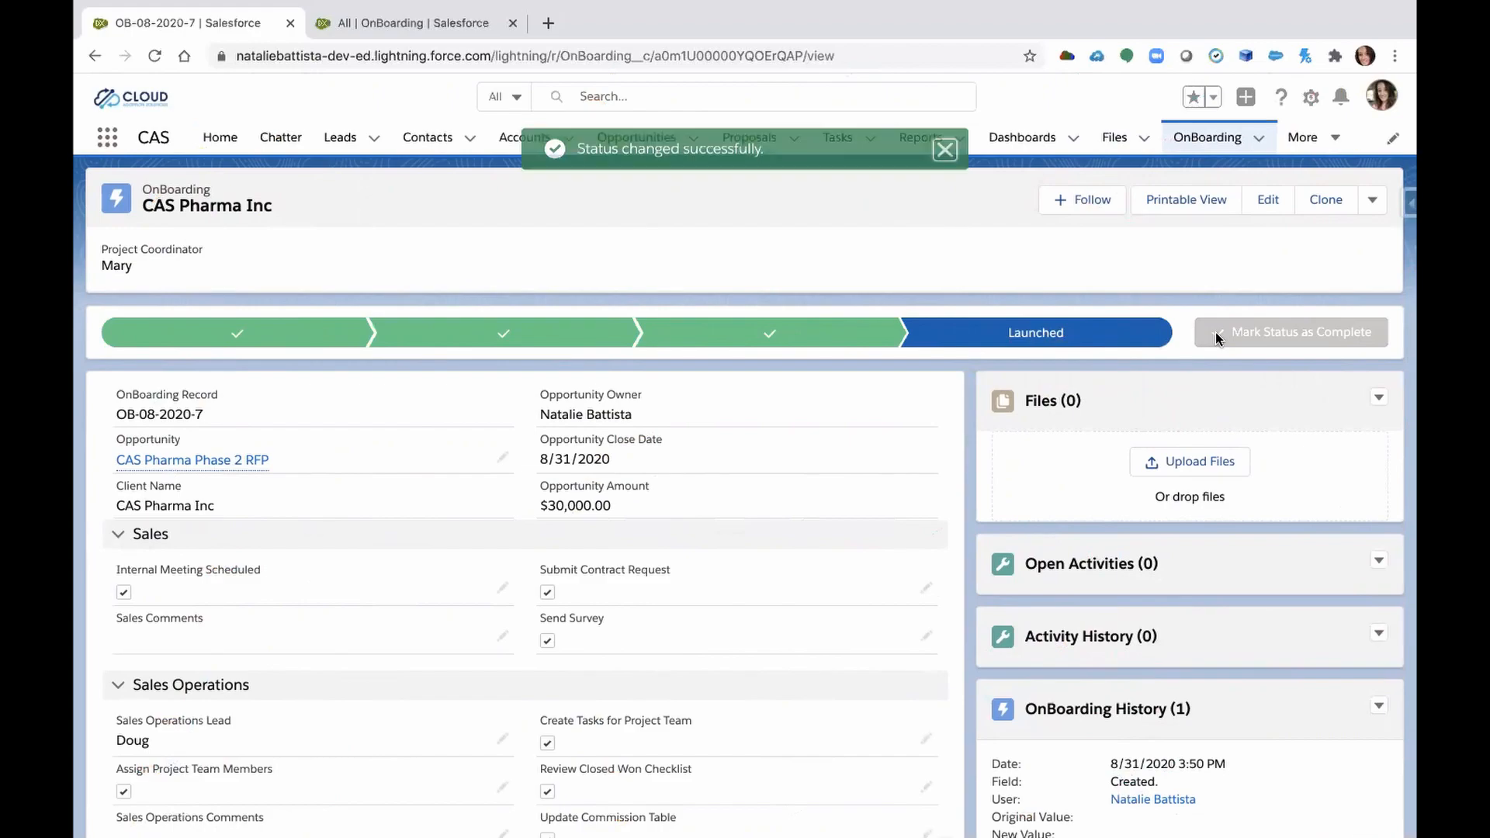
click(944, 149)
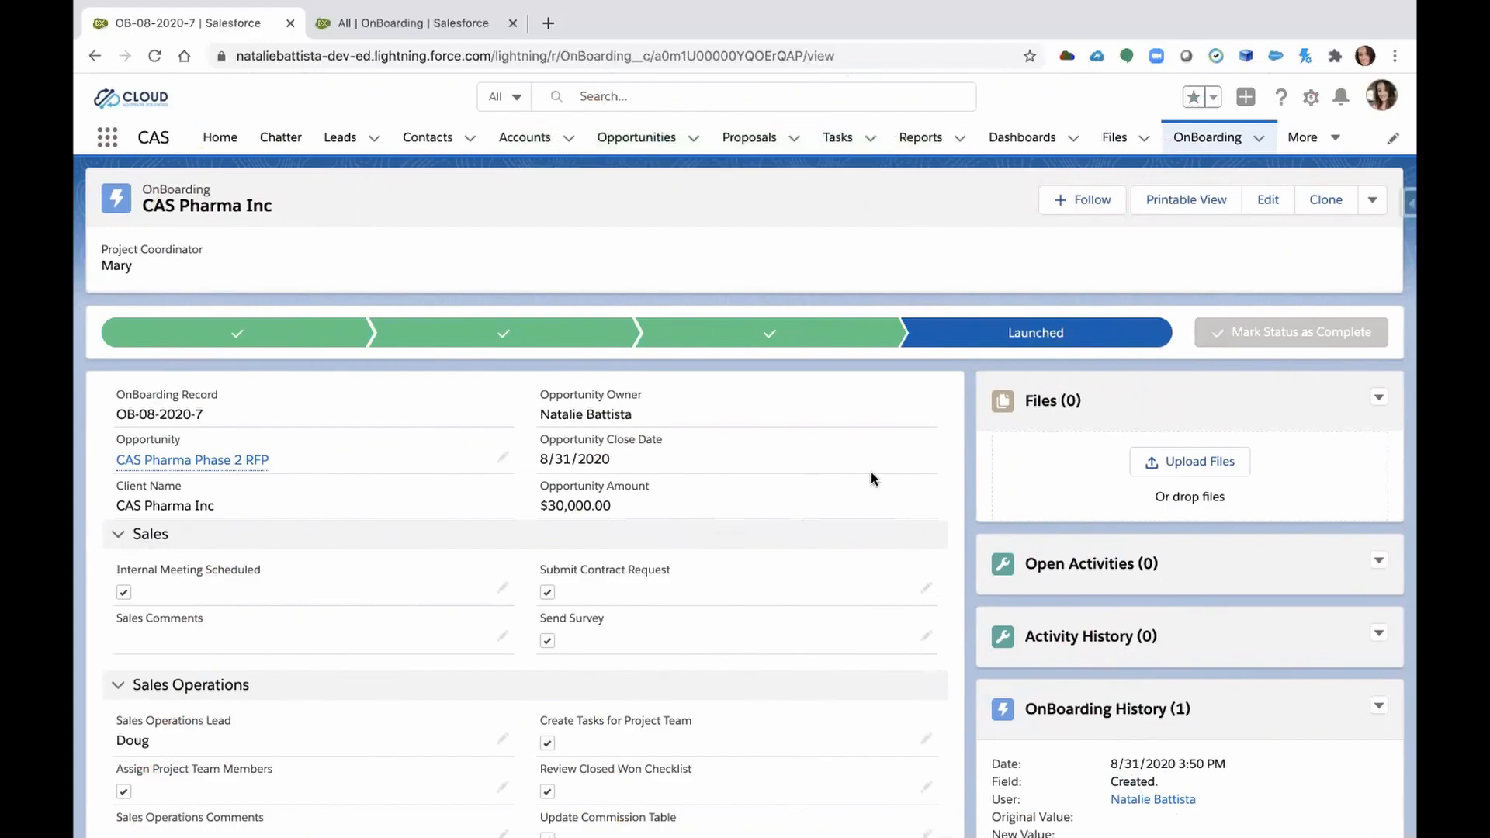
scroll(down, 3)
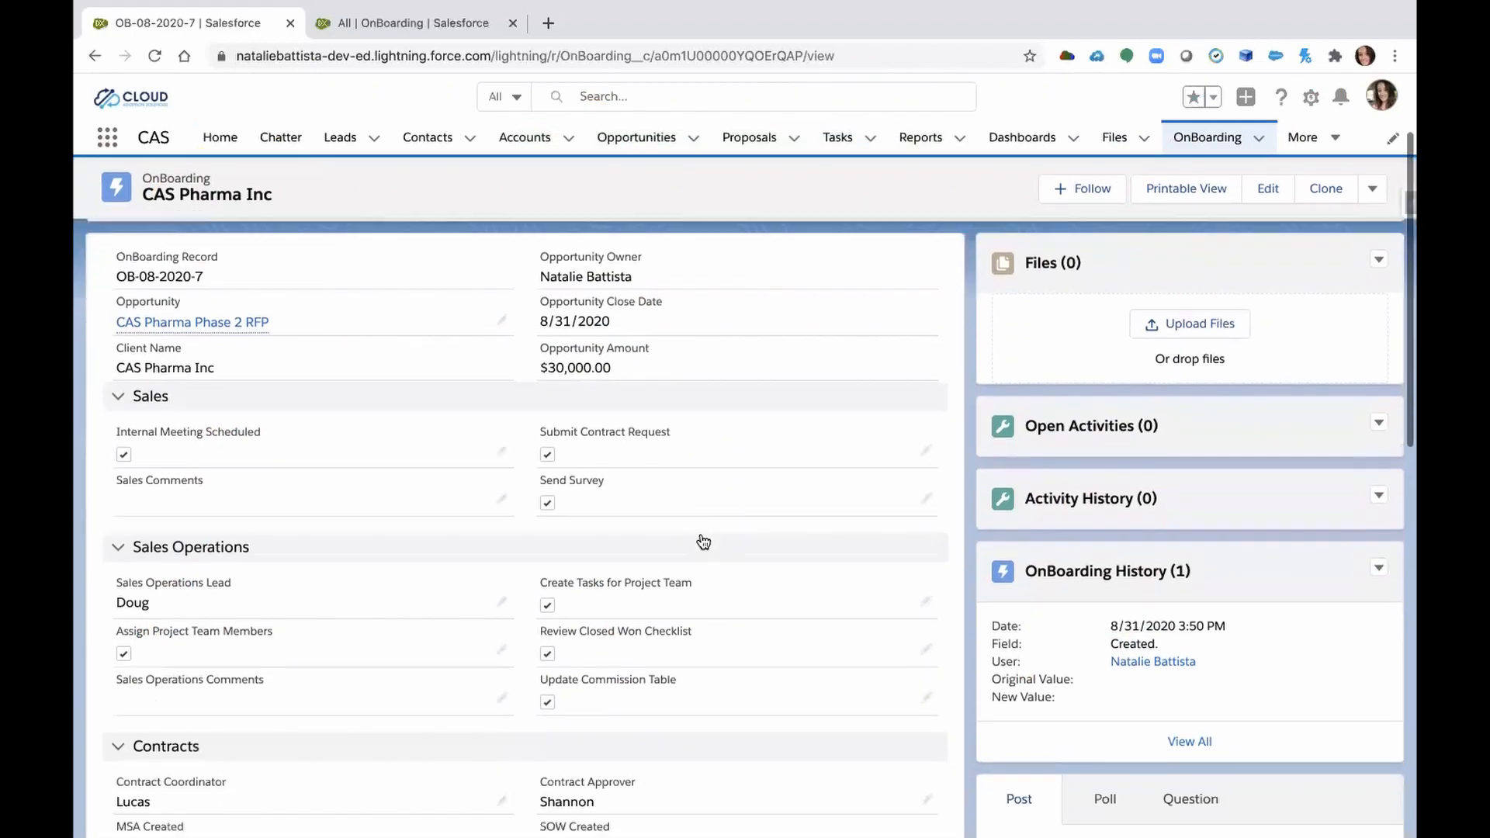
mouse_move(466, 570)
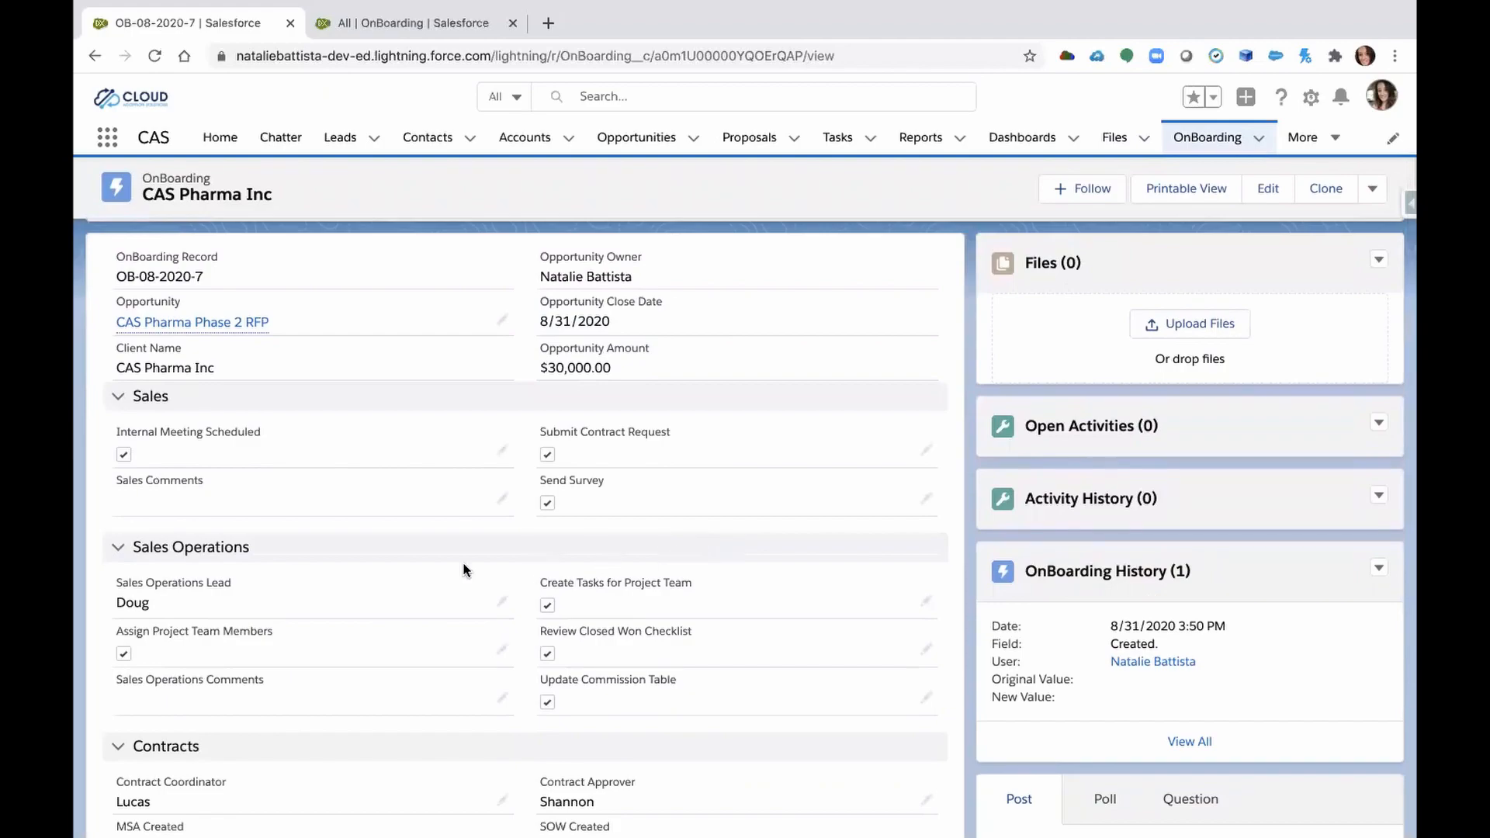
scroll(down, 3)
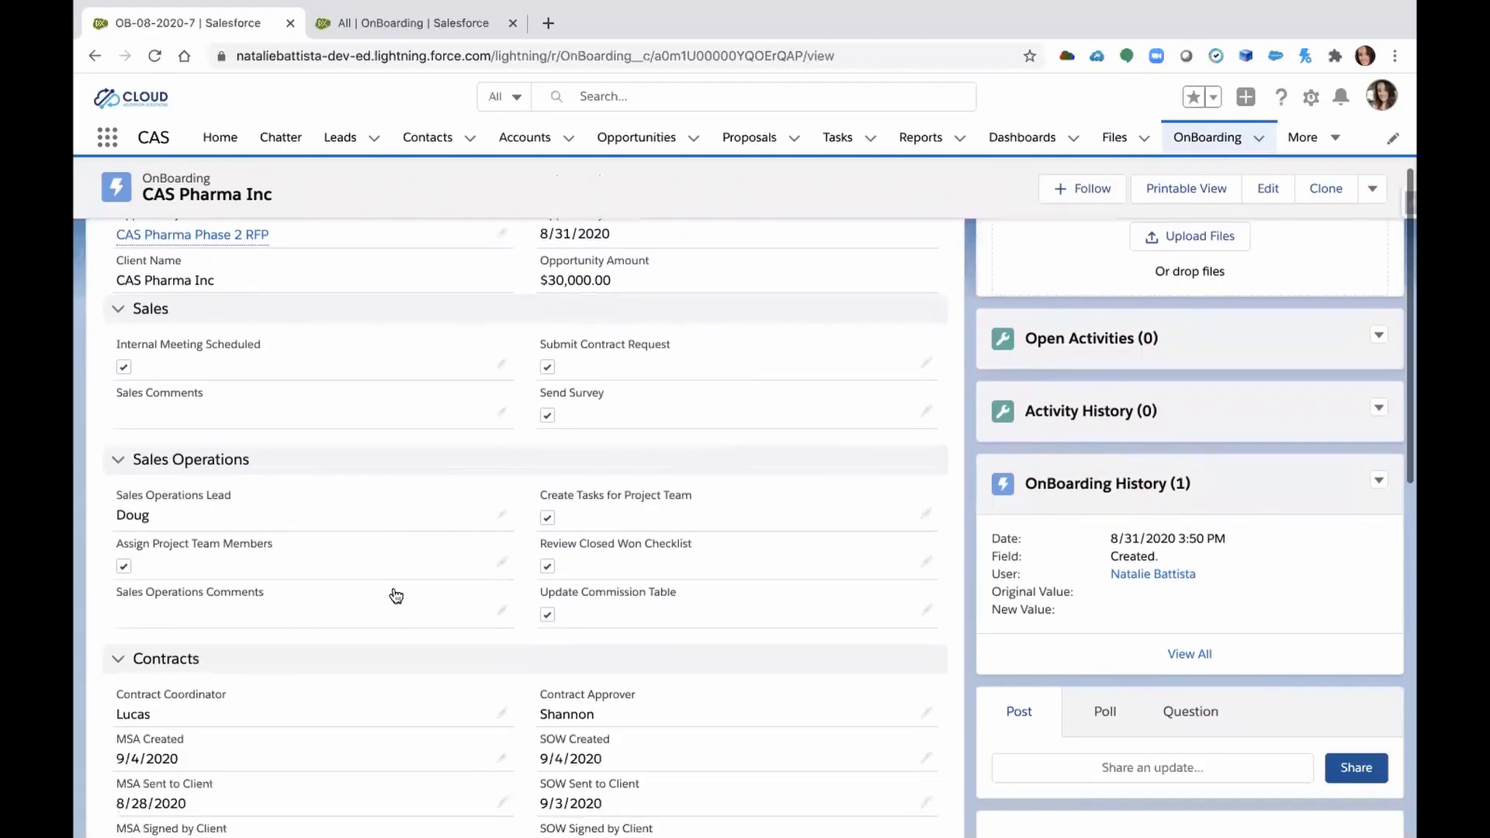
scroll(down, 3)
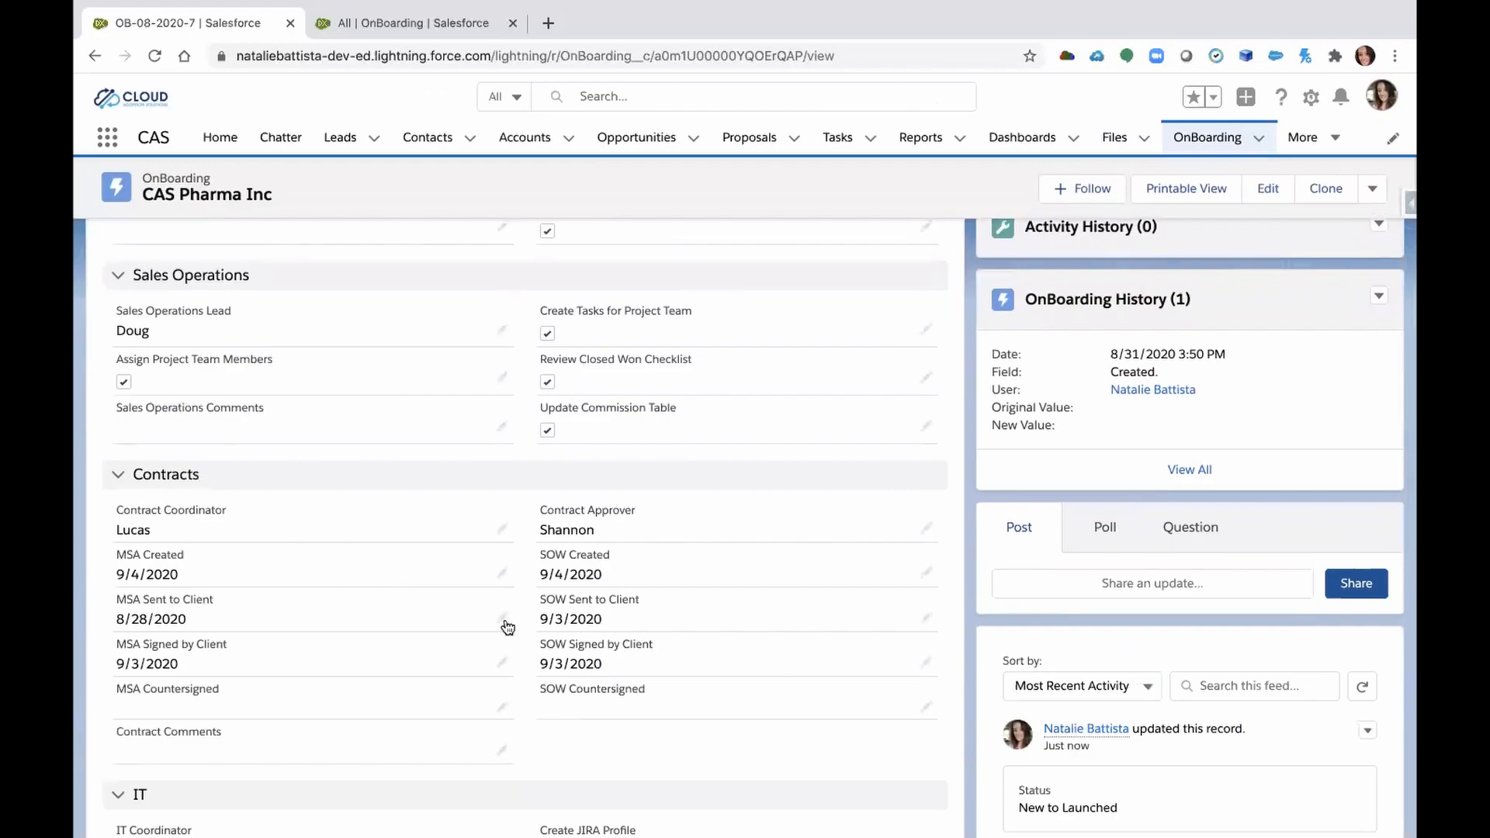
mouse_move(560, 656)
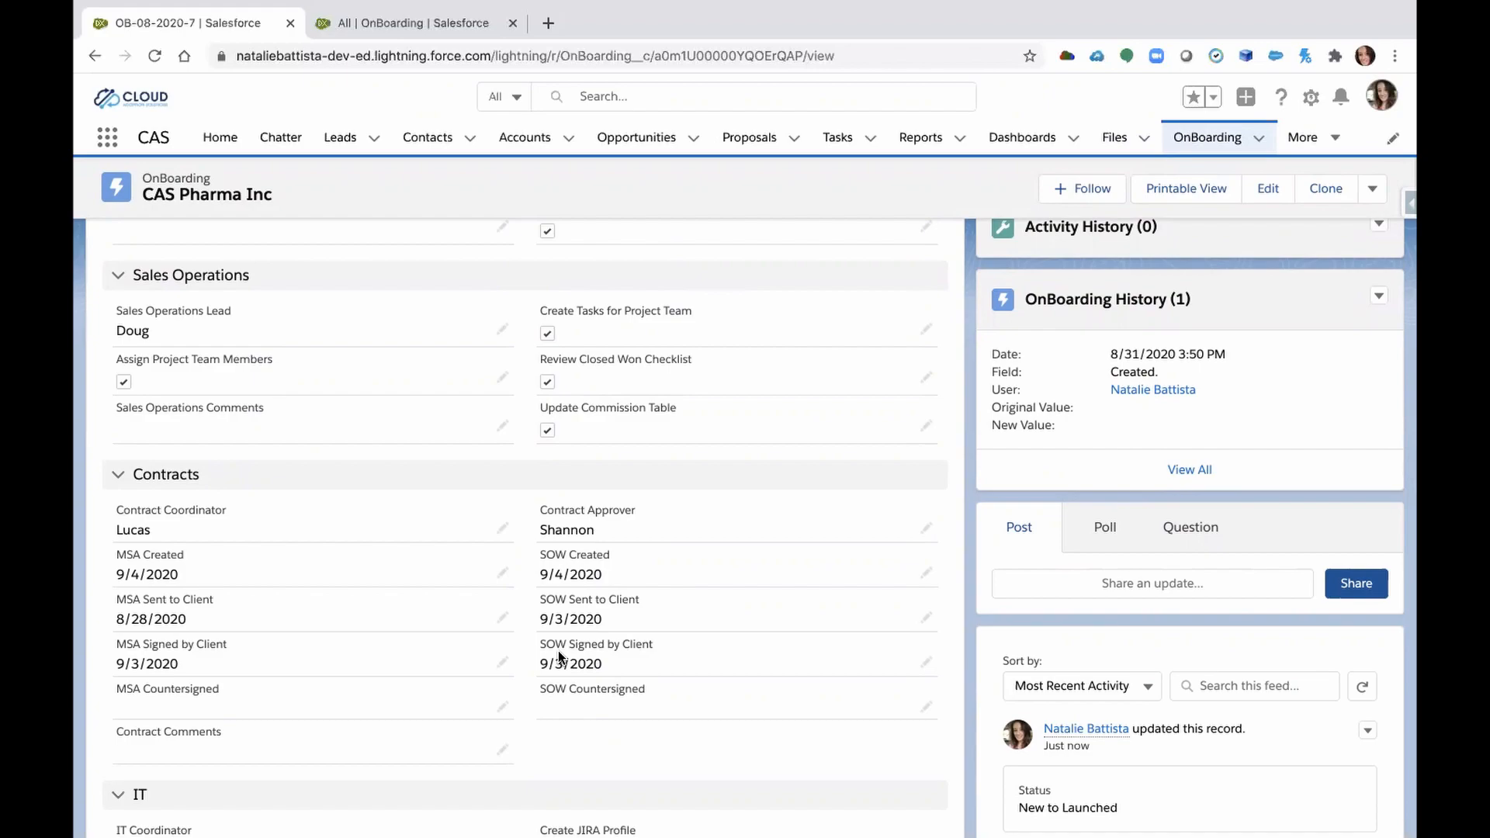
scroll(up, 3)
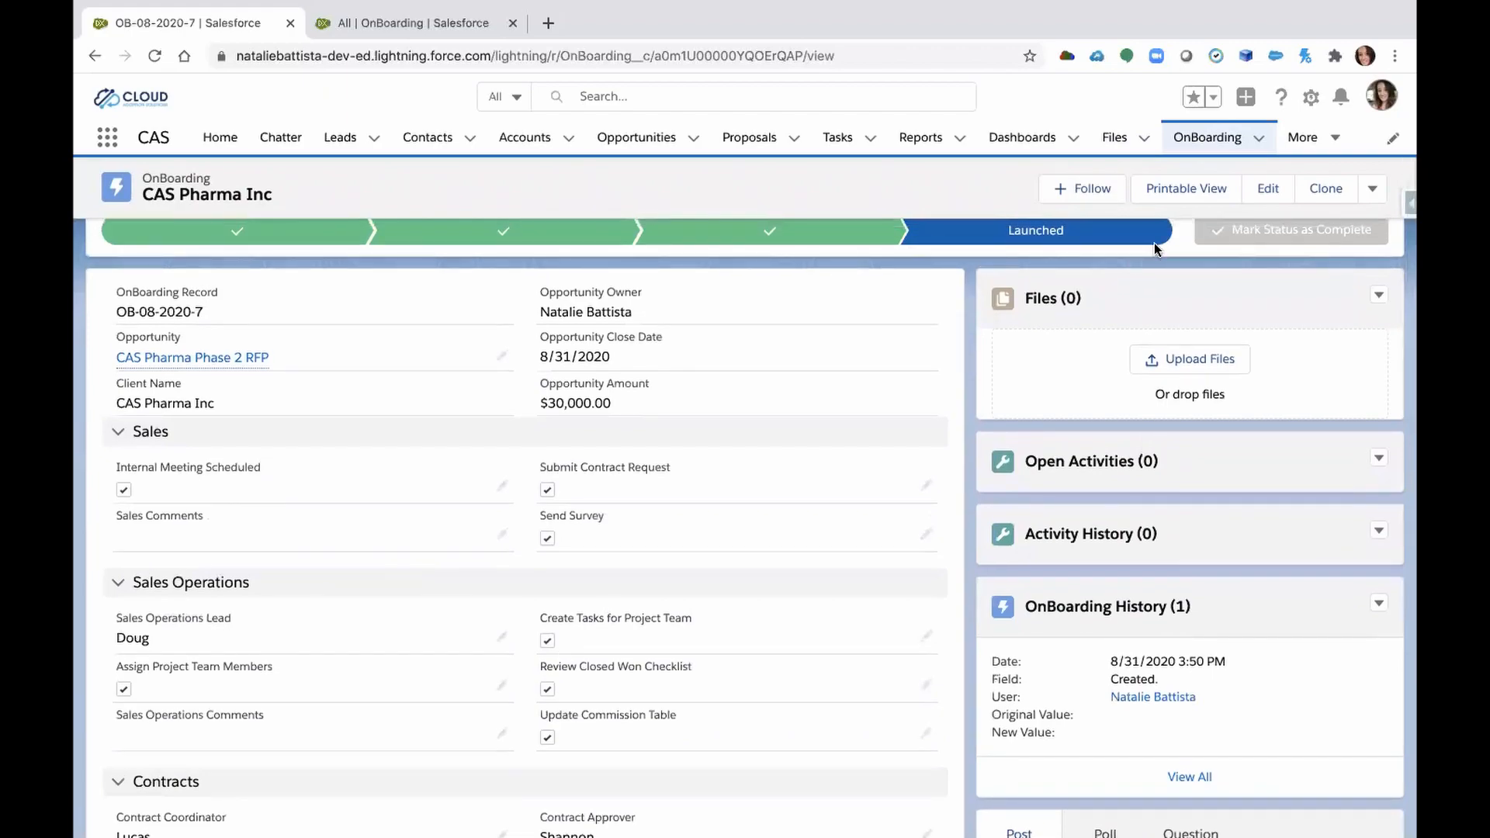
mouse_move(1342, 97)
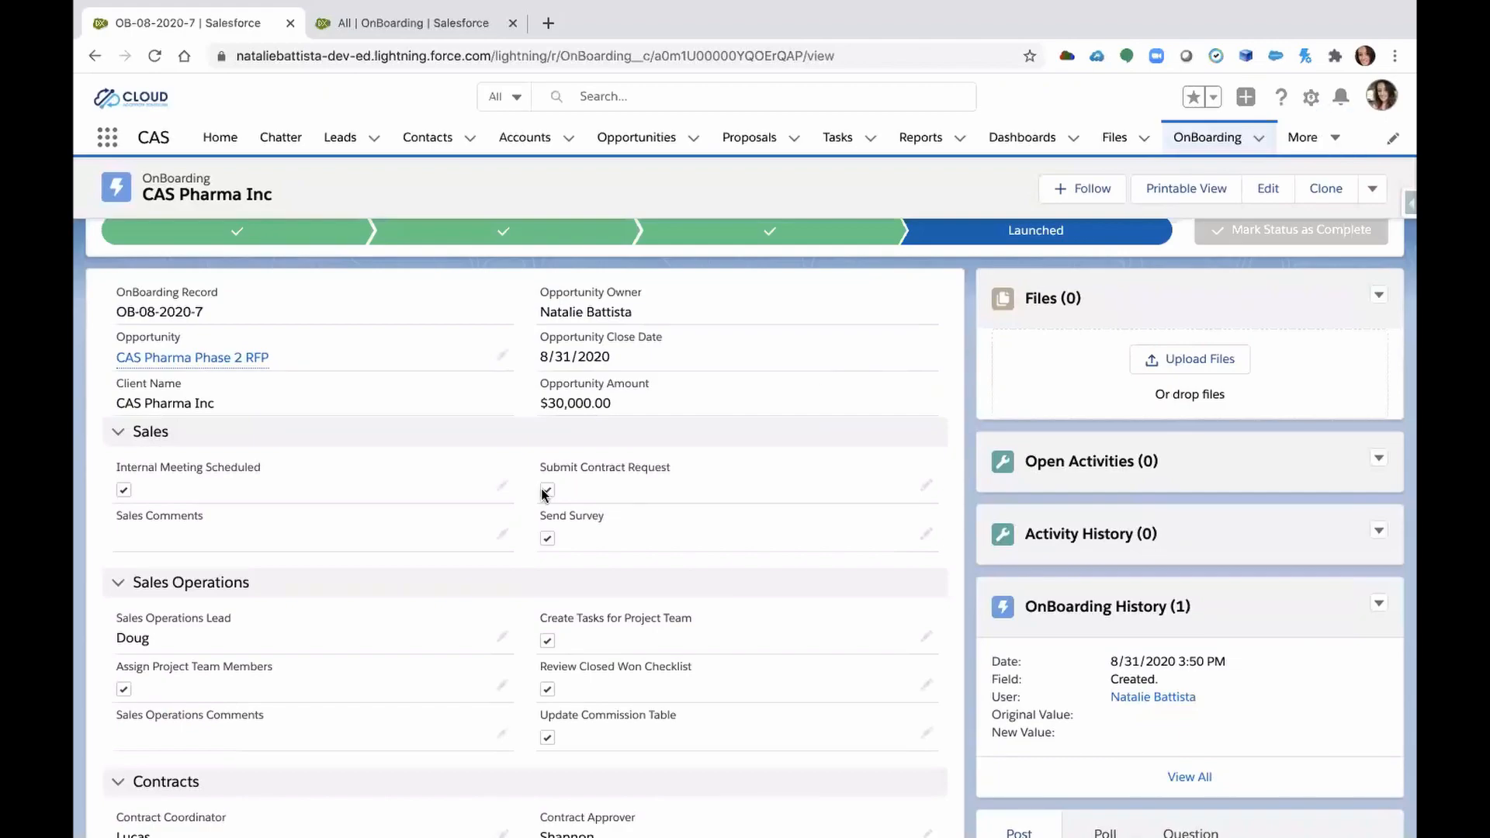
scroll(up, 3)
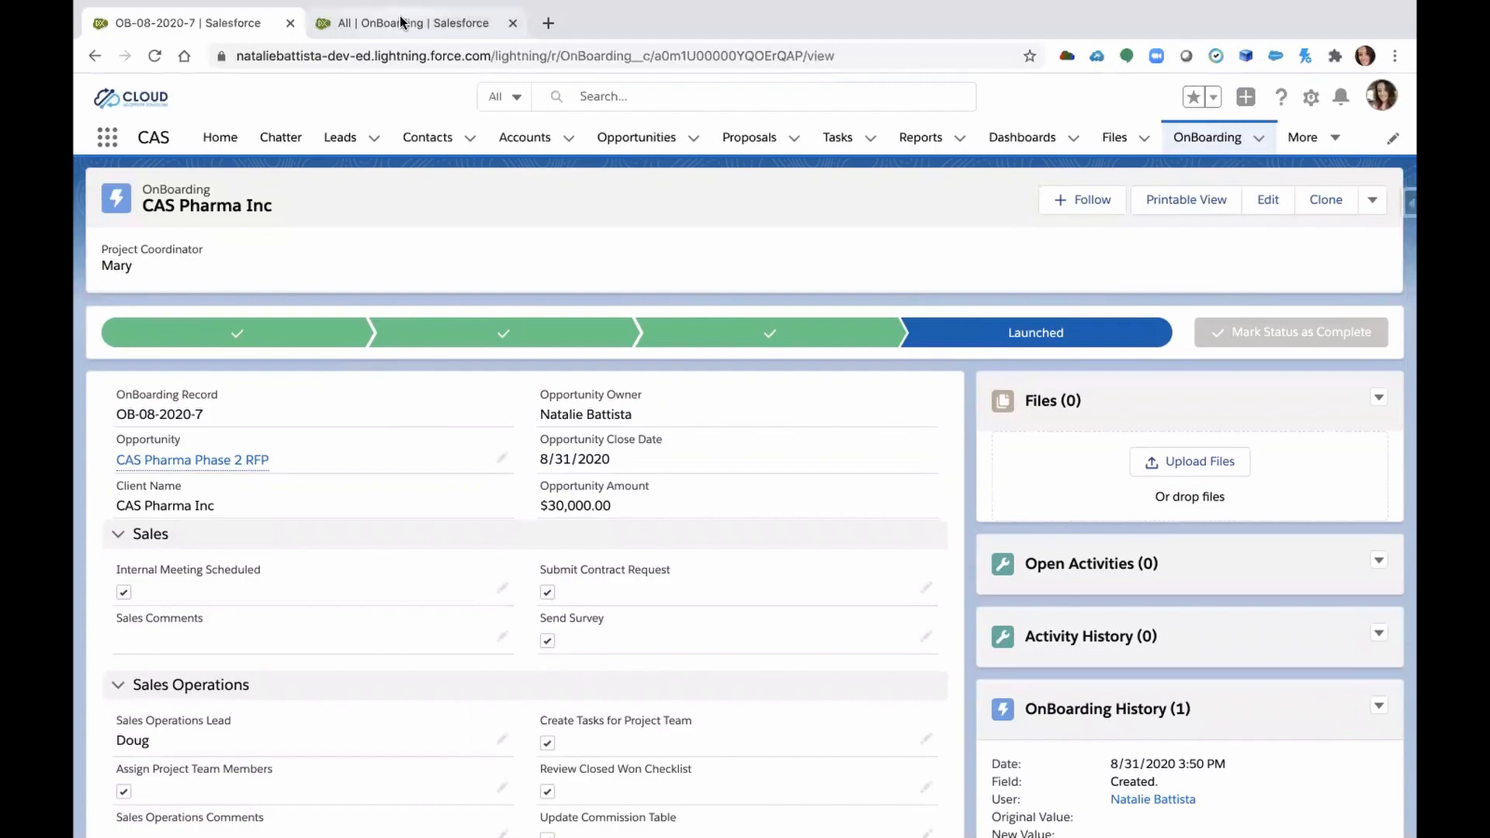
Switch to the All OnBoarding list and refresh it so OB-08-2020-7 shows as Launched.
click(414, 22)
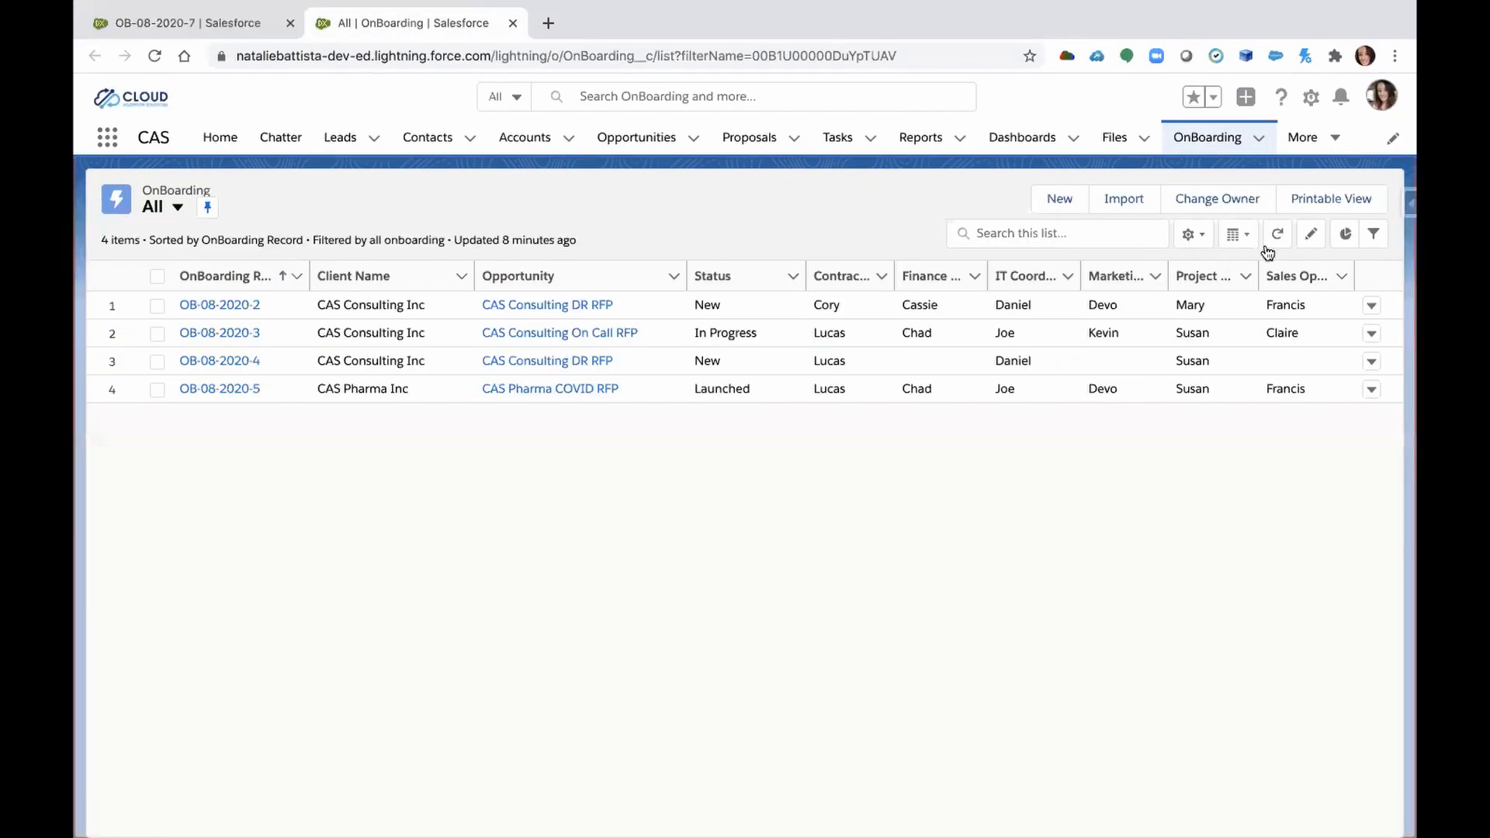
click(1276, 234)
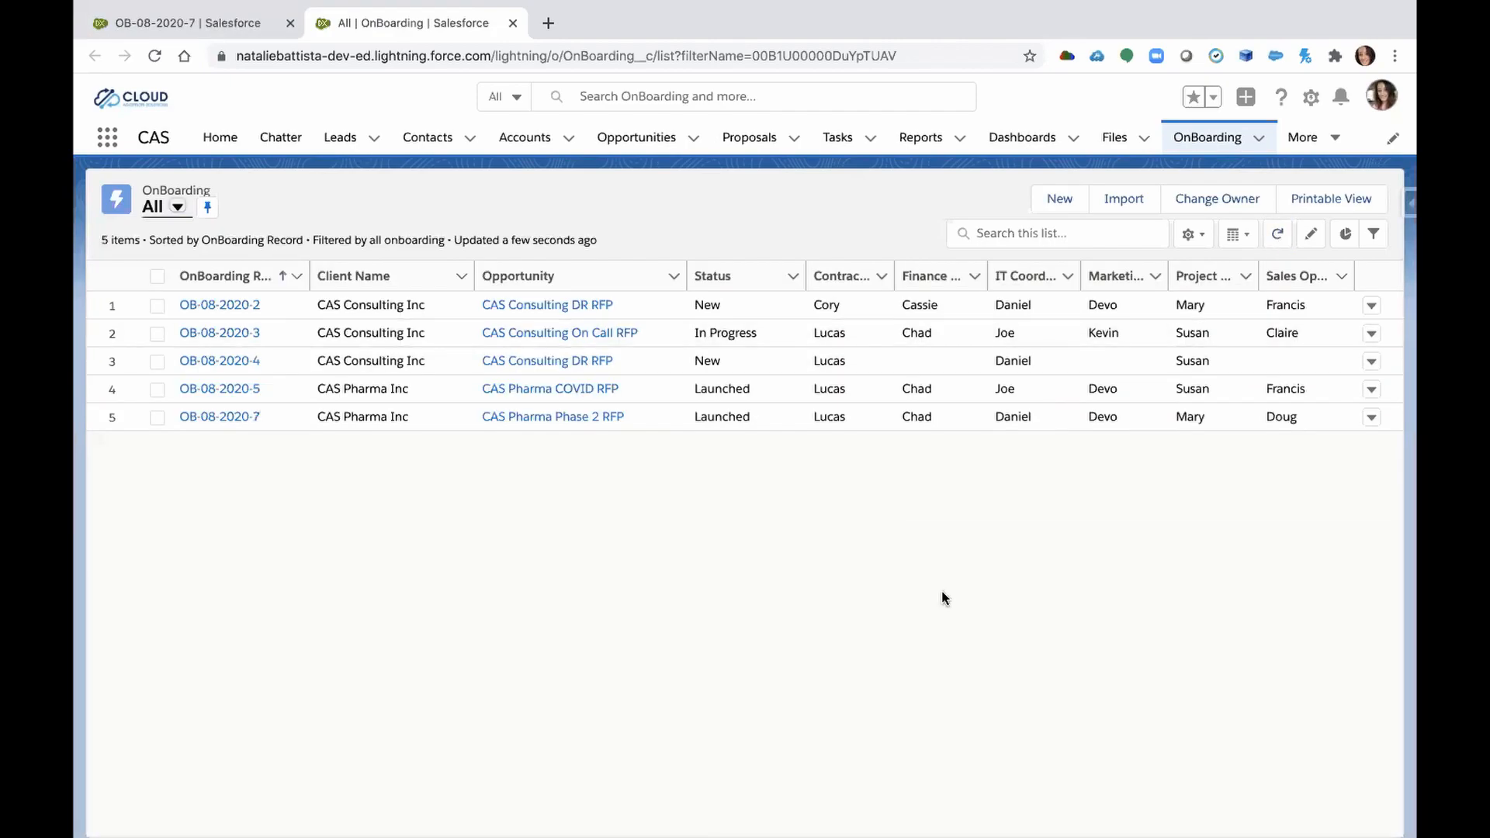
mouse_move(745, 683)
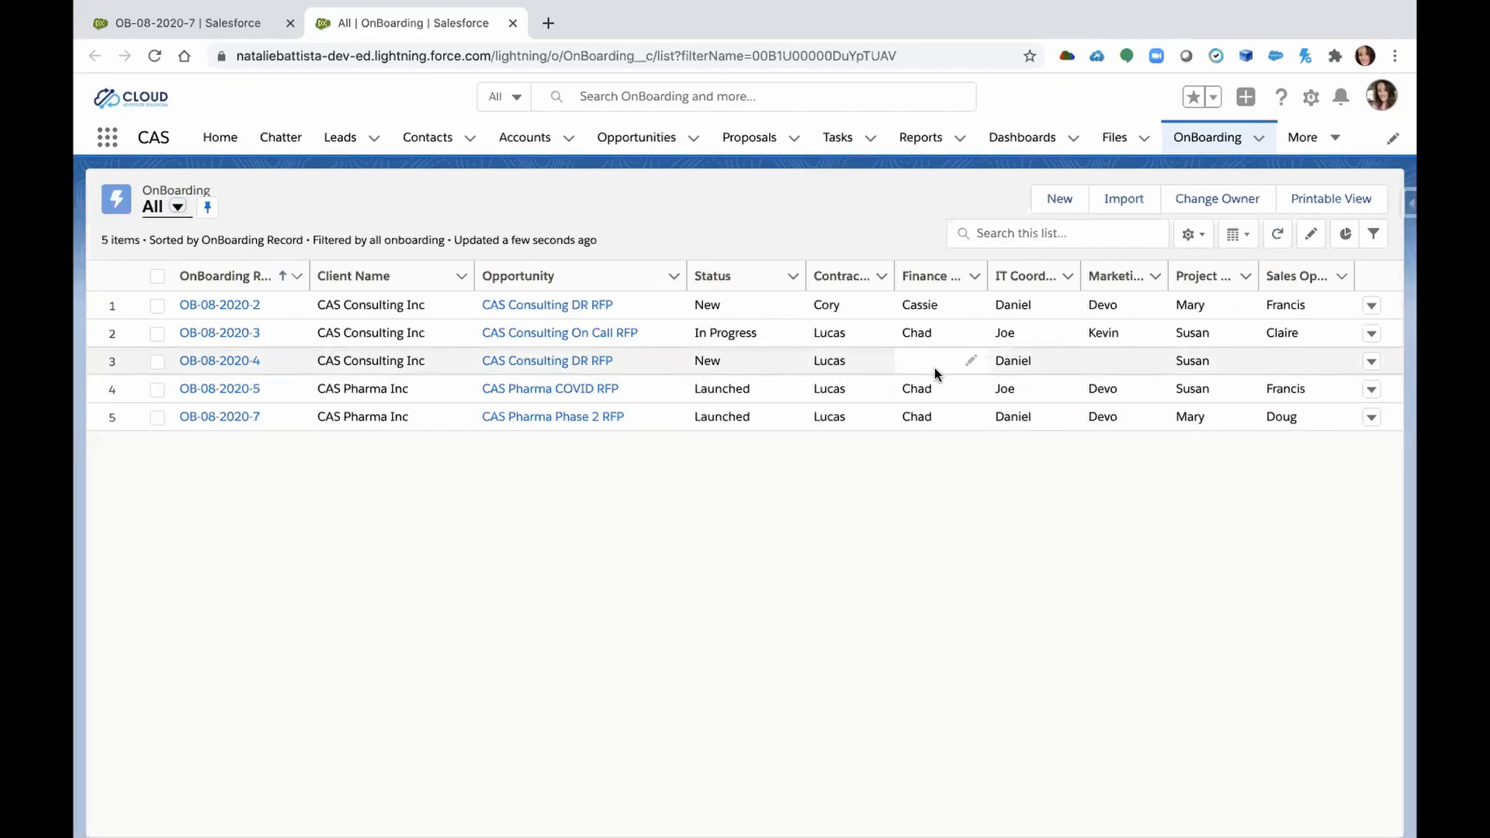
mouse_move(923, 333)
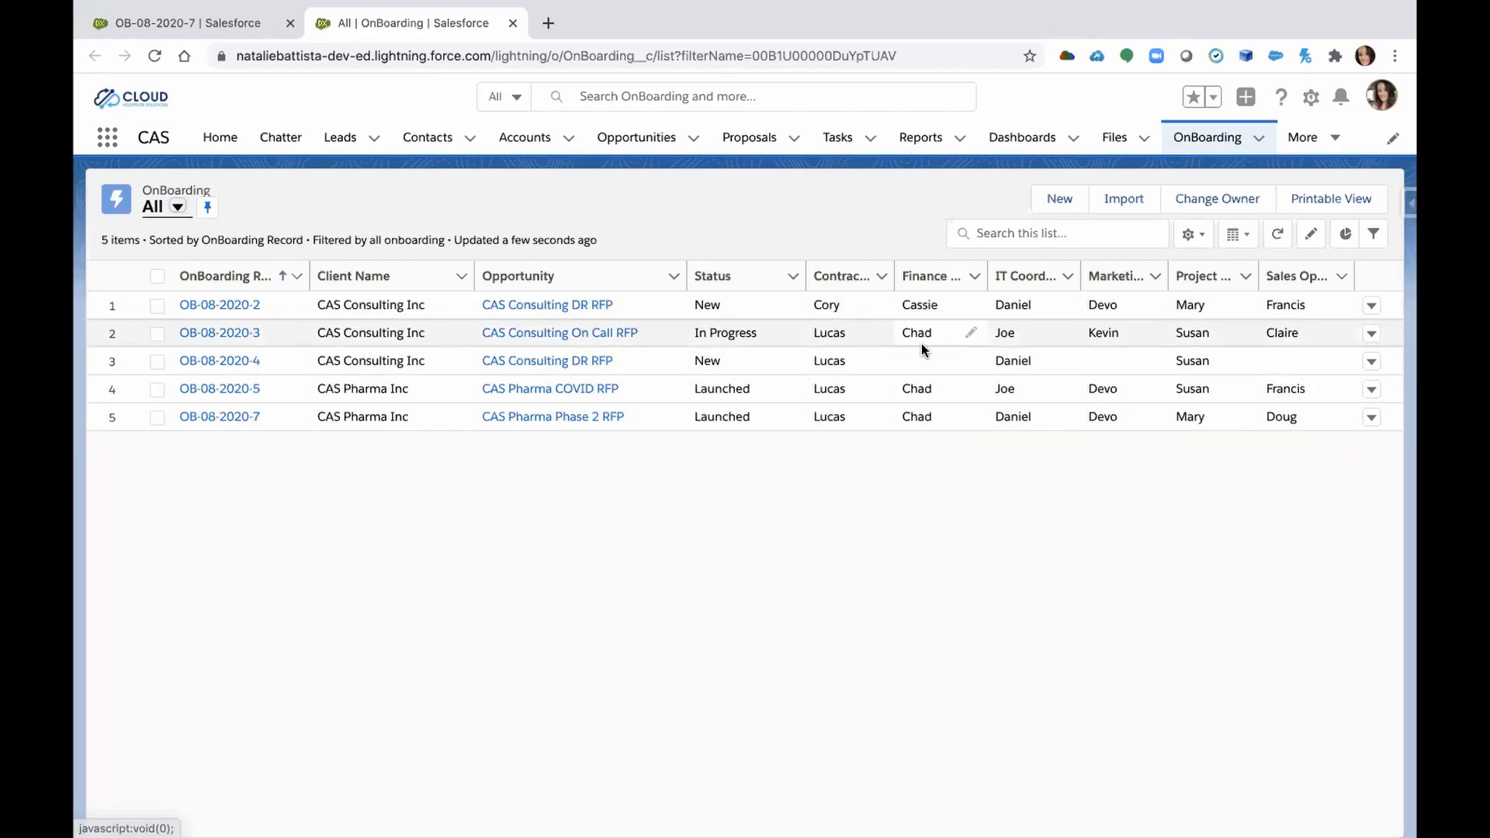
mouse_move(918, 360)
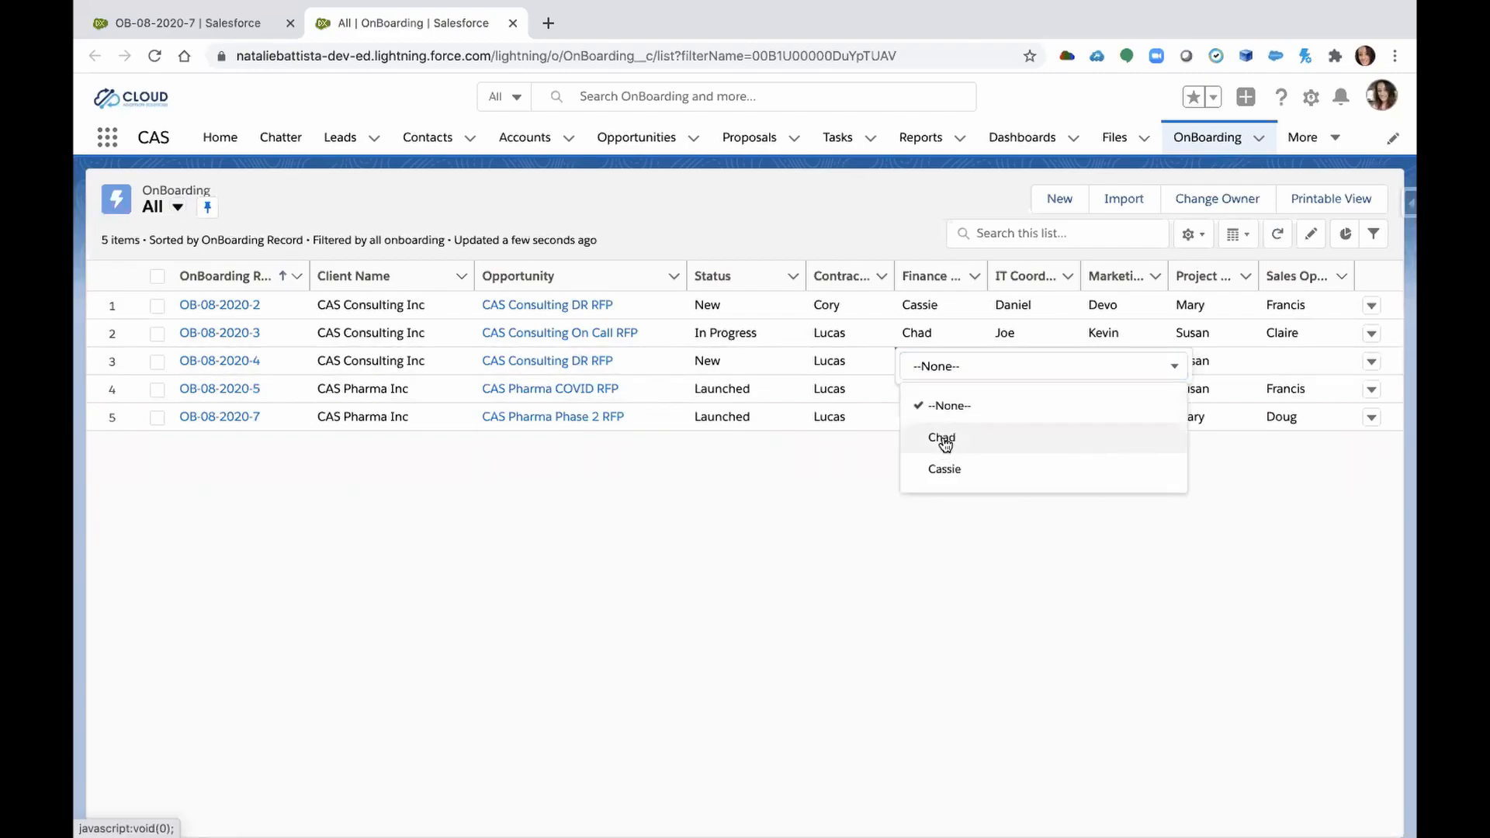
Set row 3 owners to Chad (Finance), Kevin (Marketing) and Claire (Sales Ops), then save.
click(941, 438)
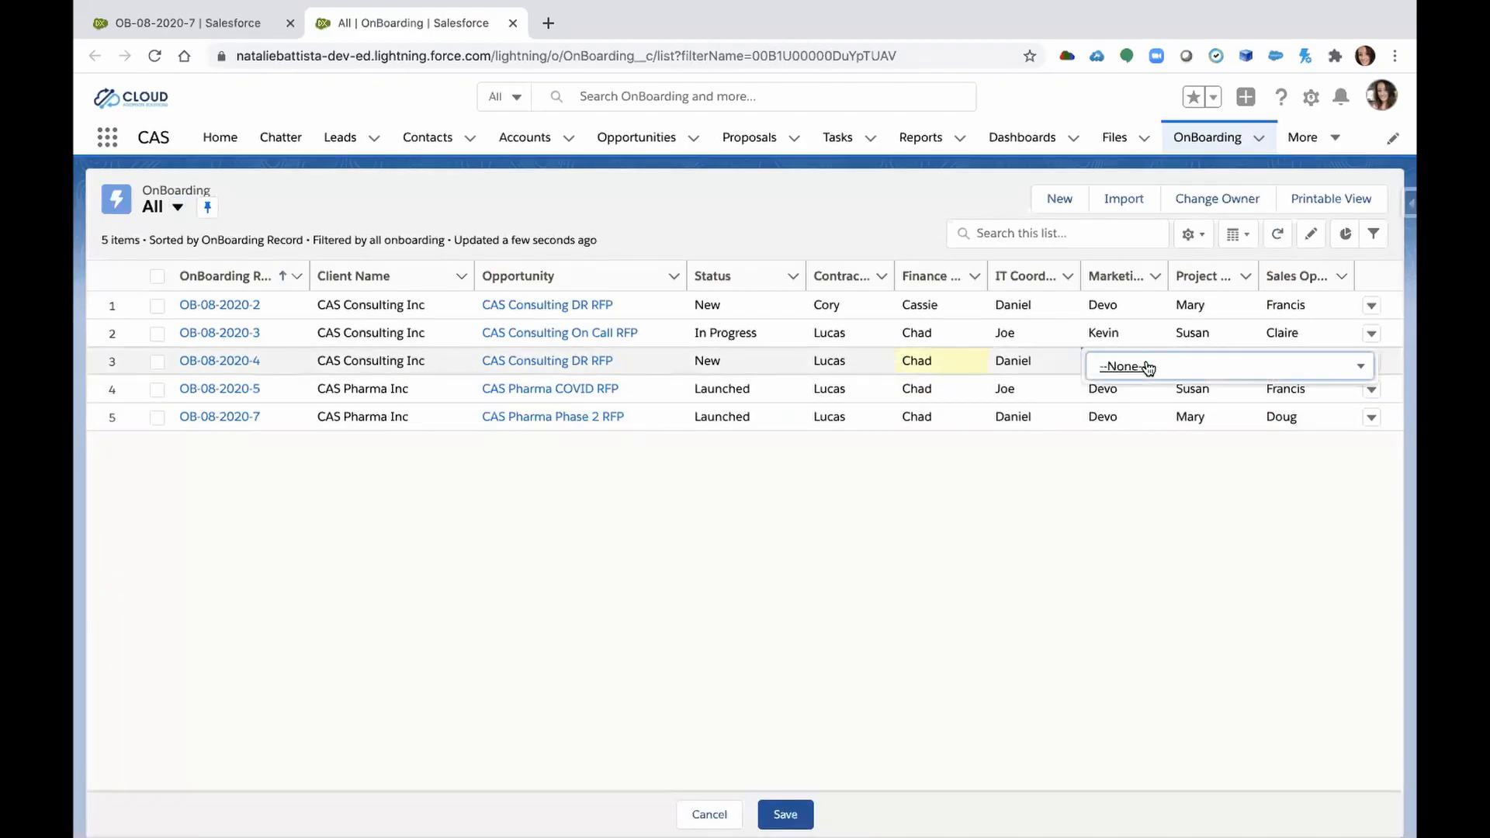
click(1227, 365)
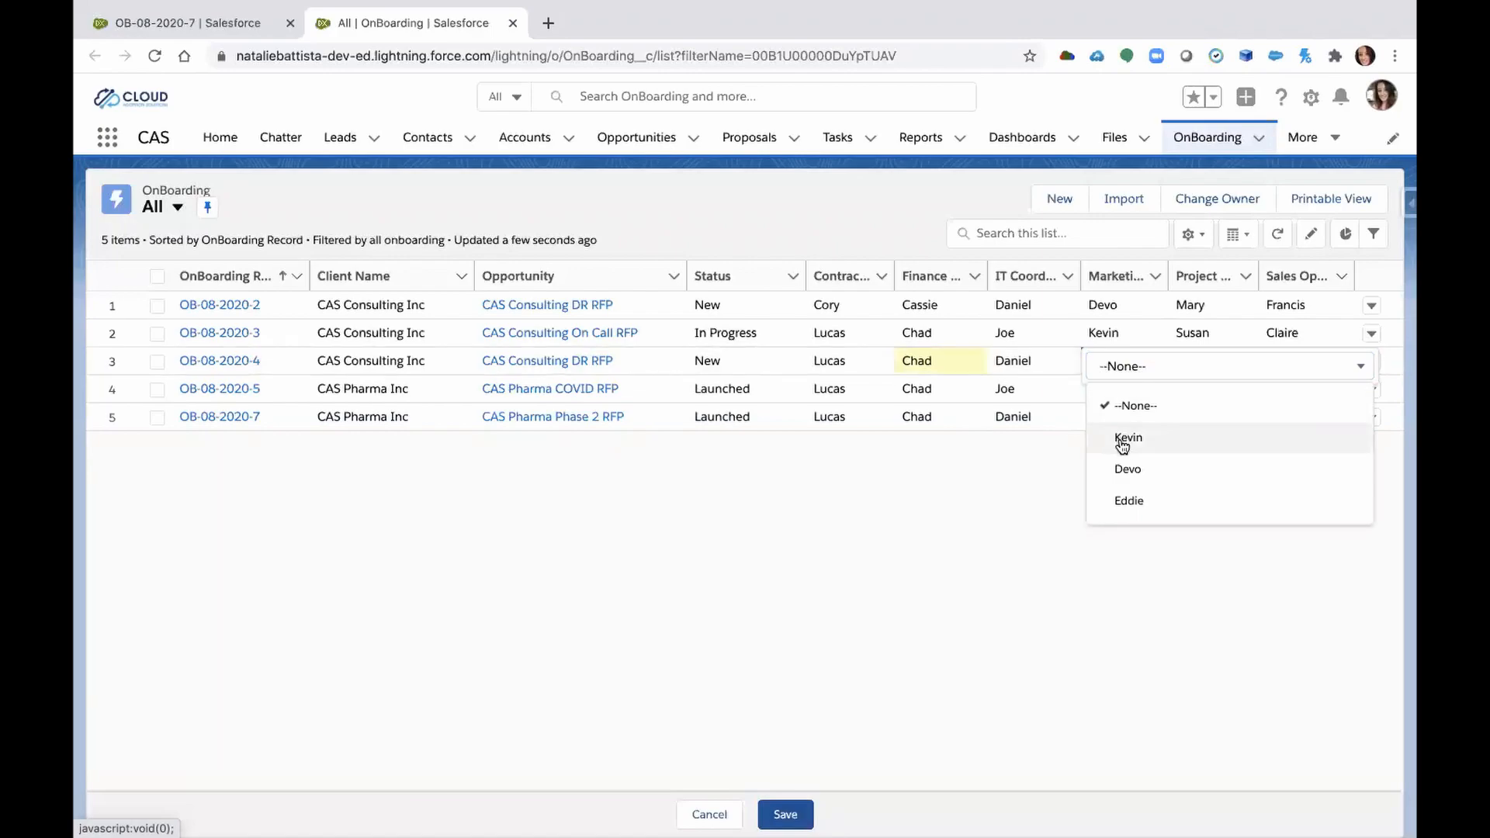
click(1128, 437)
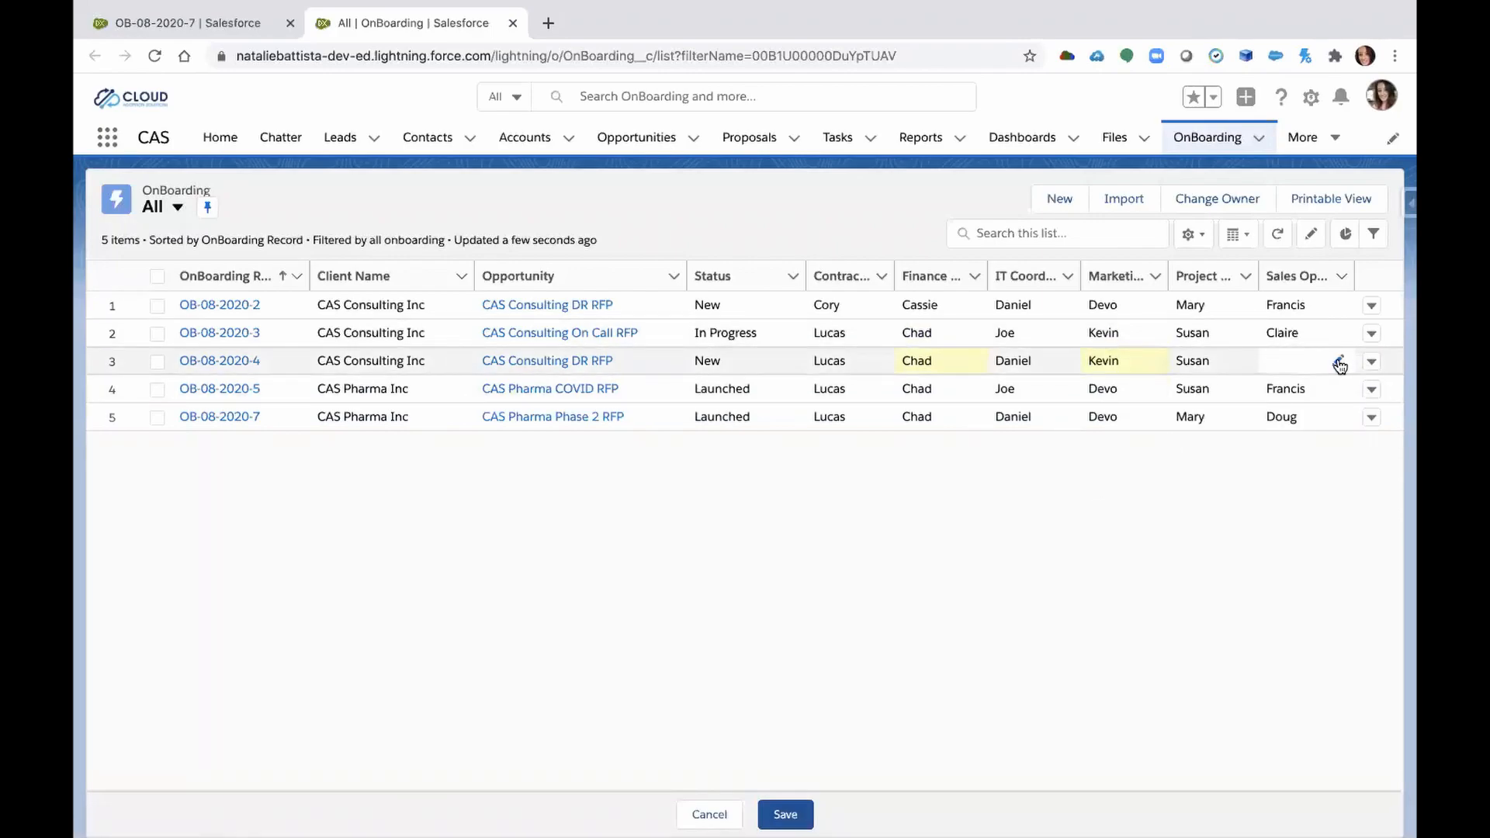
click(1341, 364)
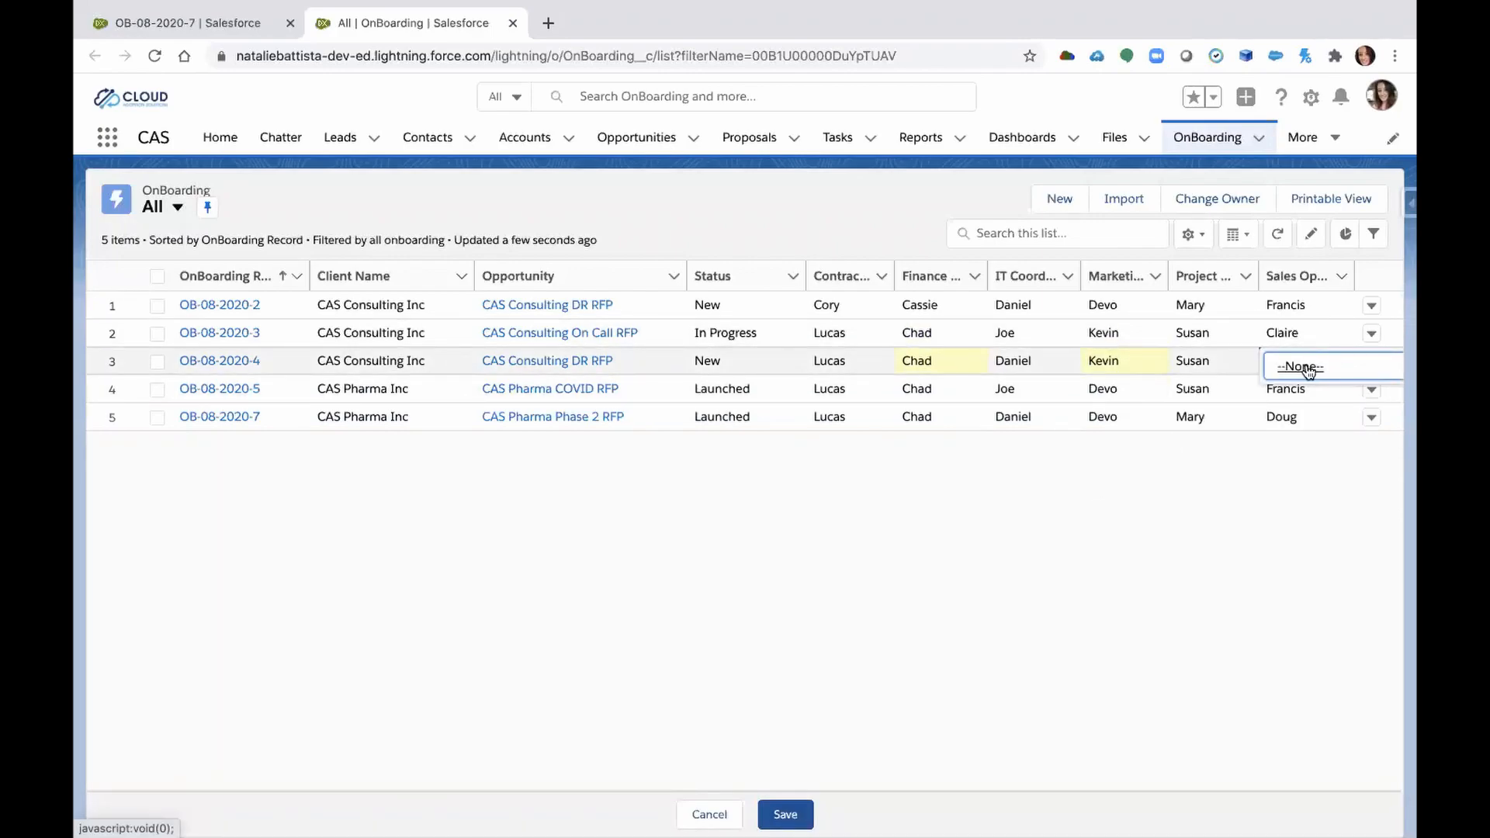
click(1299, 367)
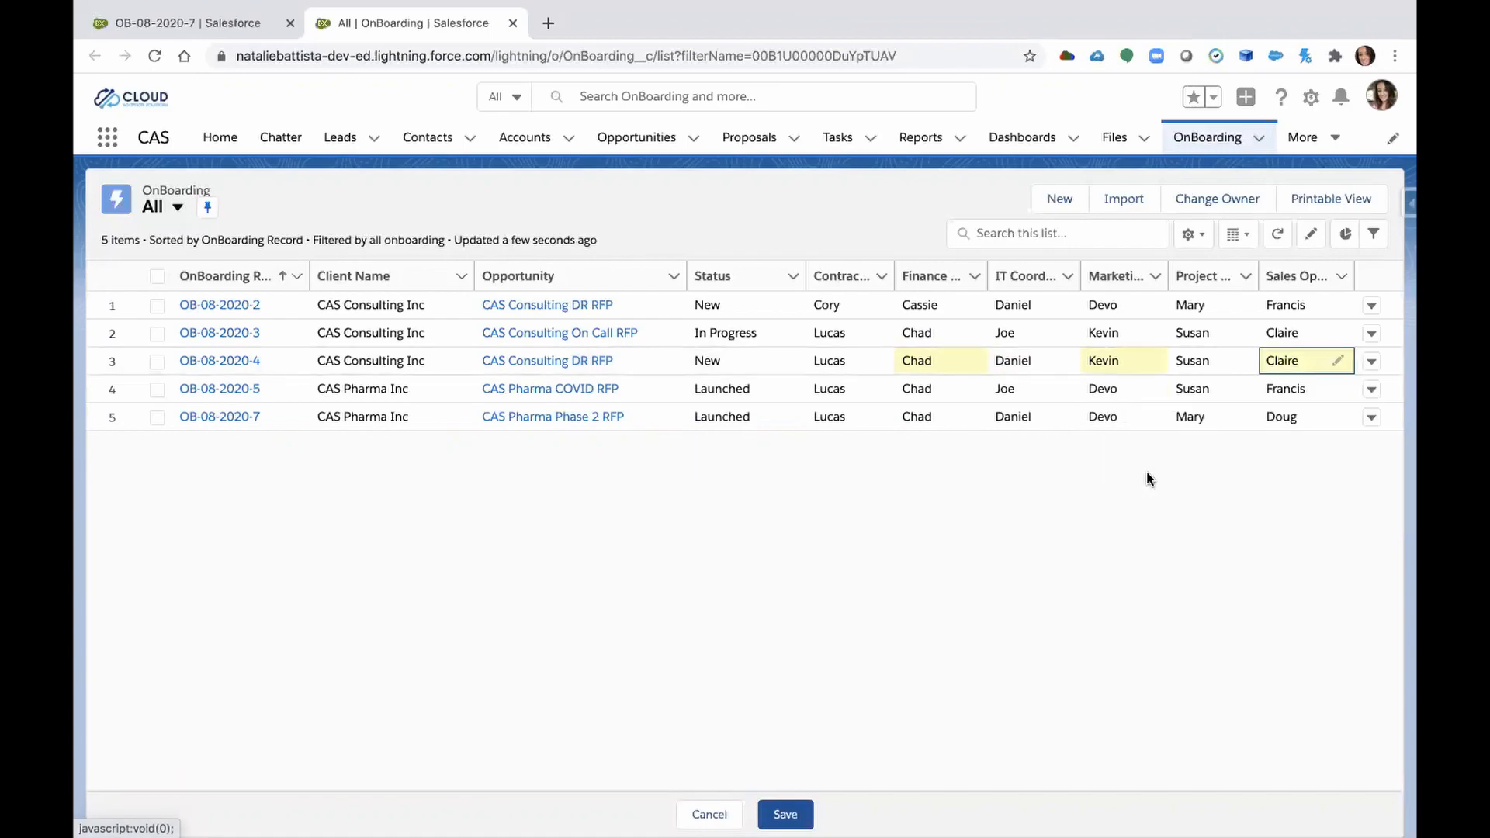
click(785, 815)
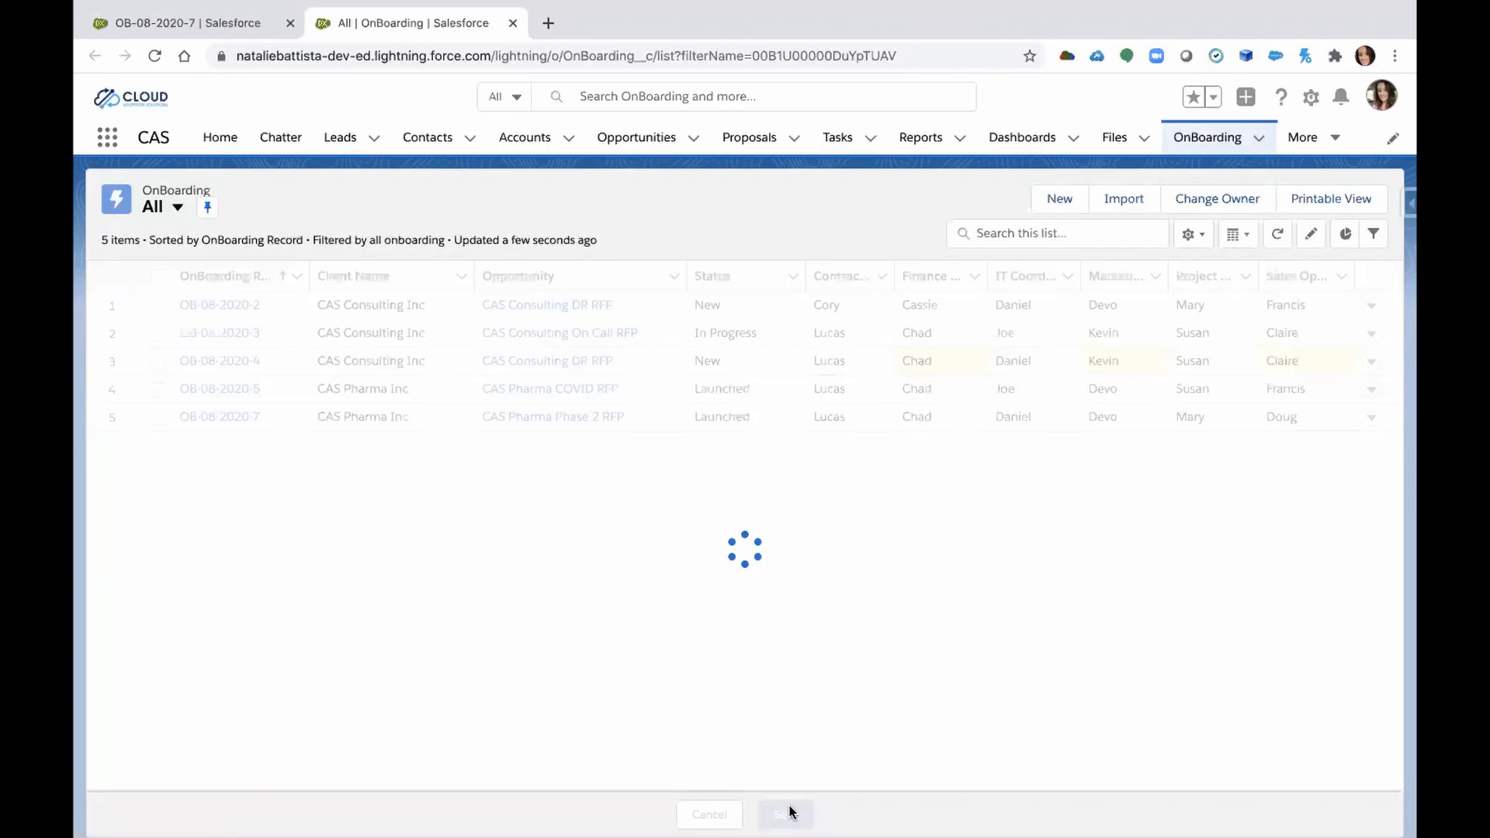
click(785, 814)
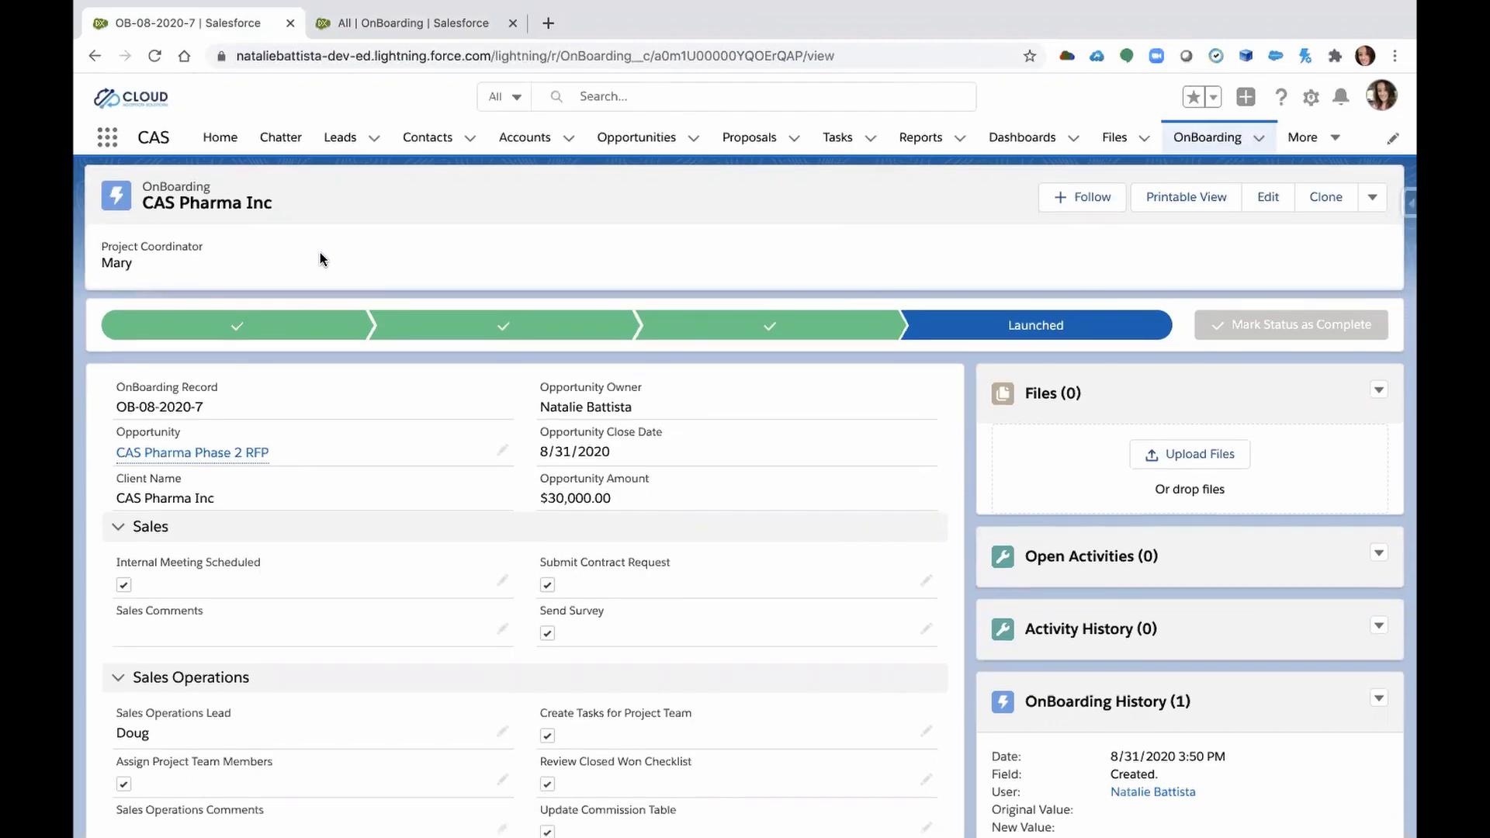
scroll(down, 3)
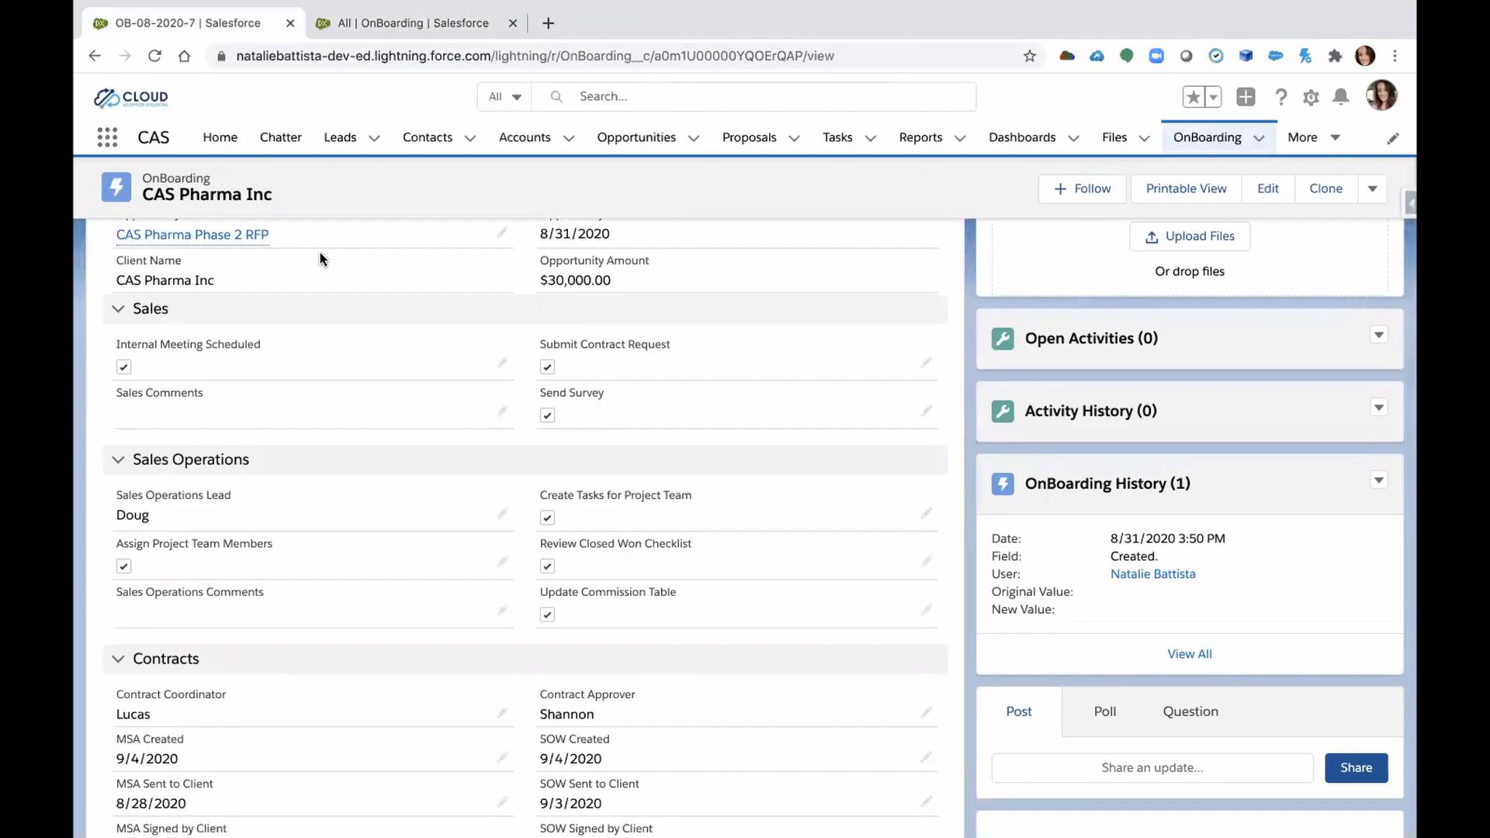